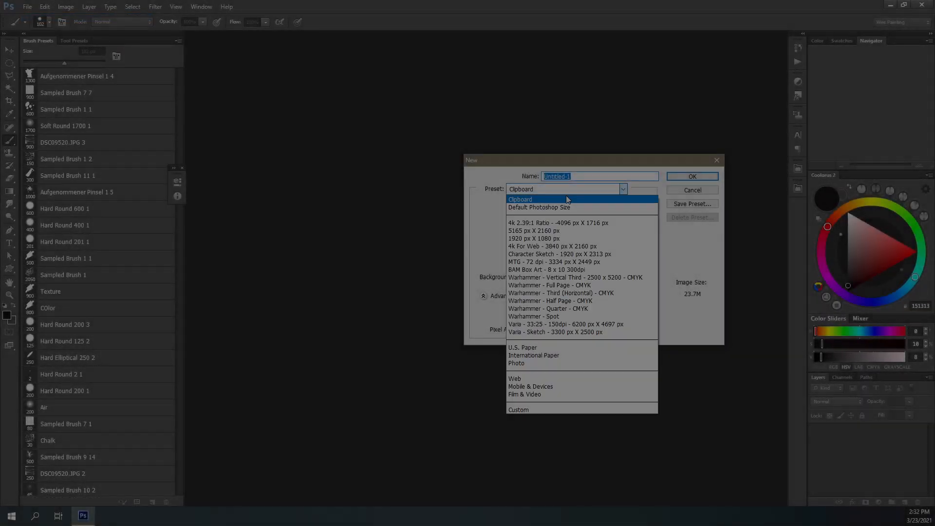
- Create a new grey canvas, replace the brushes with the custom set, and pick a blocky brush
click(691, 176)
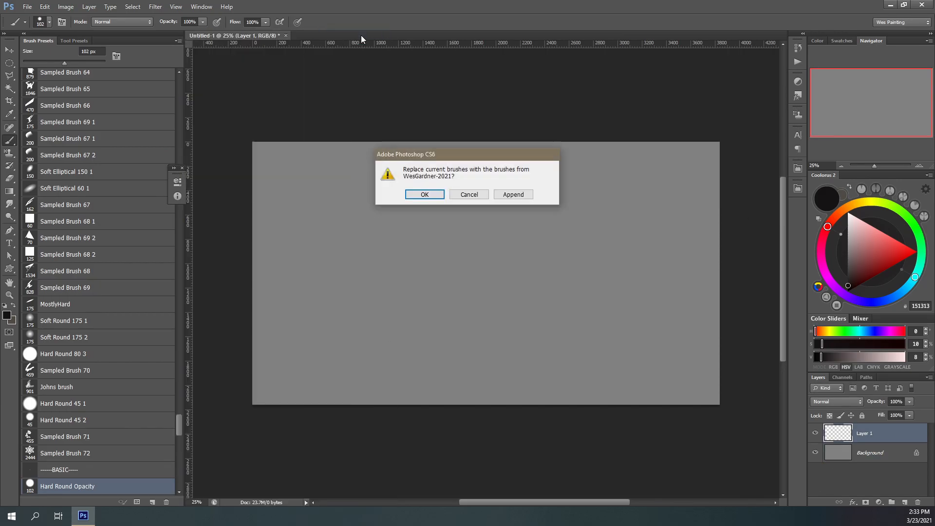
click(424, 193)
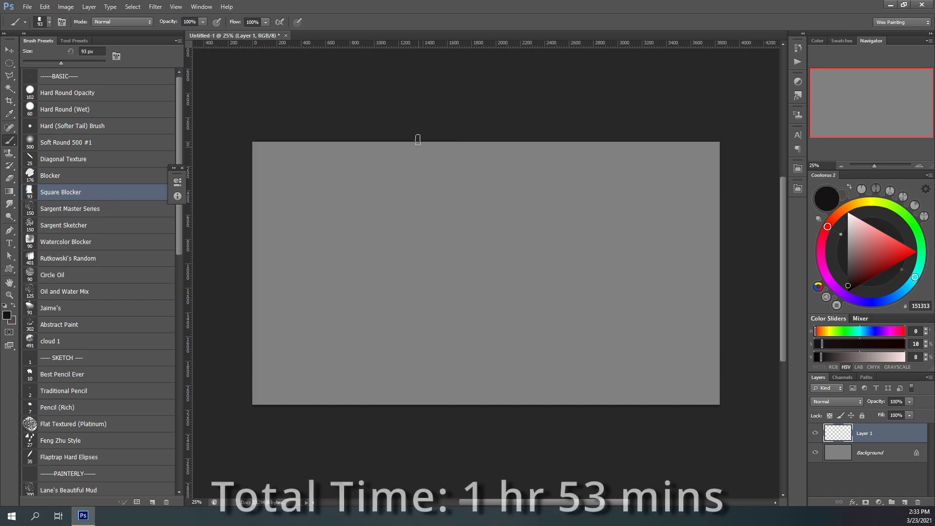
click(852, 280)
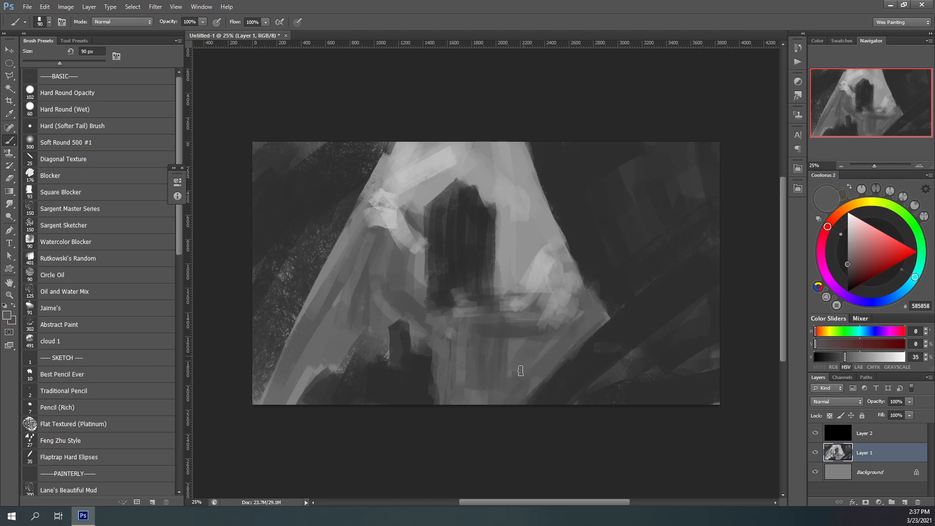
- Block in the dark arch with Square Blocker and Diagonal Texture brushes, saving as Landscape1.psd
click(63, 159)
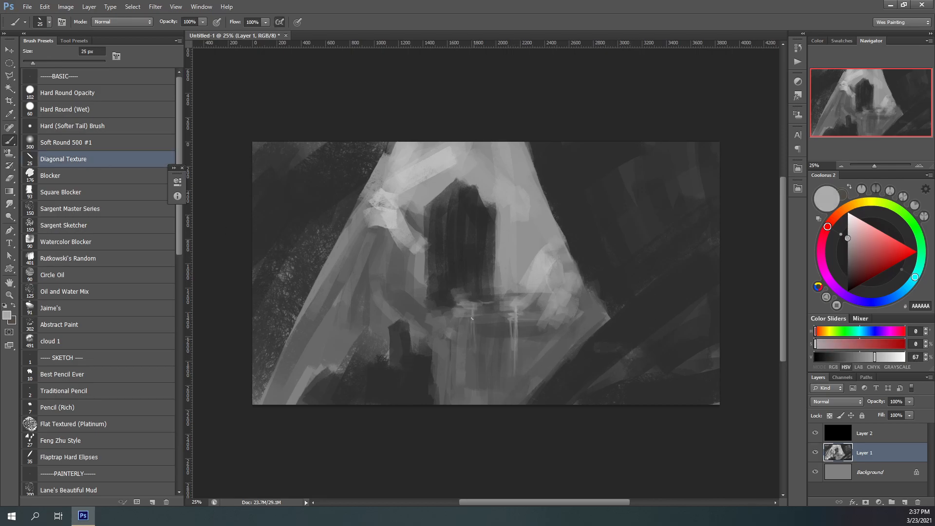
click(70, 208)
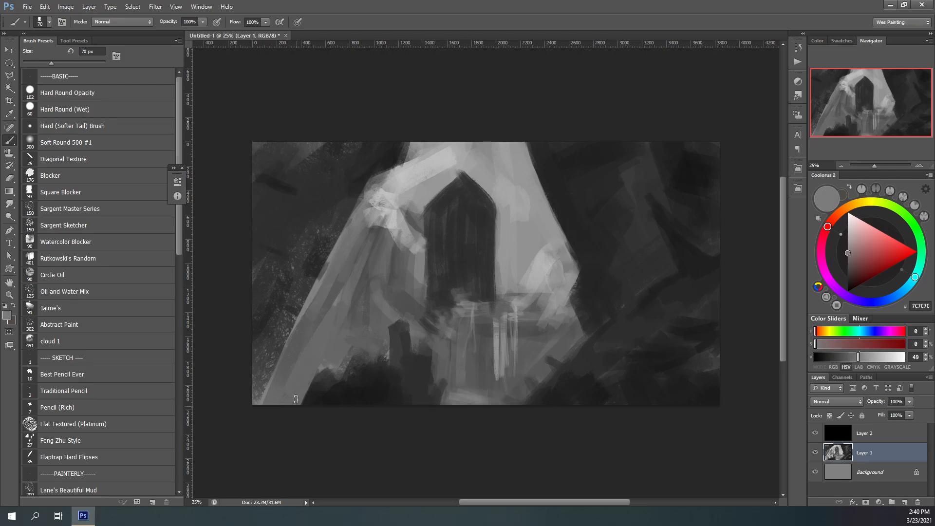
click(852, 230)
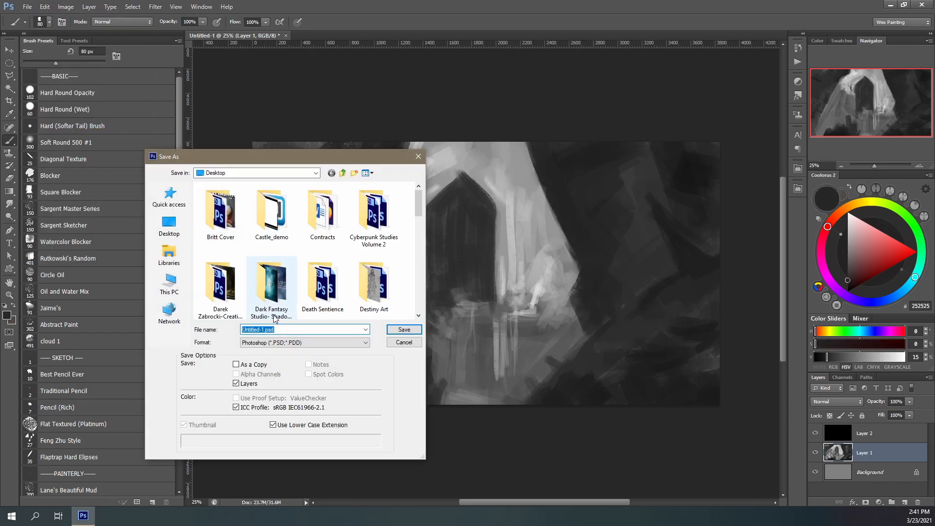
click(403, 330)
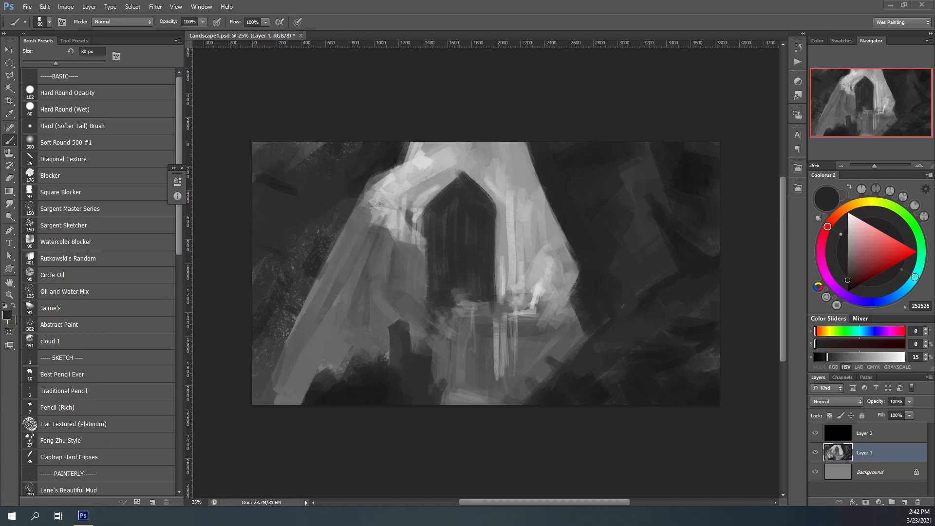
click(106, 516)
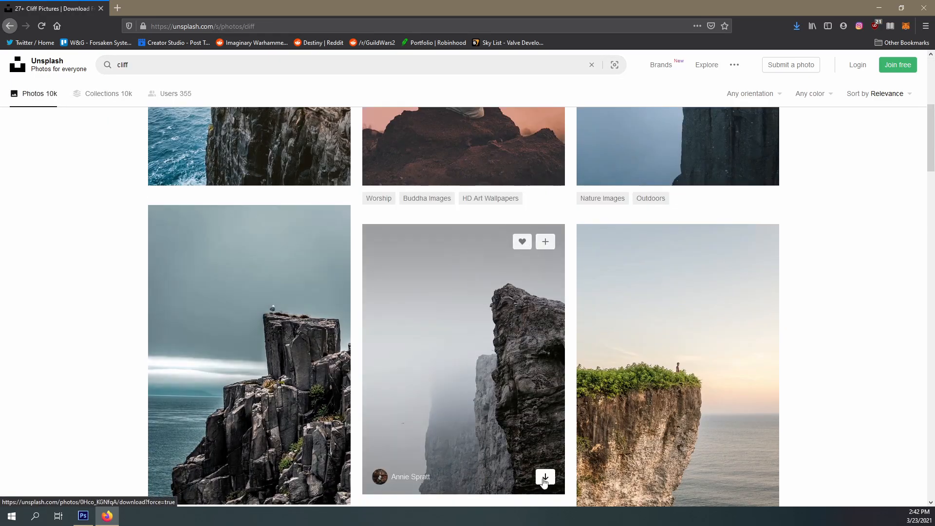
- Download the foggy cliff and cliffside stairway photos from the Unsplash cliff results
click(544, 476)
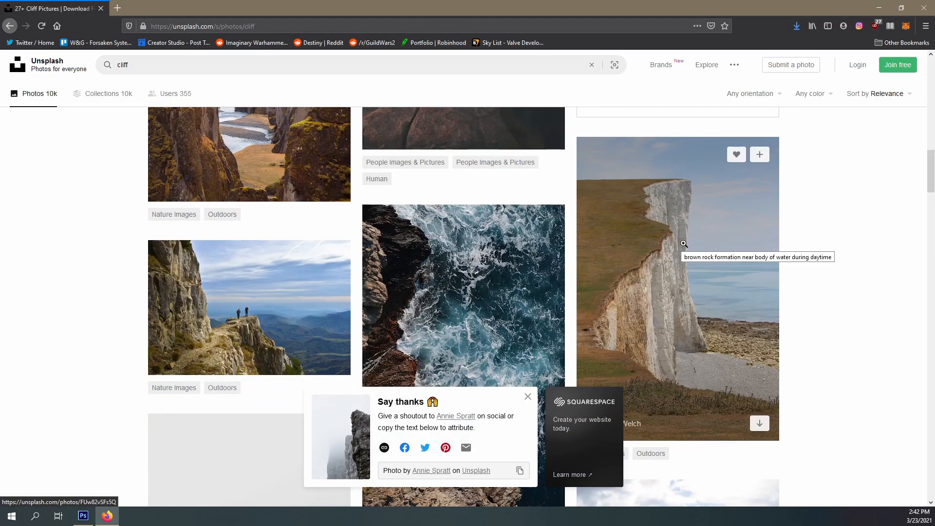
scroll(down, 3)
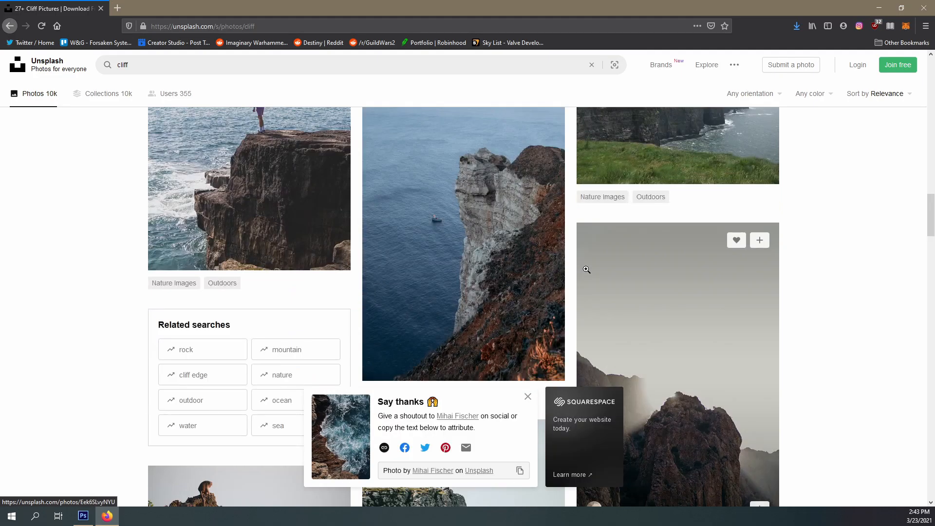
scroll(down, 3)
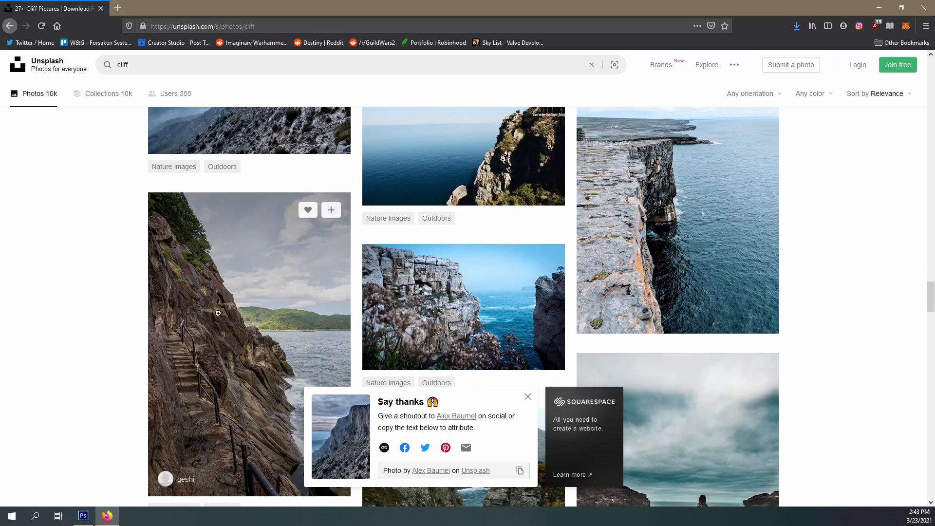
click(83, 516)
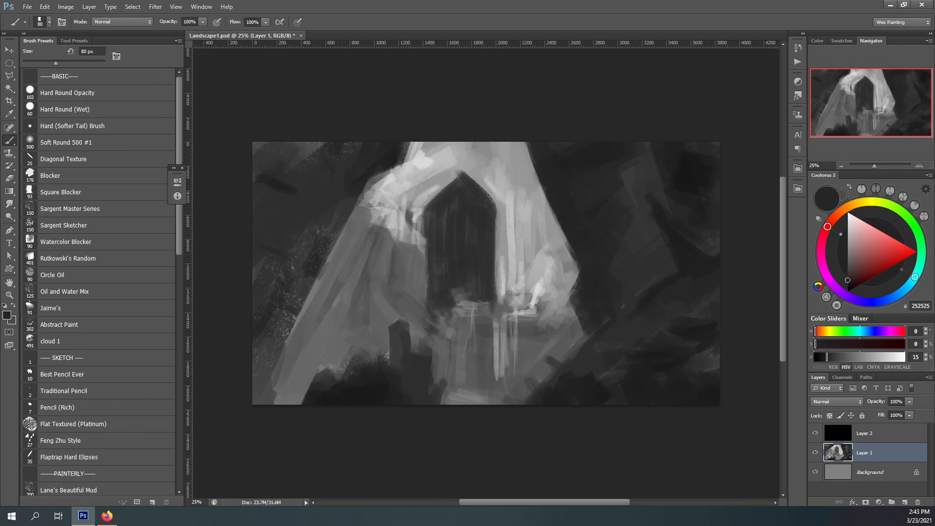
- Lasso rock from the stairway cliff photo and paste it into the cave painting
click(375, 35)
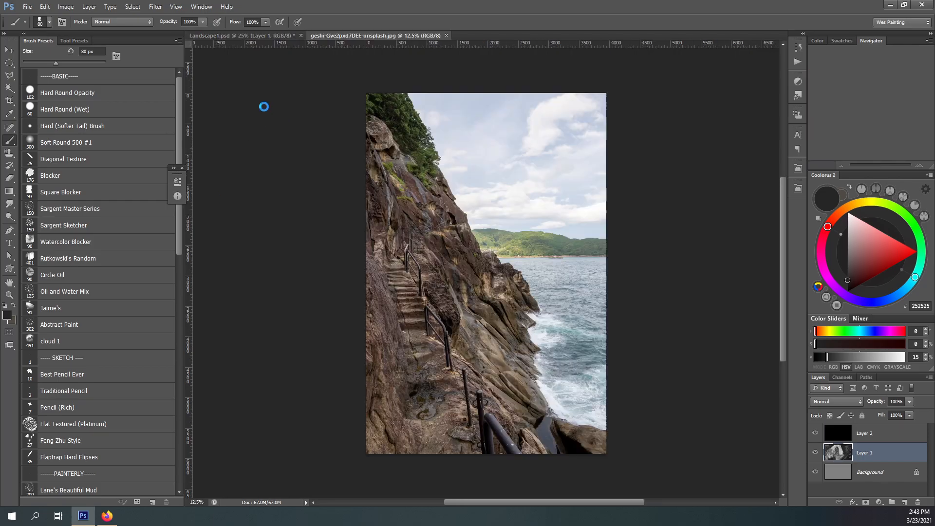
click(662, 35)
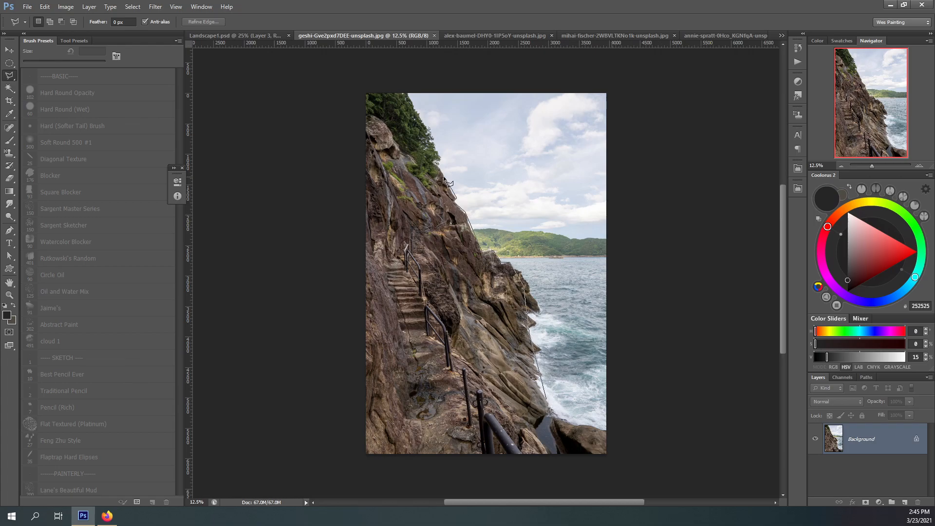
click(236, 35)
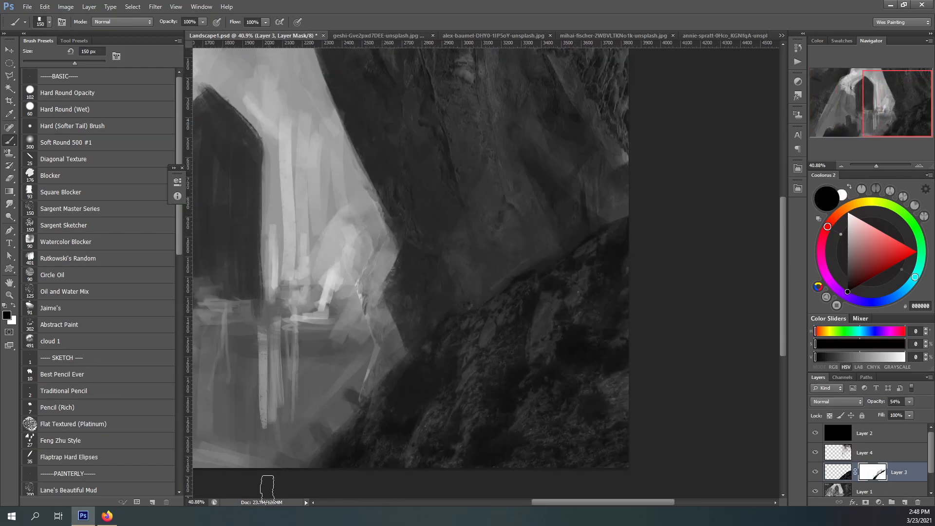
click(866, 503)
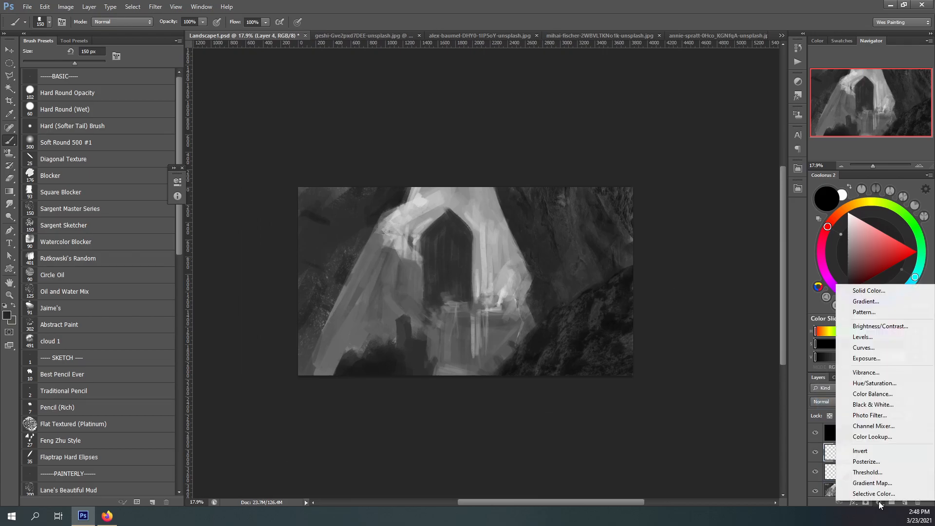
- Adjust the texture layer, then paste the foggy cliff's rock face and flip it horizontally
click(863, 337)
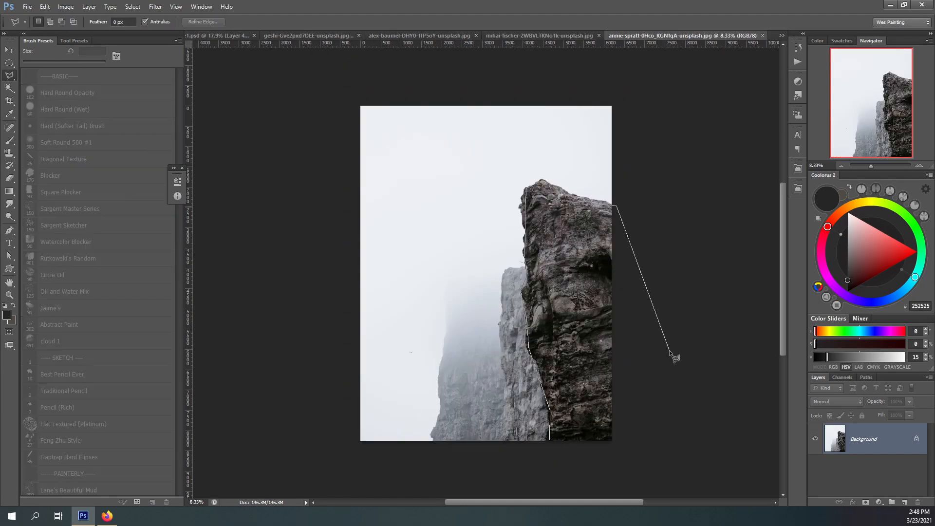
click(227, 35)
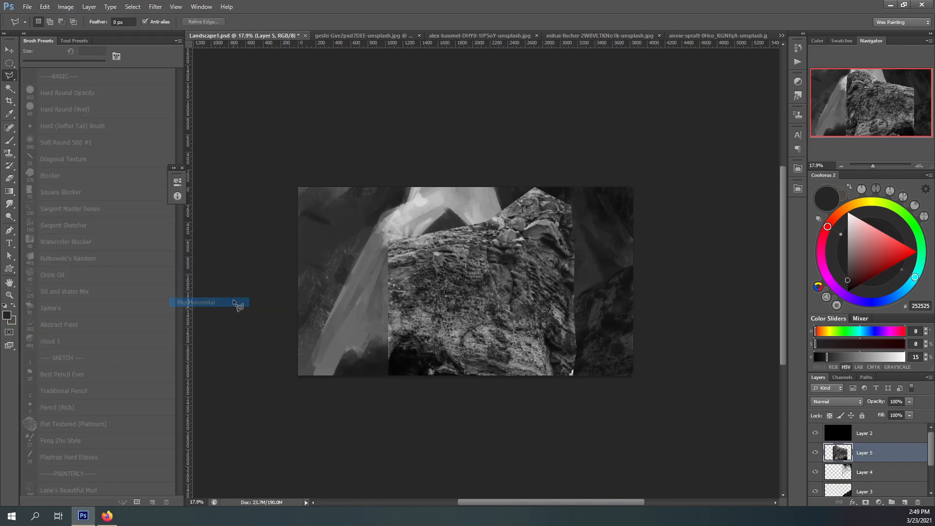
click(197, 302)
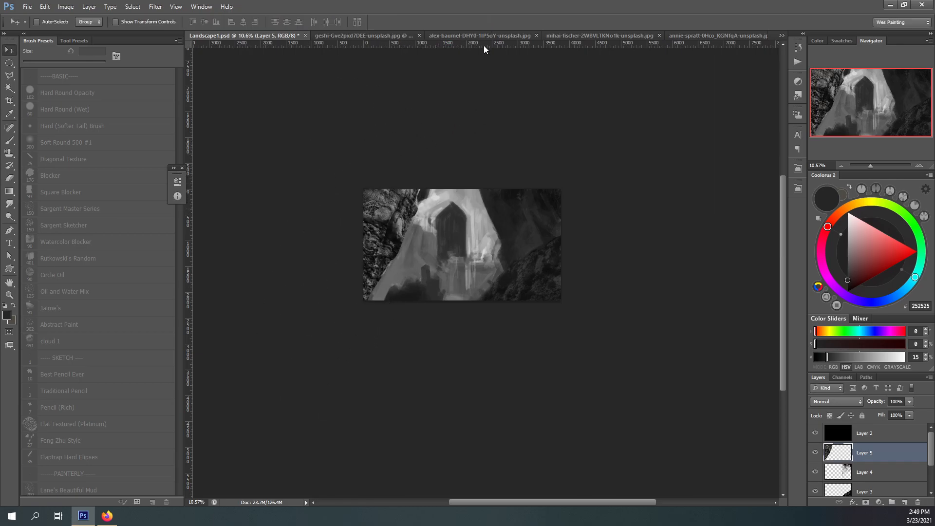
- Darken the rock texture with a Brightness/Contrast adjustment merged into its layer
click(872, 502)
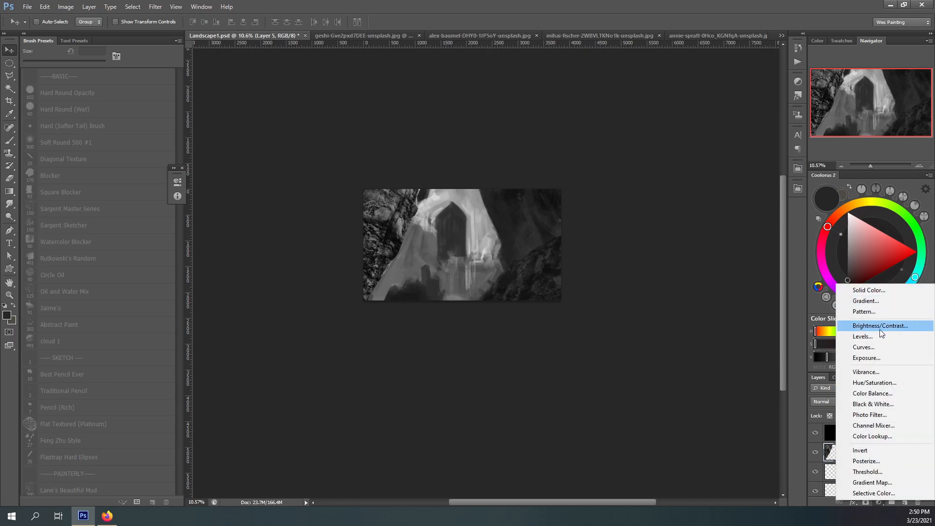
click(861, 337)
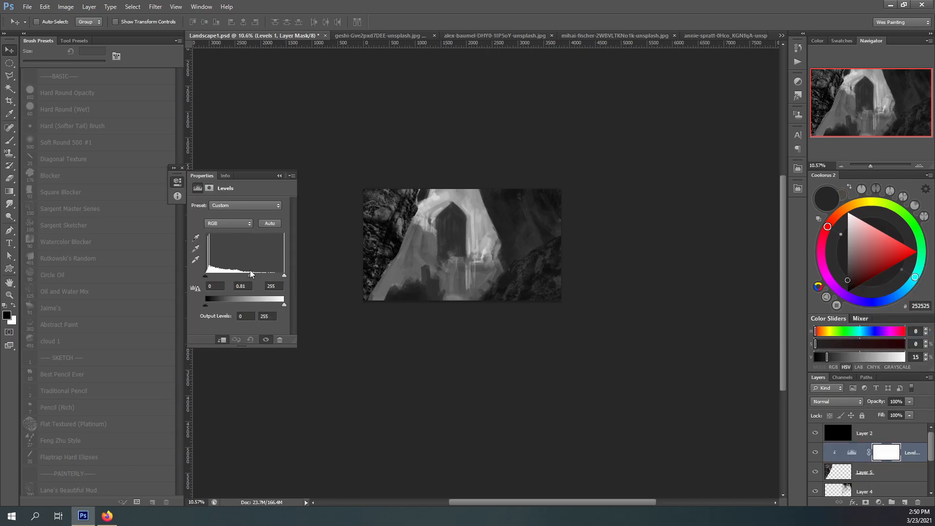
click(864, 452)
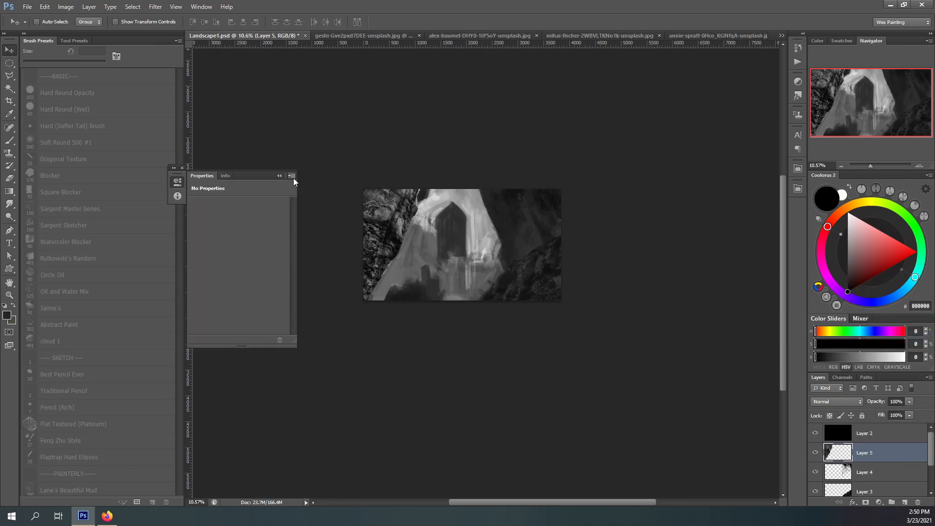
click(874, 502)
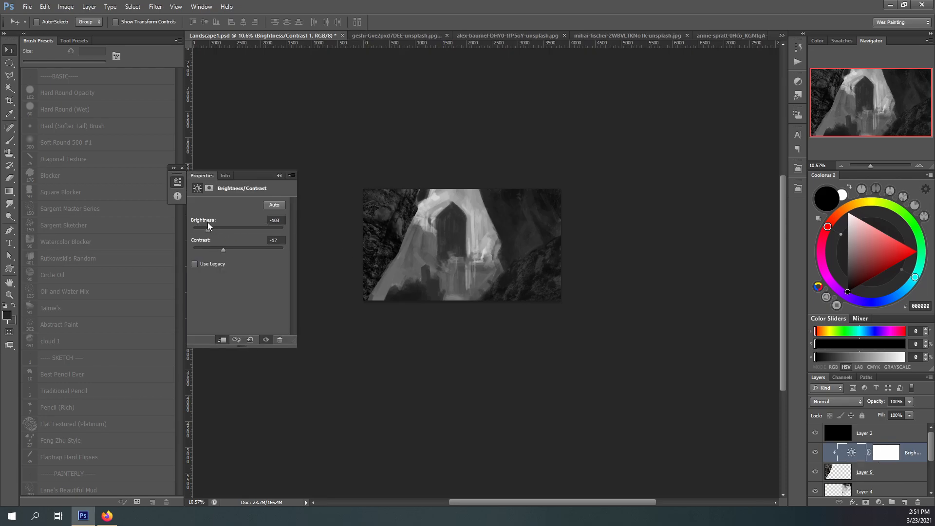
right_click(885, 452)
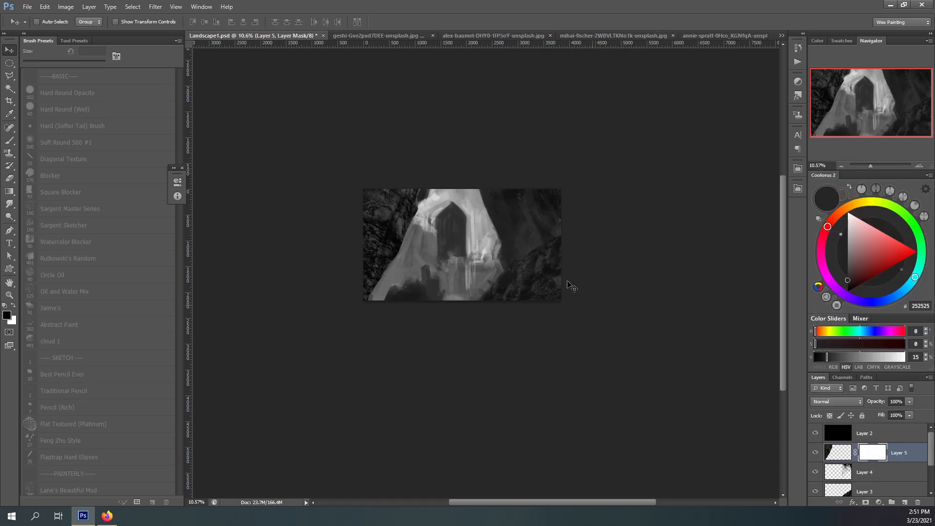
- Soften the rock edges with a soft brush and view the rocky coastline reference photo
click(10, 114)
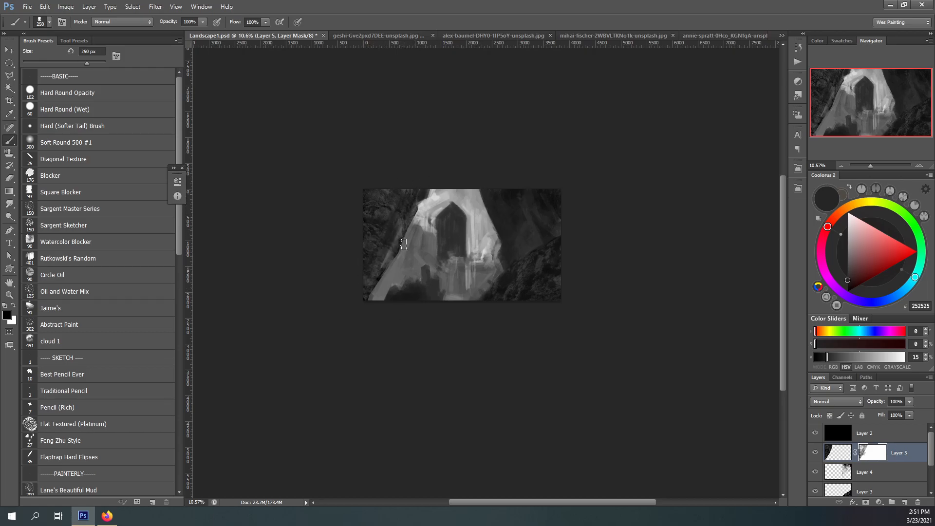
click(26, 6)
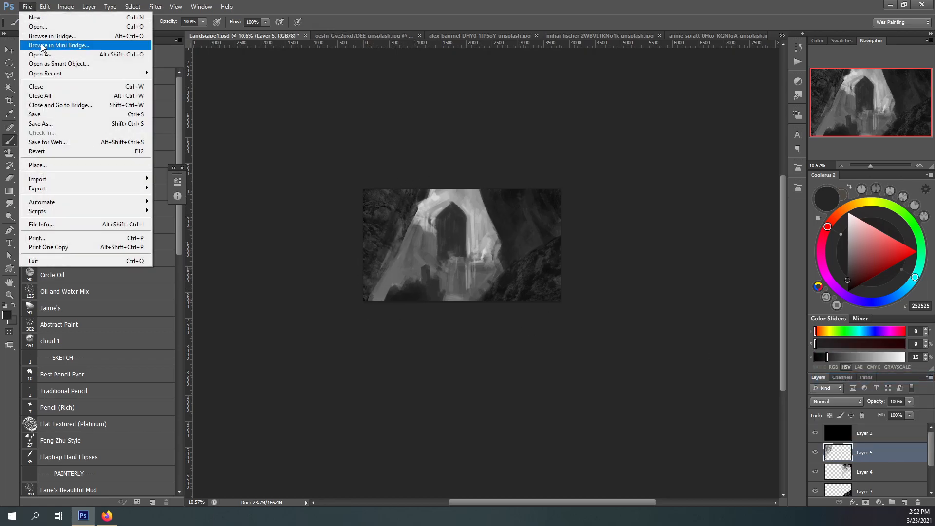
click(587, 35)
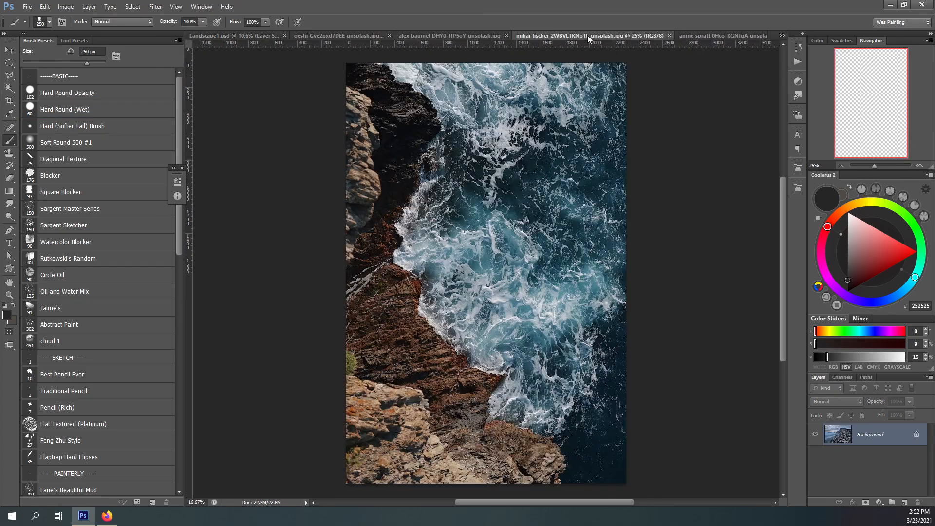
- Replace the Unsplash search with 'waterfall' and browse the waterfall results
click(107, 515)
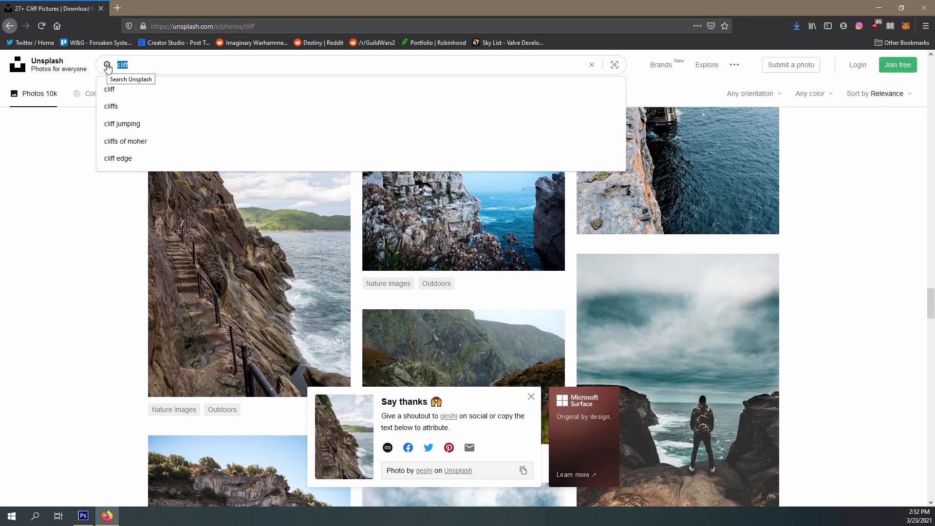
text(waterfall)
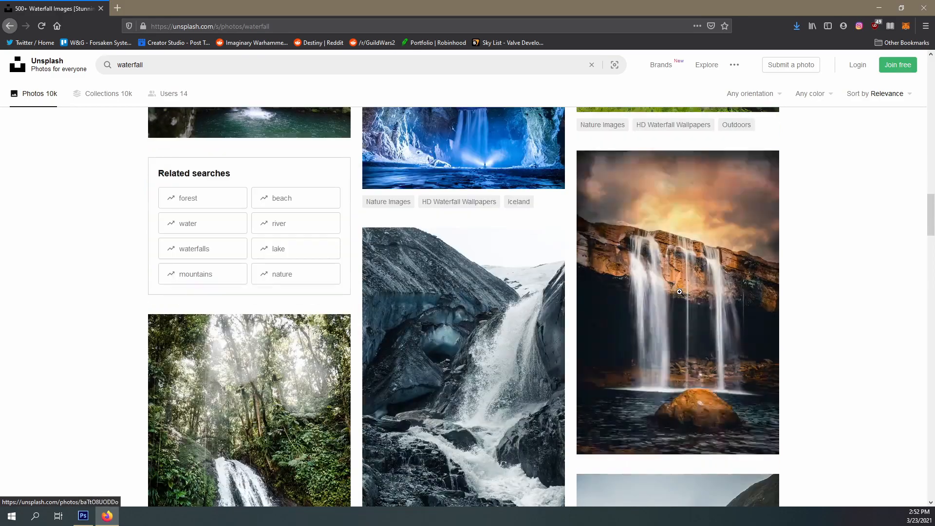
scroll(down, 3)
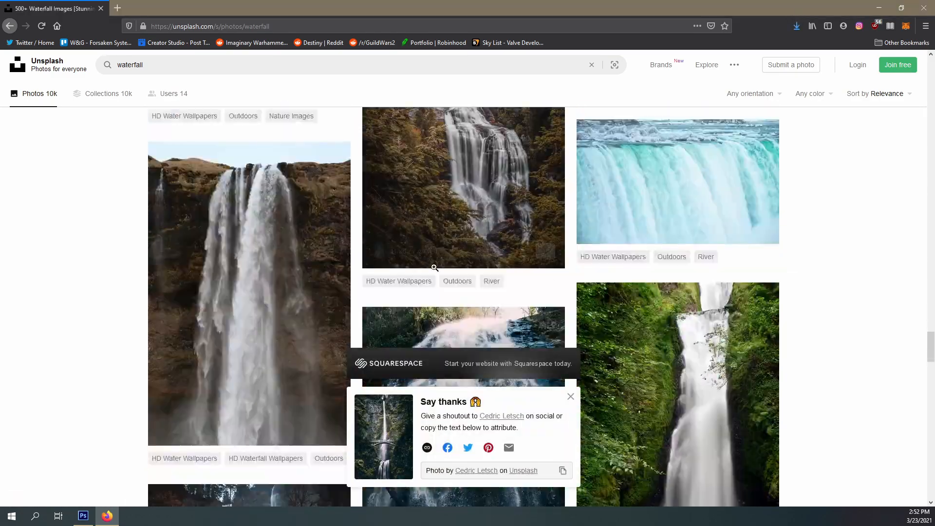
click(83, 515)
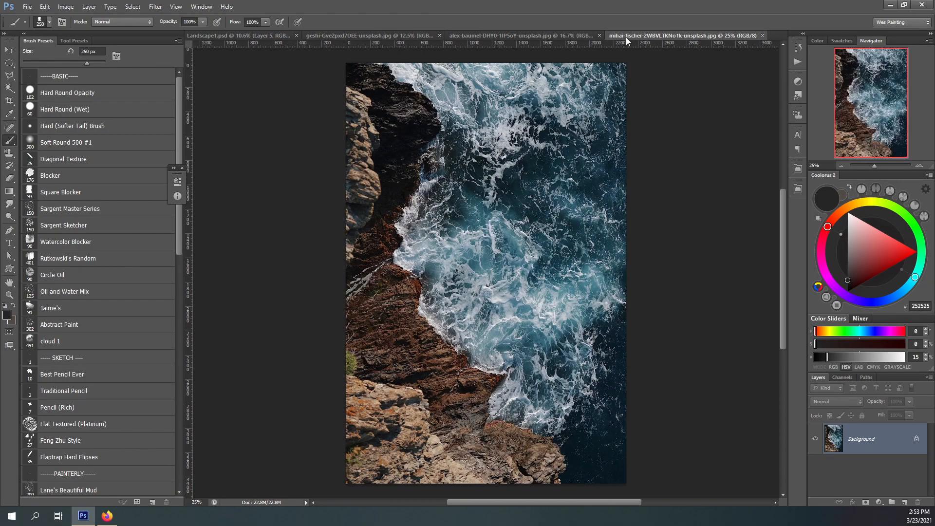
- Lasso a rock from a reference photo into Landscape1.psd as a new masked layer
click(221, 35)
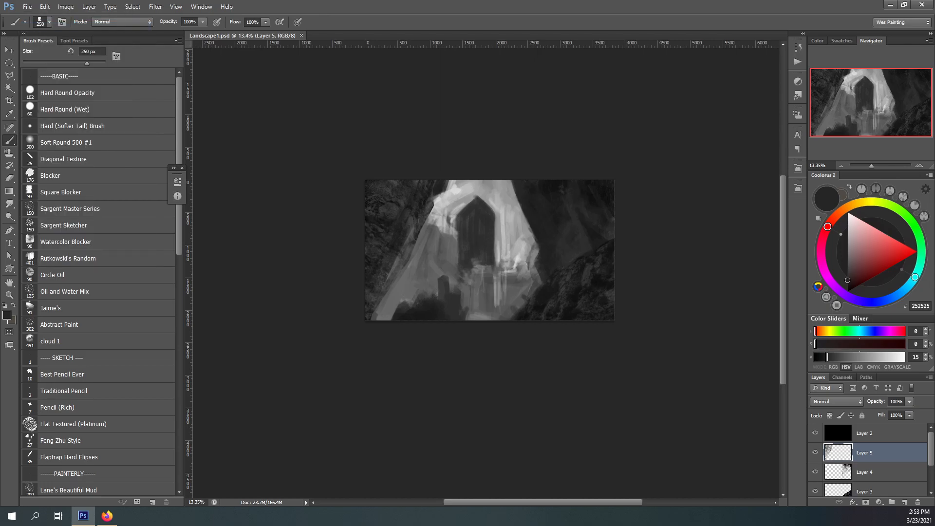
click(683, 35)
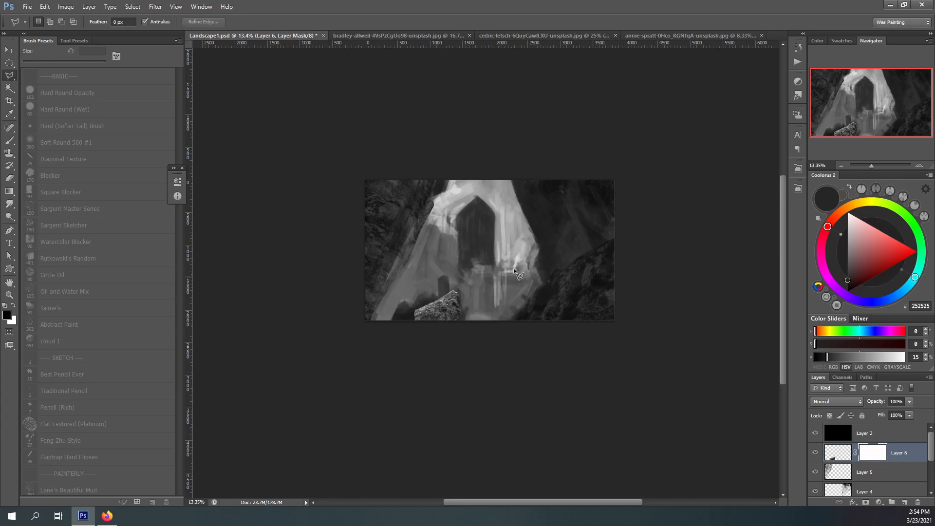
click(9, 129)
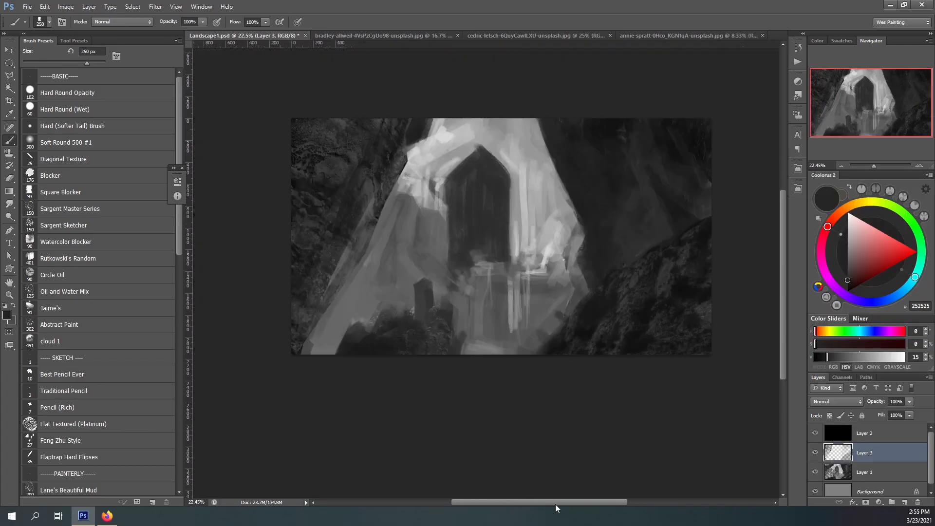
- Apply the Filter Gallery's Artistic Dry Brush effect to the pasted rock layer
click(155, 7)
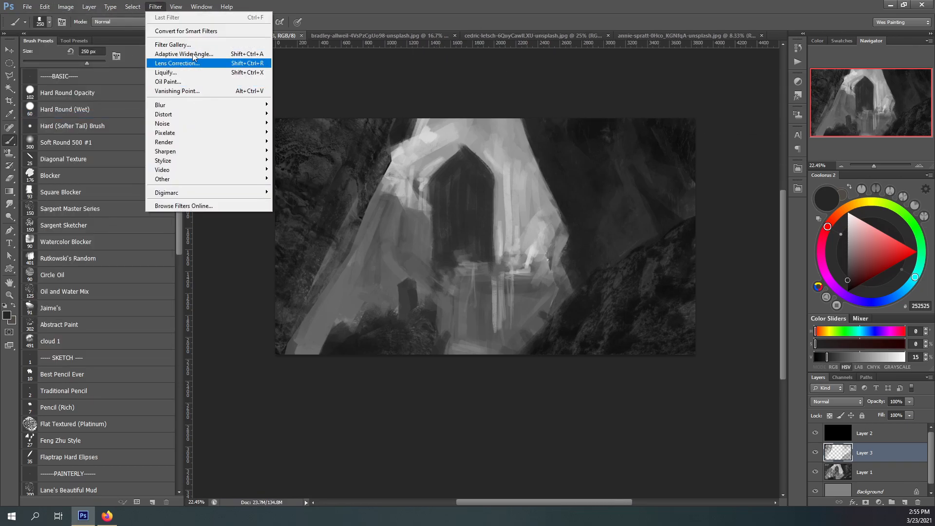
click(173, 44)
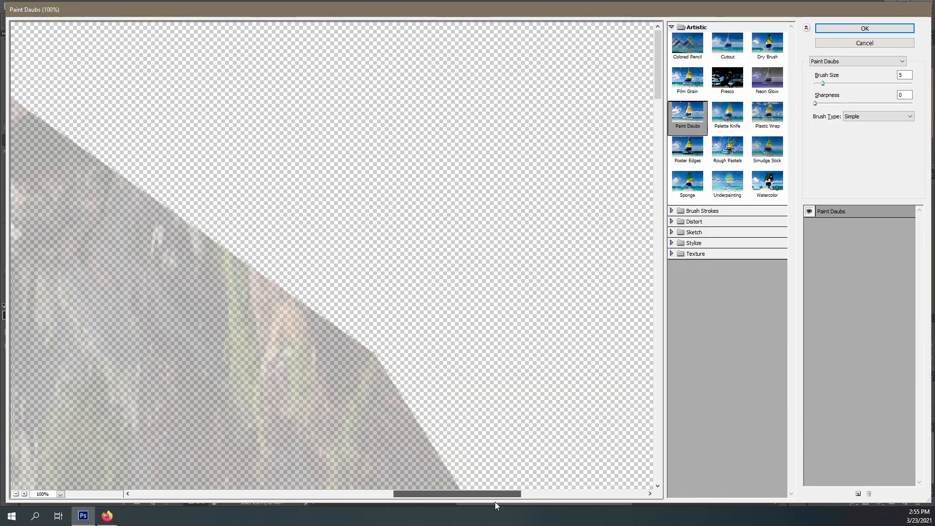
click(767, 45)
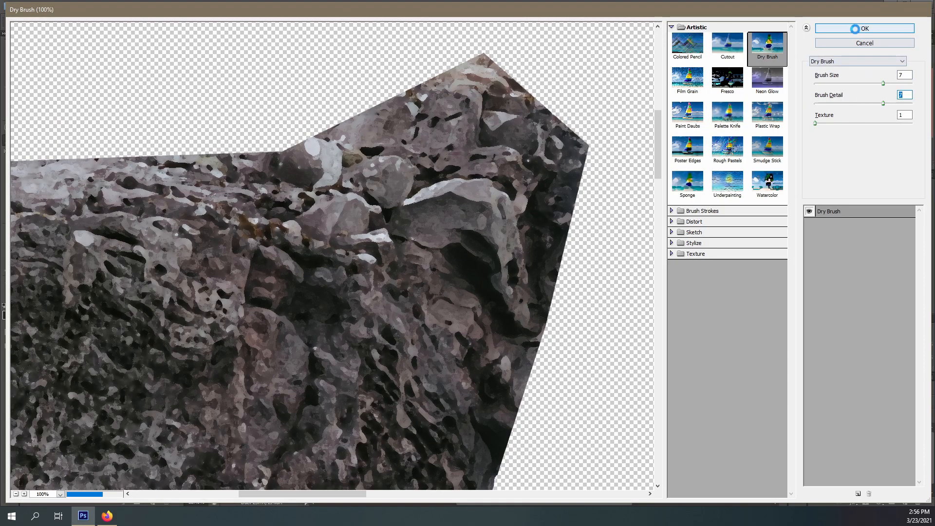
click(864, 28)
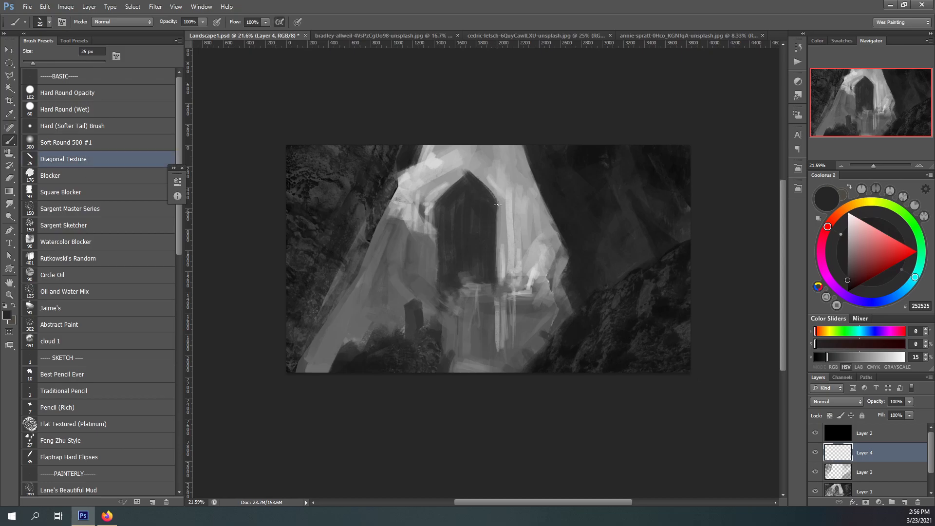
- Paint chunky light crystal facets around the archway with the Diagonal Texture brush
click(856, 243)
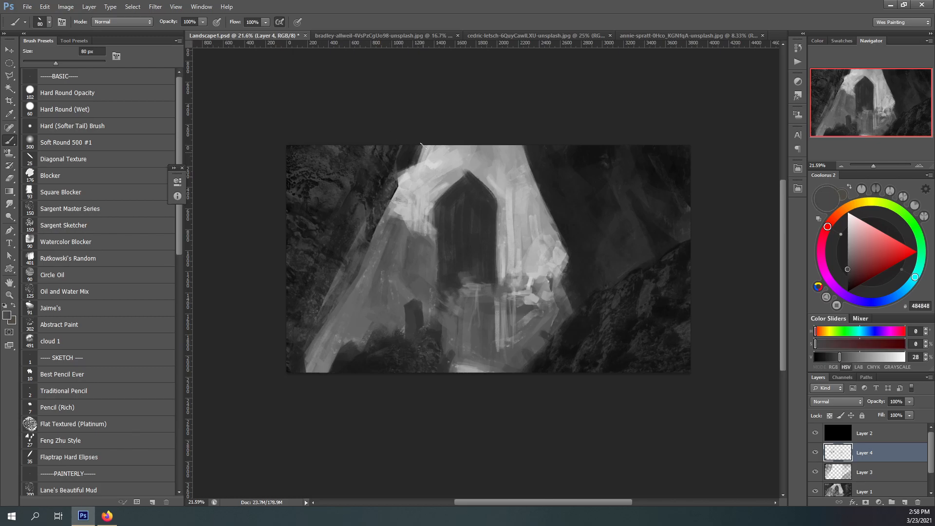
- Paint thin pointed gothic frame lines and pale vertical streaks inside the dark archway
click(847, 285)
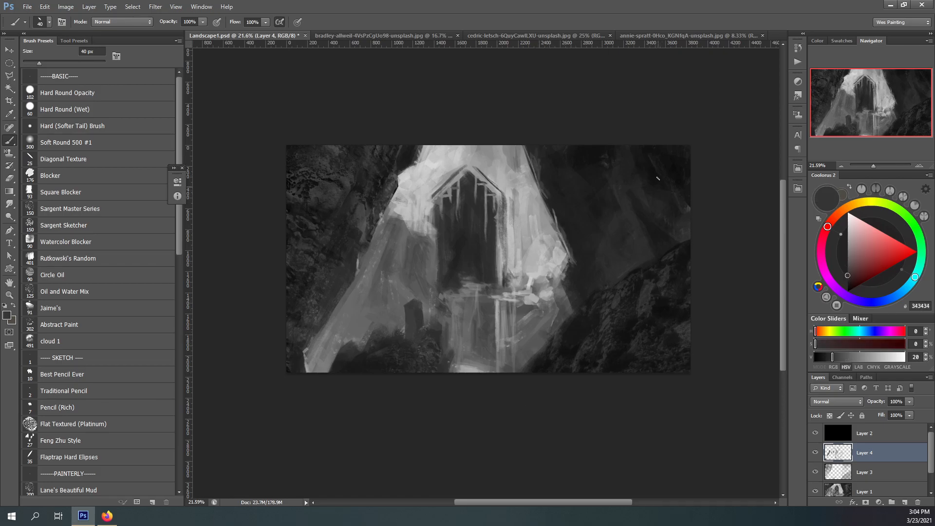
- Block in a small black figure silhouette with grey touches on the right rocky ledge
click(848, 288)
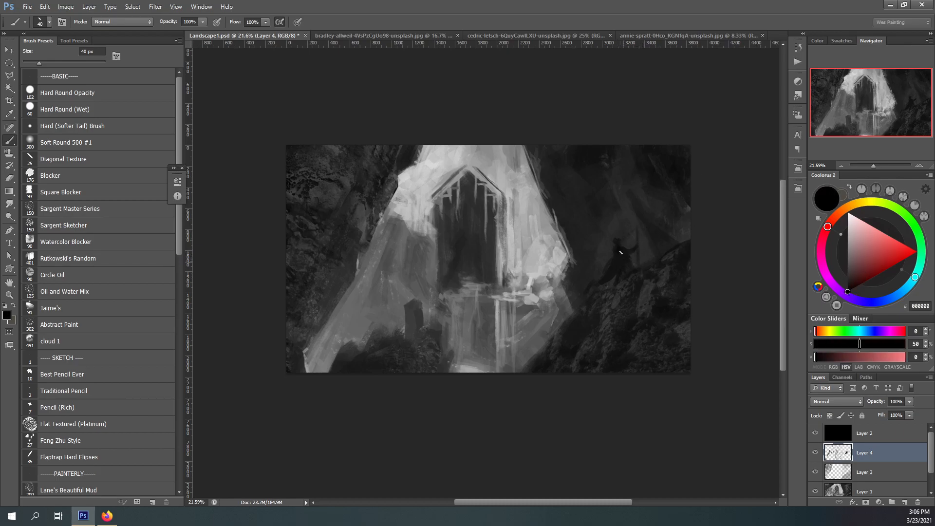
click(847, 282)
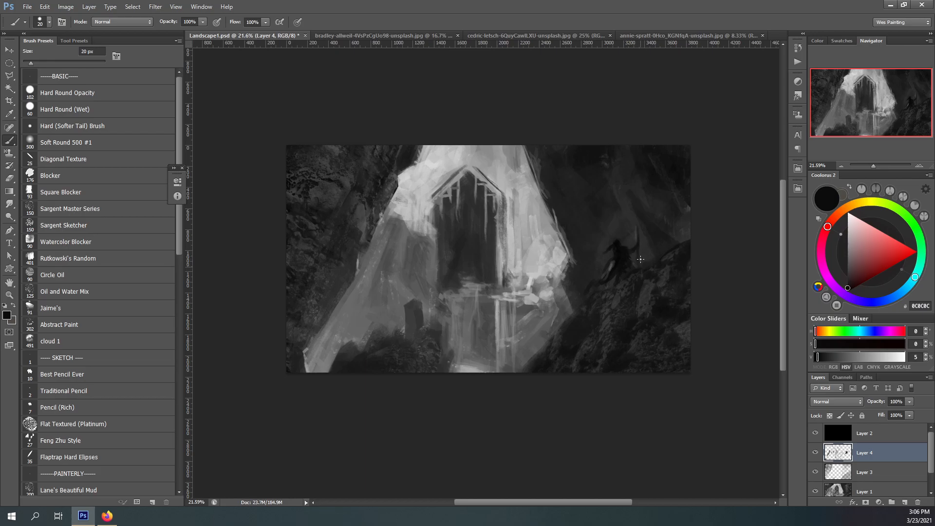
click(847, 229)
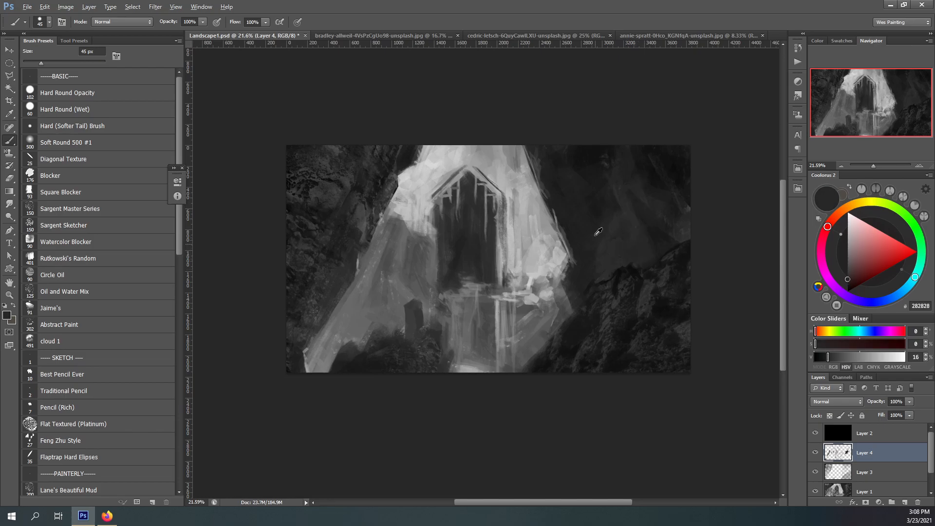
click(71, 126)
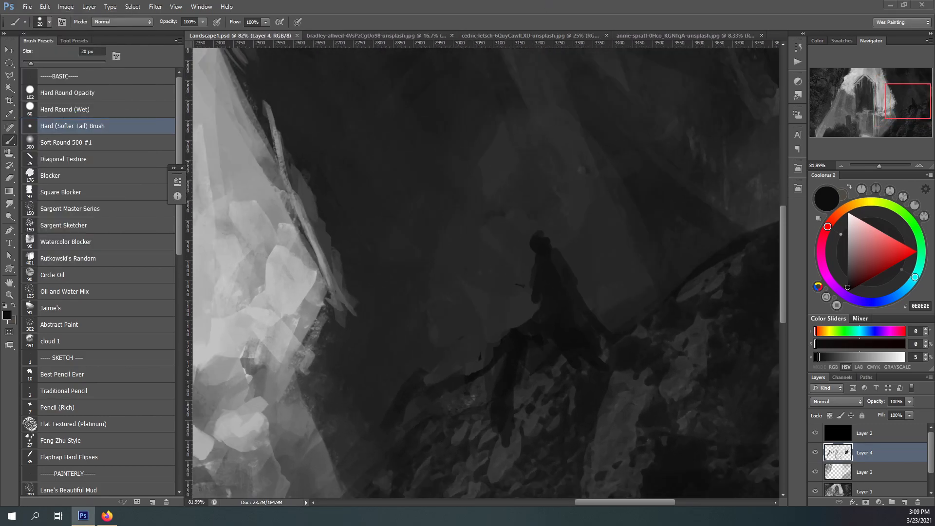
mouse_move(367, 5)
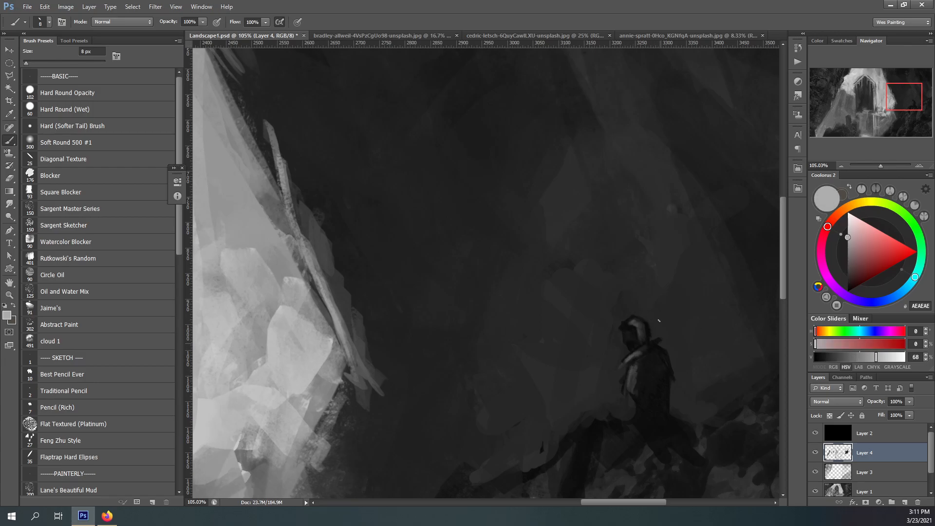
- Shape the ledge figure into a hooded knight using dark and near-black greys
click(847, 276)
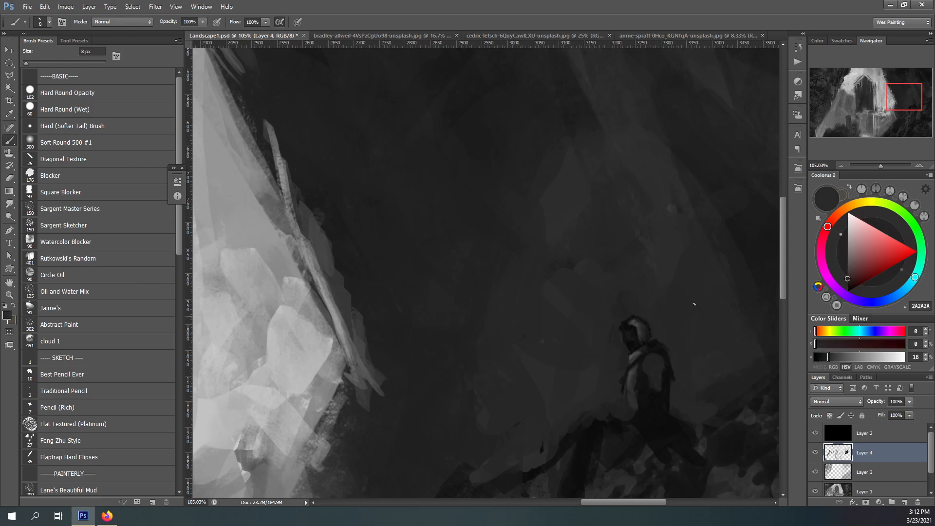
click(847, 267)
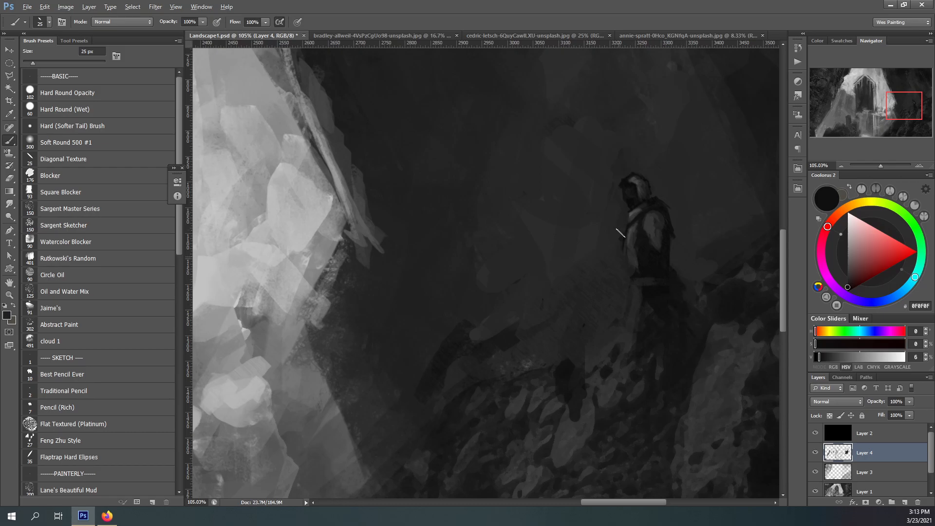
- Paint a round shield and a straight glowing sword blade for the knight
click(9, 49)
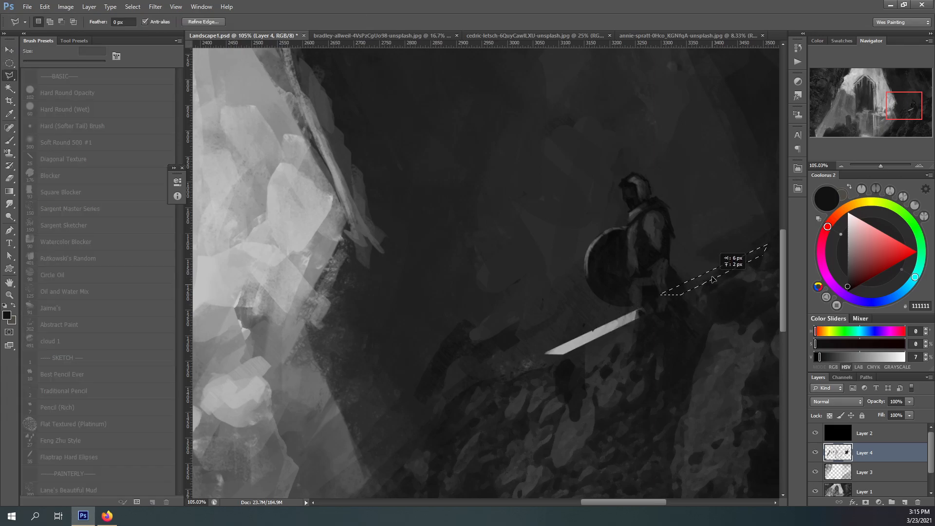
click(10, 121)
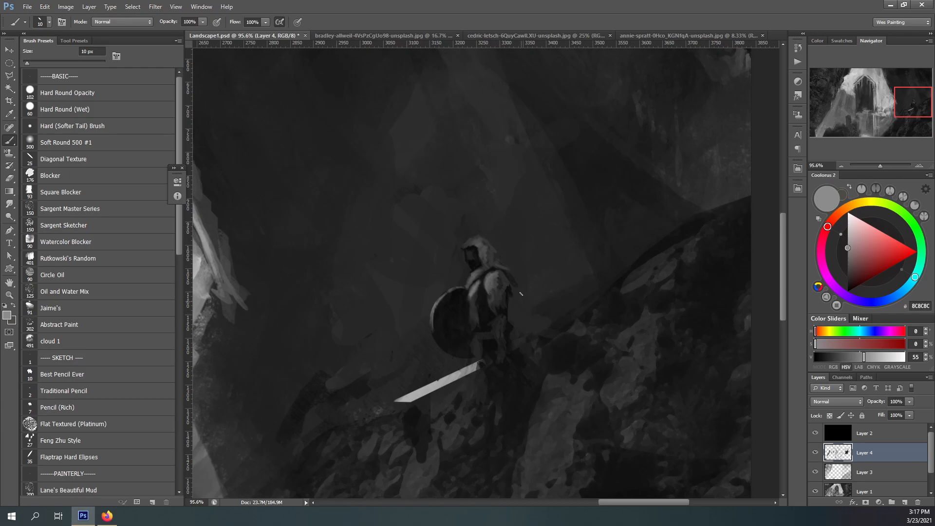
- Dab mid-grey highlights on the knight's helmet and shoulders
click(847, 277)
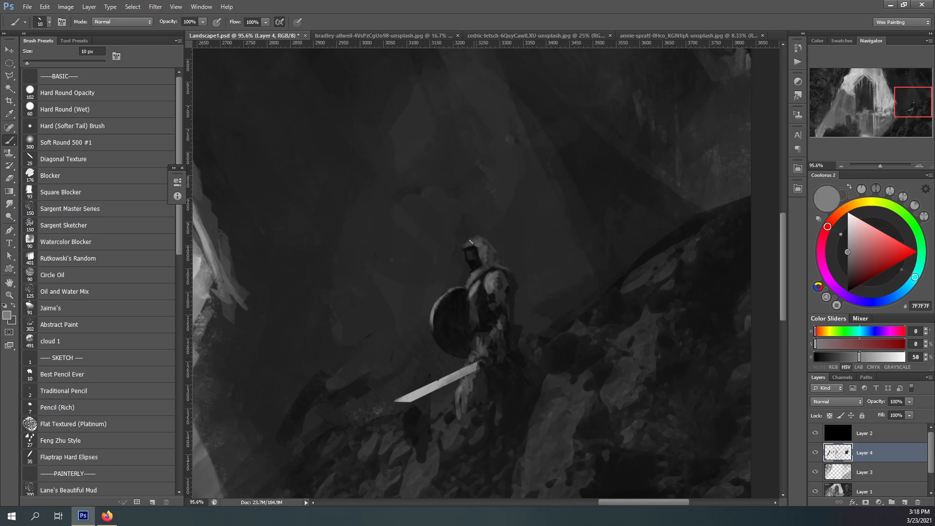
click(847, 287)
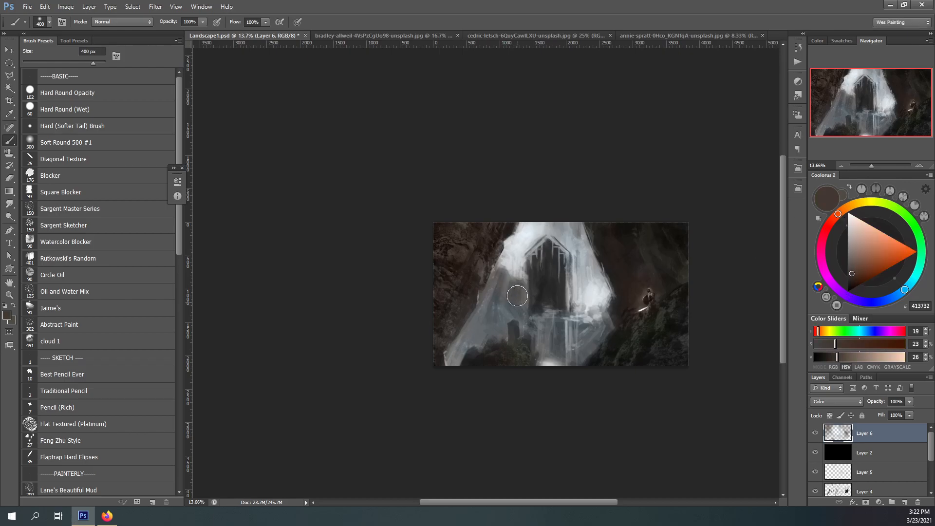
mouse_move(474, 326)
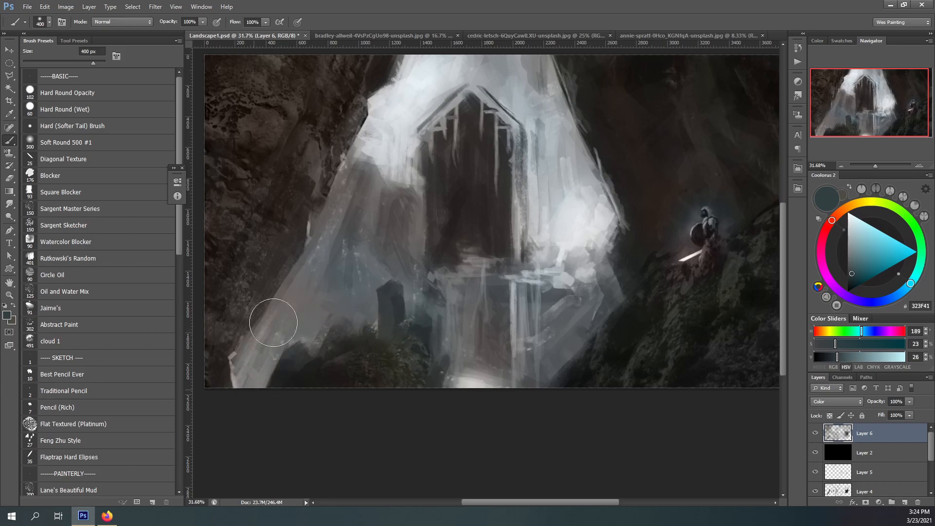
- Stamp all visible layers into a new merged Layer 7 (Ctrl+Alt+Shift+E)
click(44, 6)
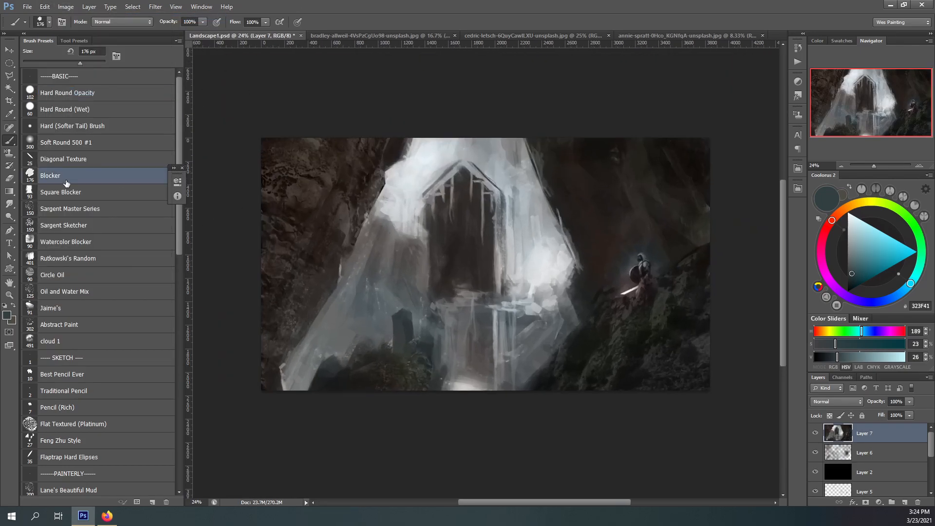
- With the Blocker brush, darken the rock near the knight and the right rock face
click(61, 192)
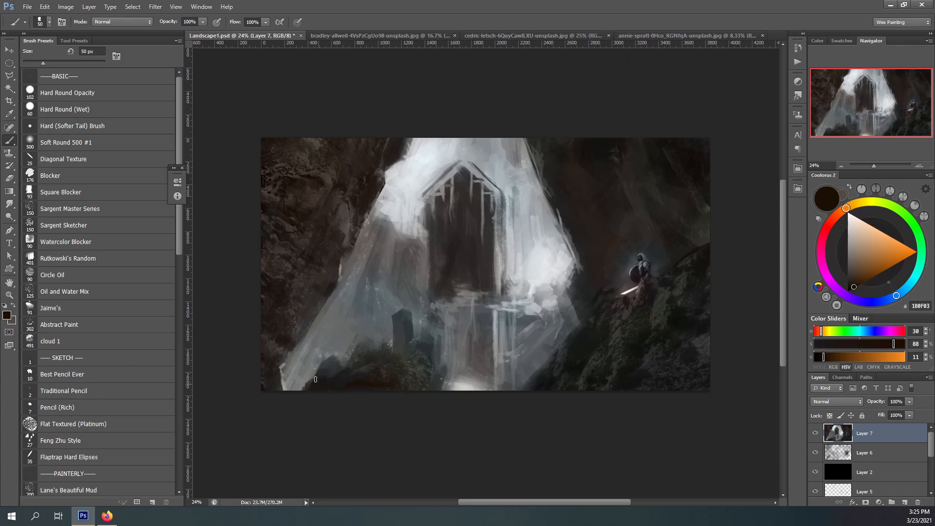
click(896, 208)
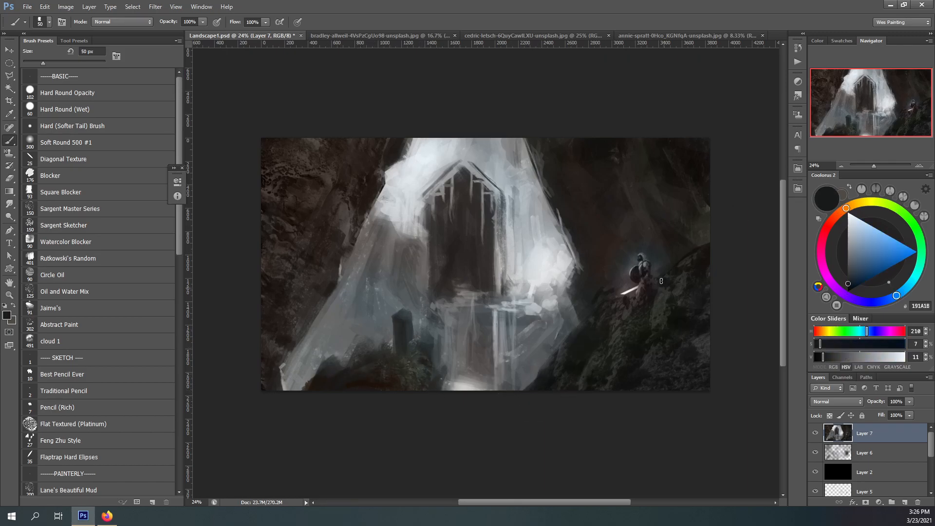
click(855, 204)
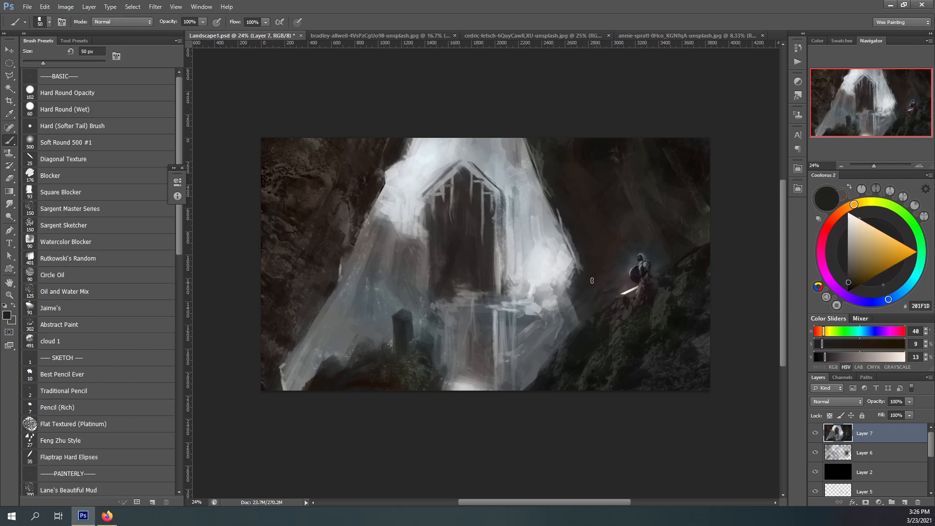
click(828, 227)
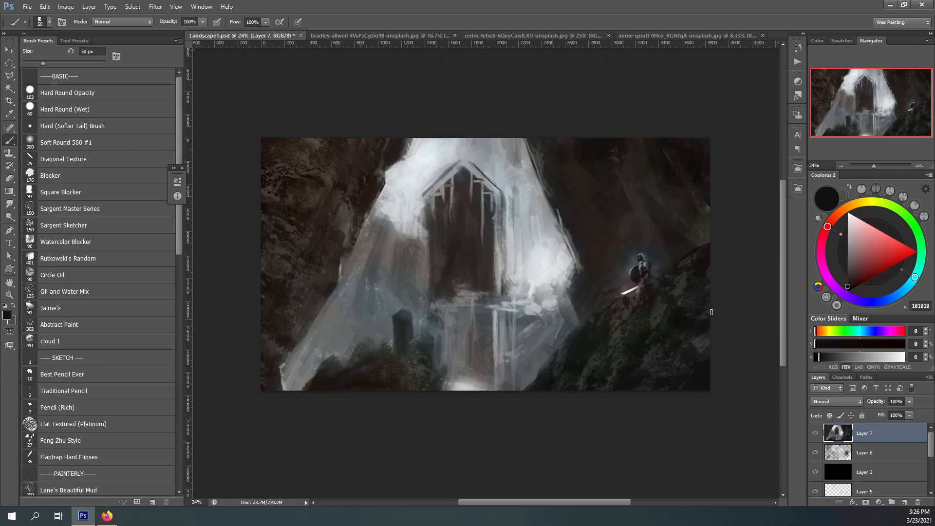
click(850, 207)
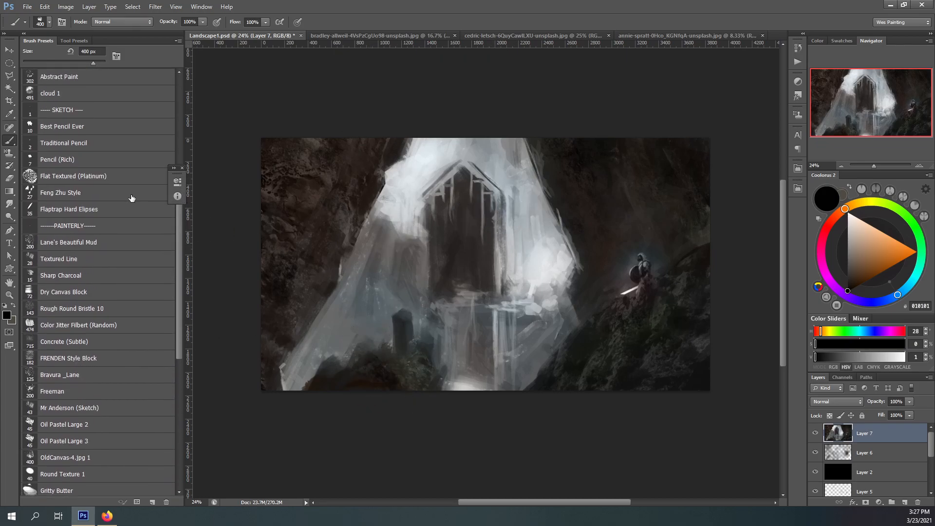
- Paint light textured strokes along the top edge of the crystal archway
click(59, 258)
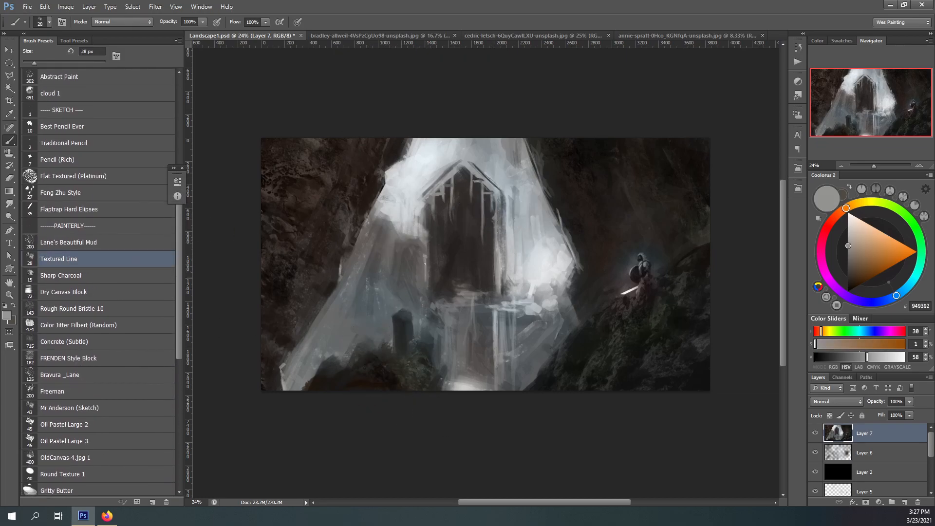
click(835, 218)
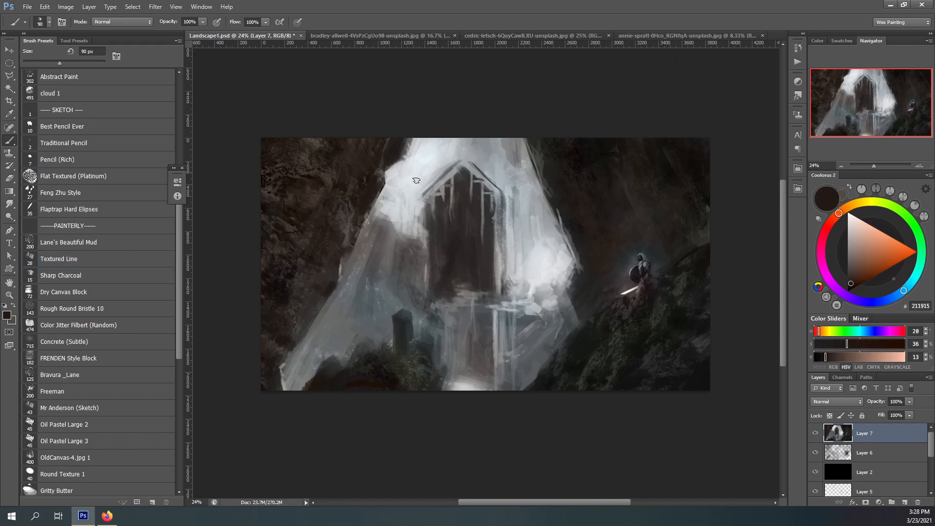
click(73, 176)
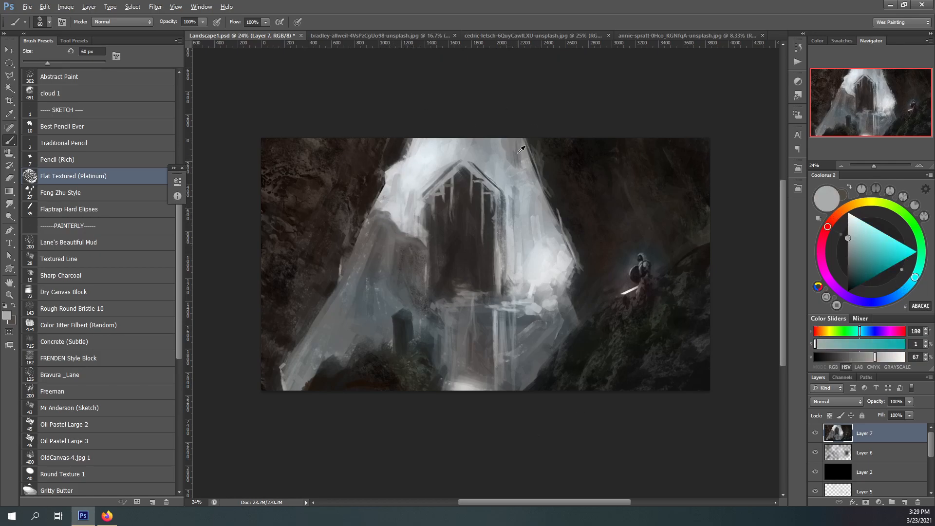
click(914, 225)
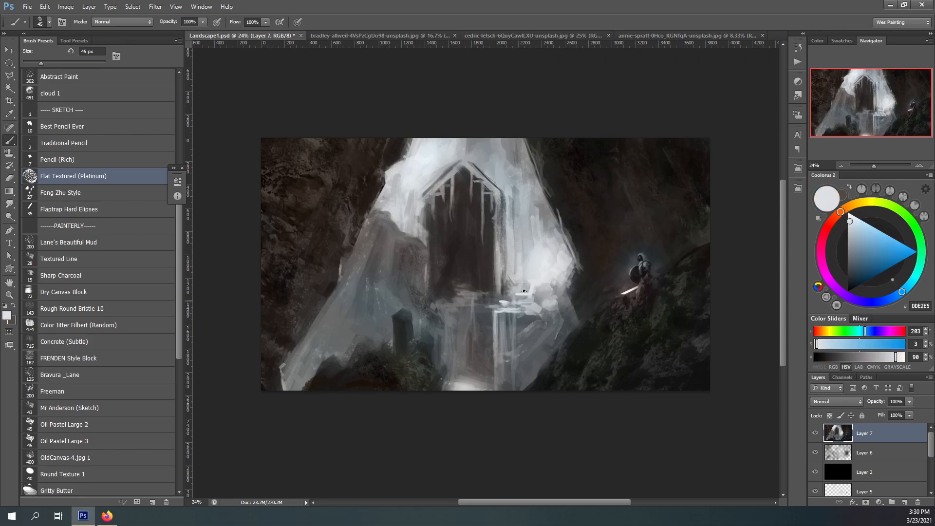
- Add bright ledge highlights above the waterfall and sharpen the crystal's right face and edges
click(851, 249)
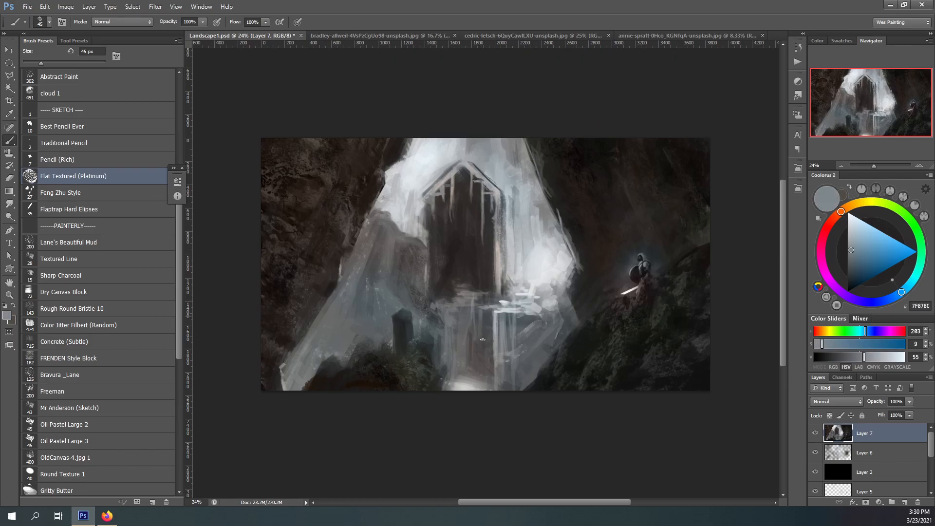
click(848, 267)
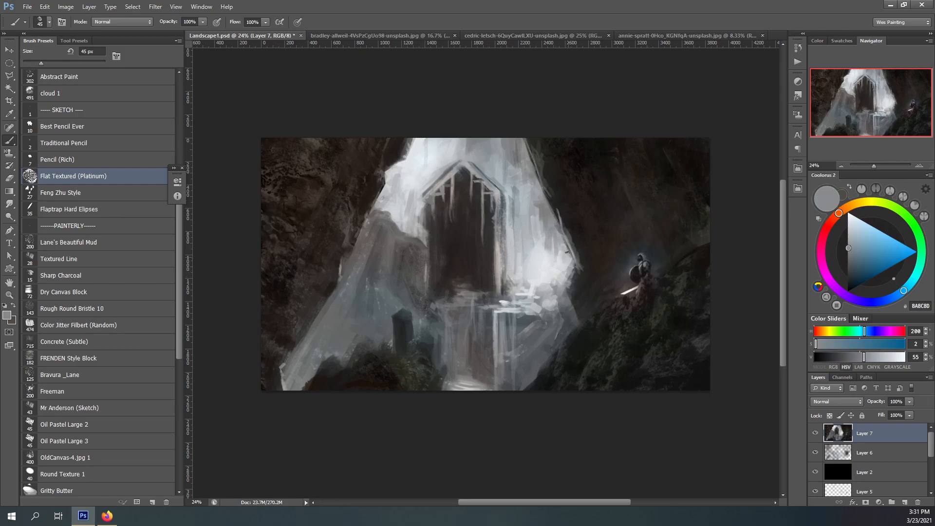
click(868, 237)
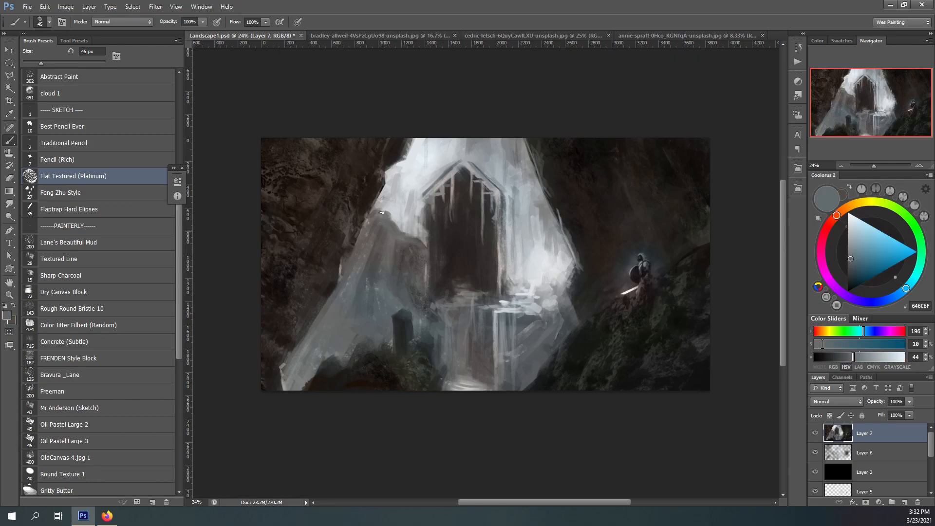
click(843, 210)
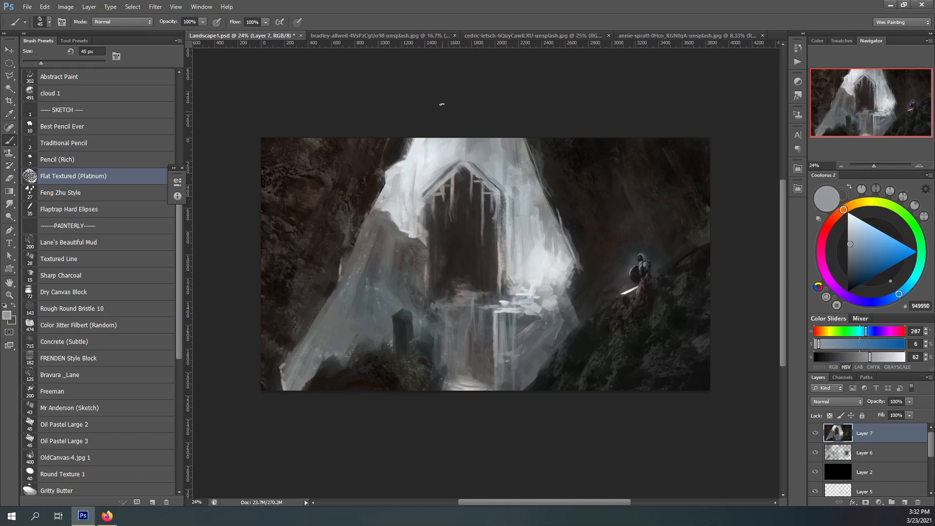
click(844, 212)
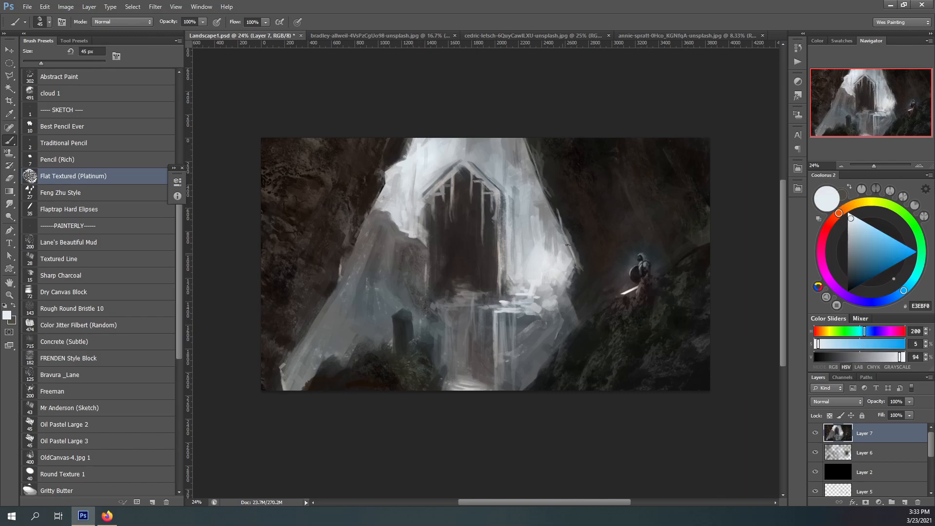
scroll(up, 3)
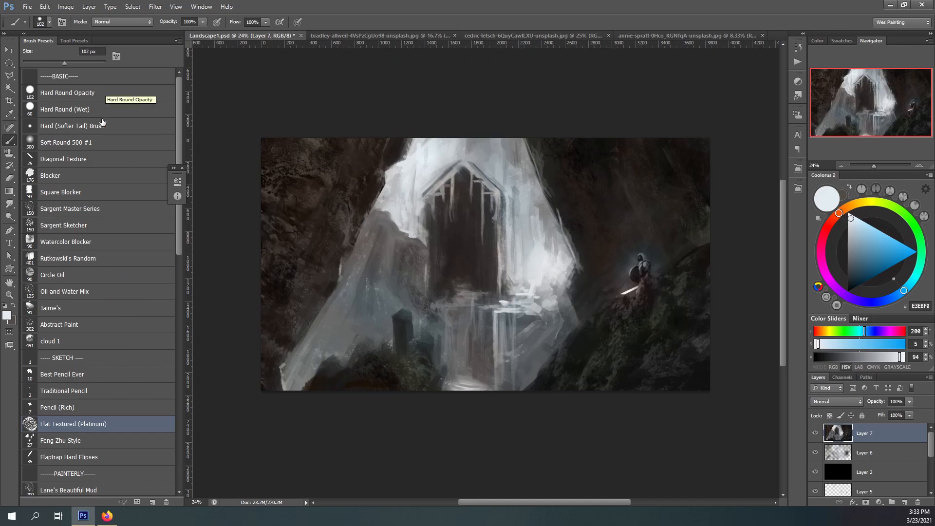
- Lasso-select the archway icicle strips and the ledge above the waterfall
scroll(down, 3)
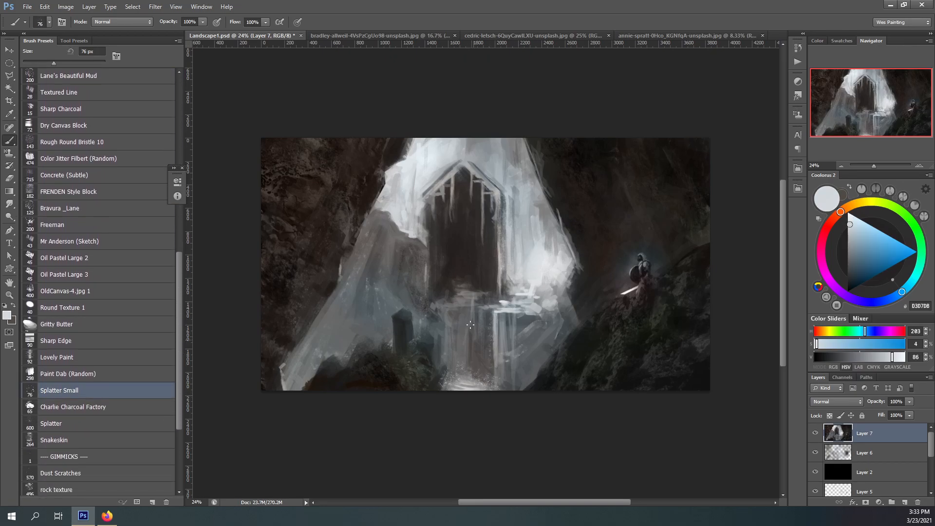
scroll(up, 3)
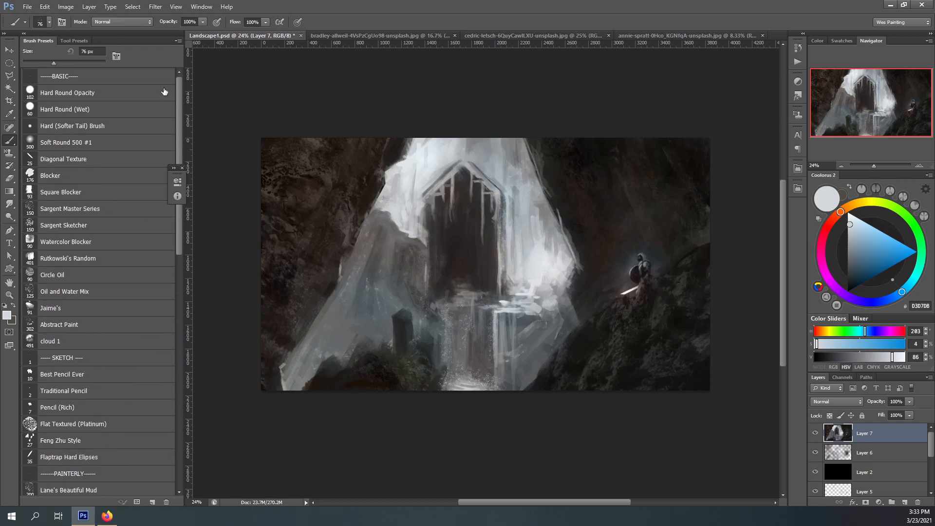
click(72, 125)
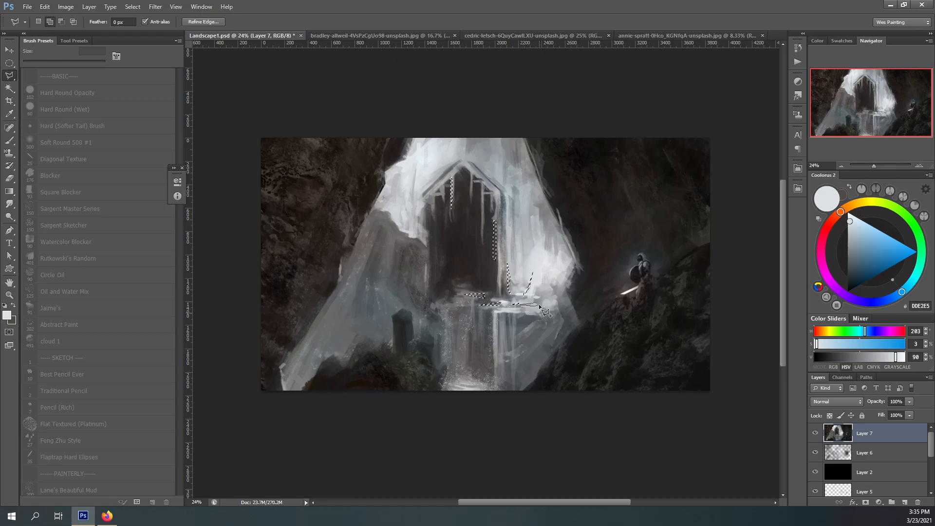
- Add empty Layer 8 and select the crystal's upper left edge and area above the knight
click(71, 126)
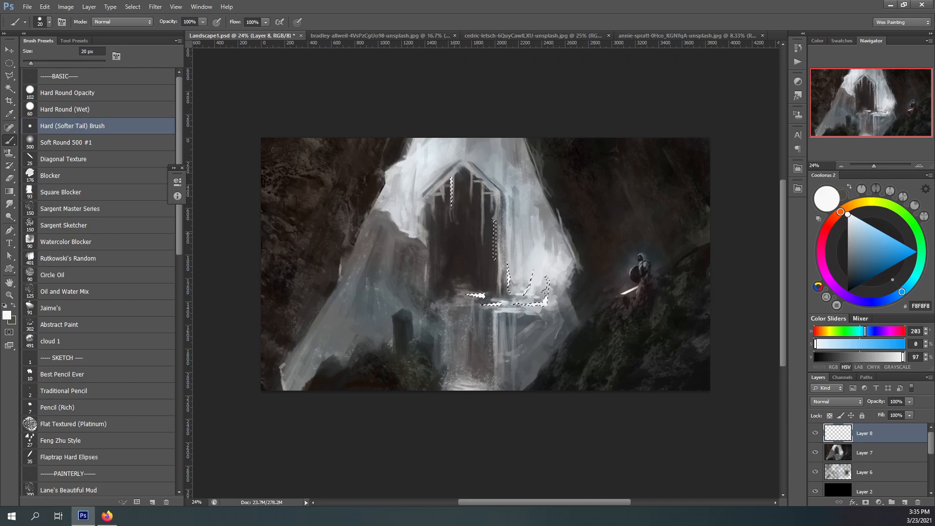
click(848, 252)
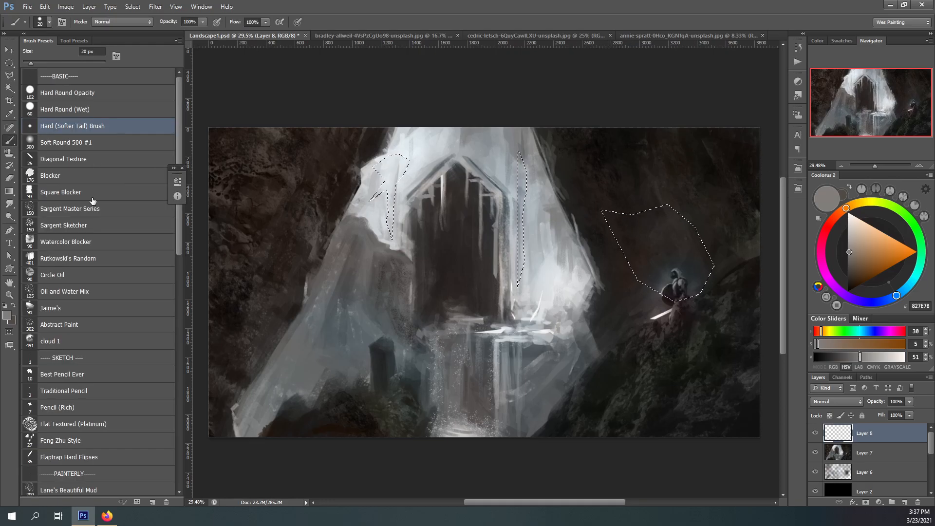
- With the Square Blocker brush ready, outline the archway's pointed roof with the Polygonal Lasso
click(61, 192)
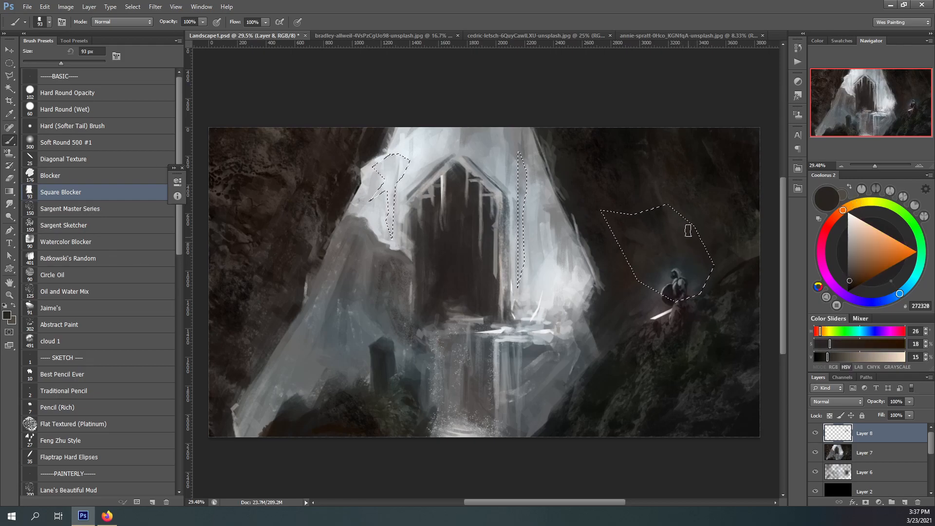
click(842, 210)
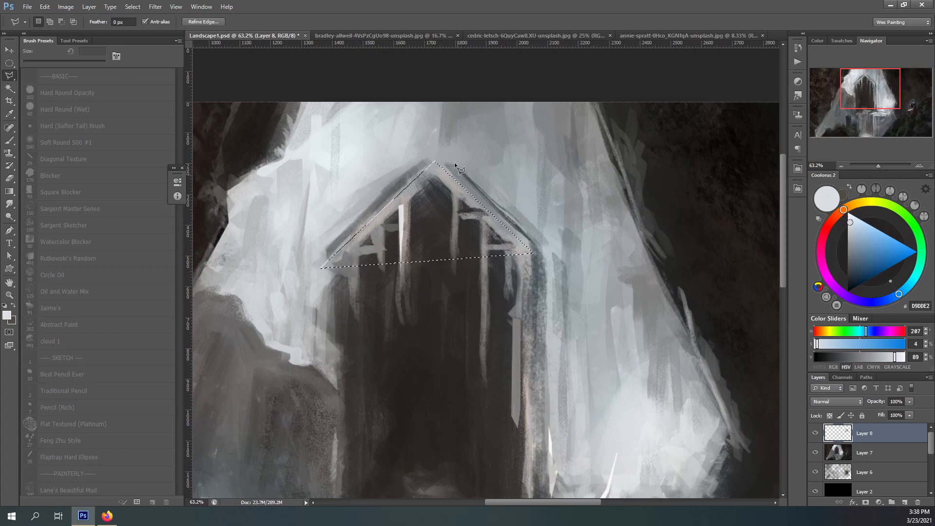
click(10, 127)
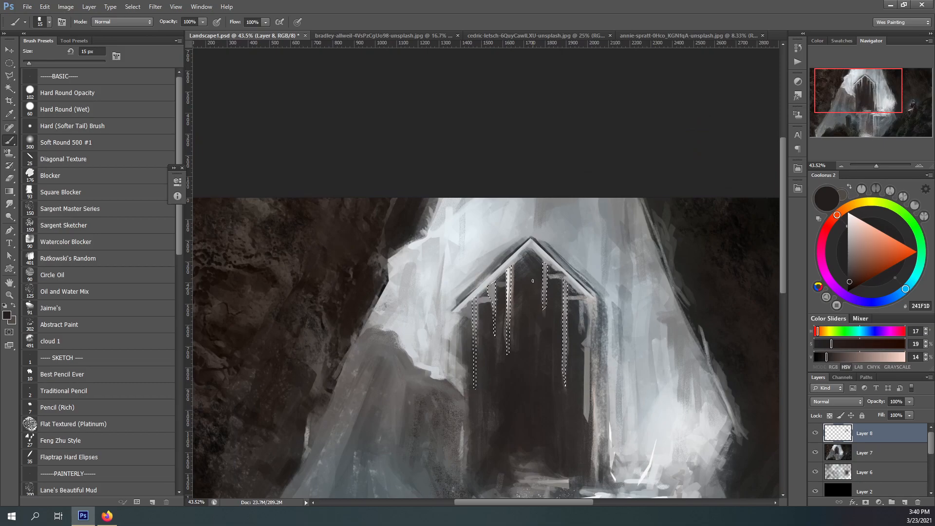
- Paint warm strokes into the archway frame and icicle strips, then pale grey crystal highlights
click(863, 229)
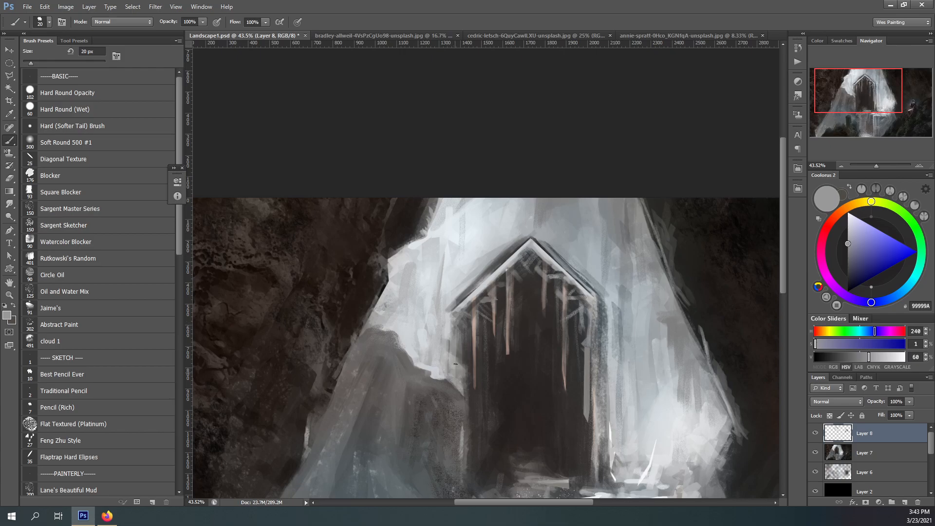
click(832, 220)
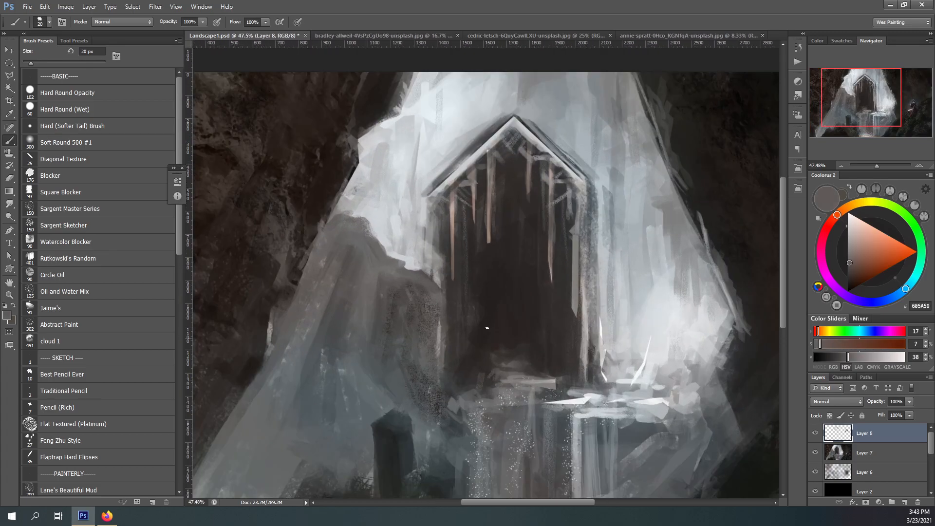
click(858, 275)
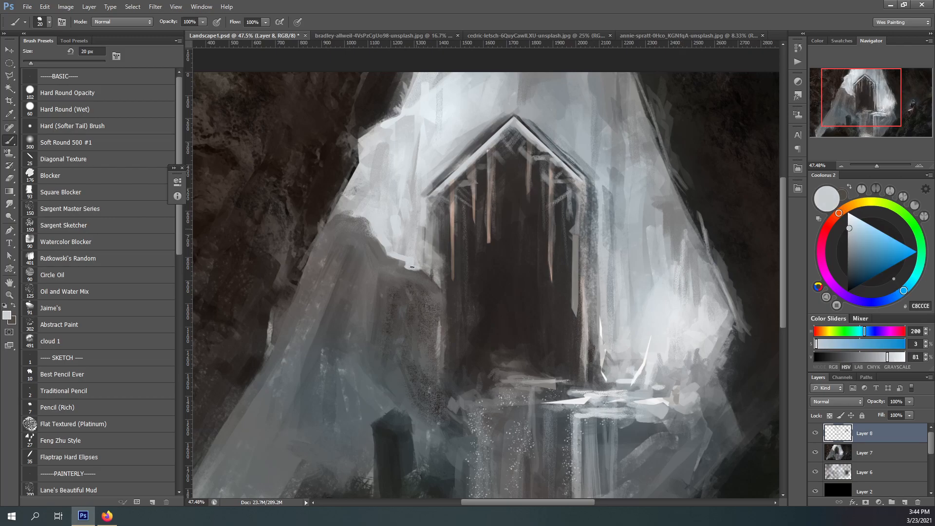
scroll(down, 3)
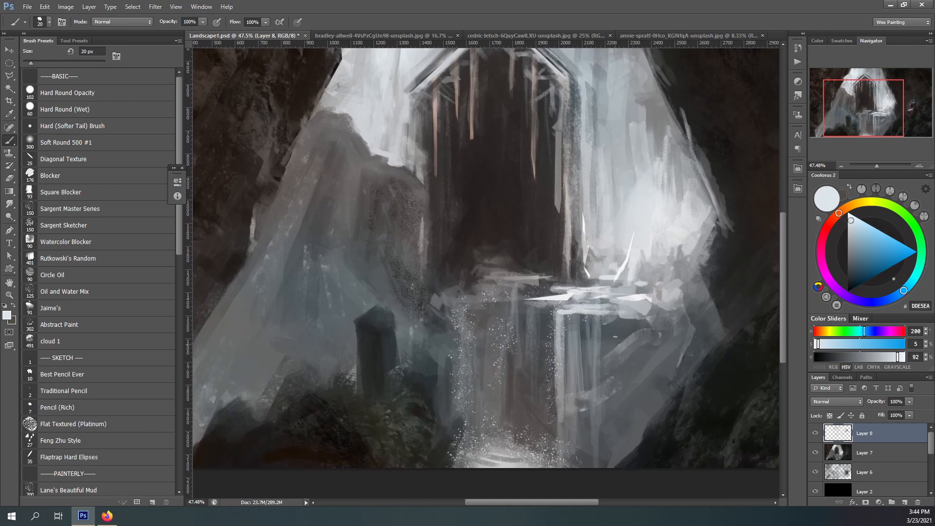
- Paint grainy pale streaks over the right crystal wall with the Diagonal Texture brush
click(851, 266)
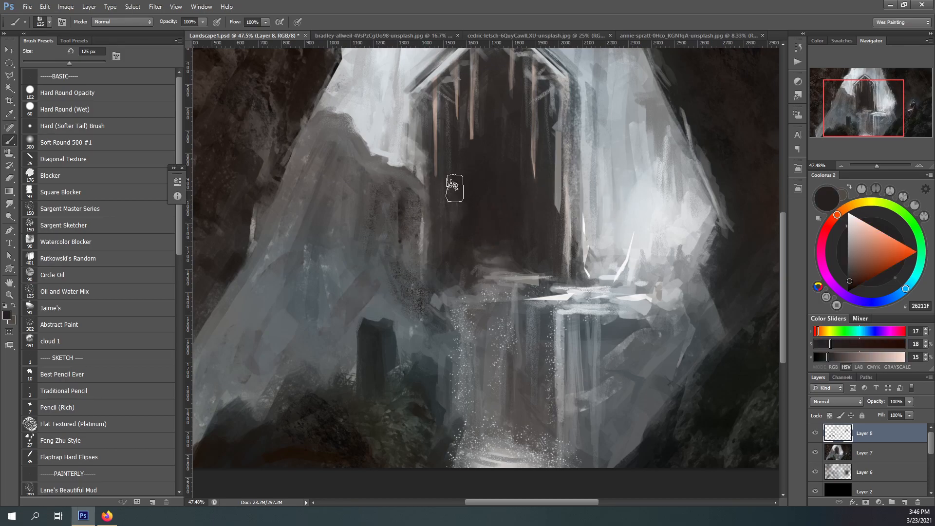
click(69, 258)
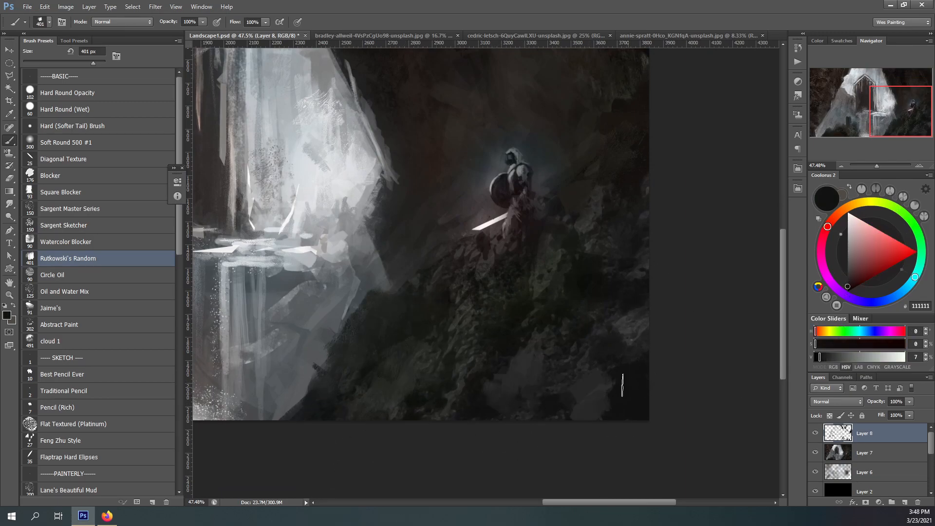
click(903, 212)
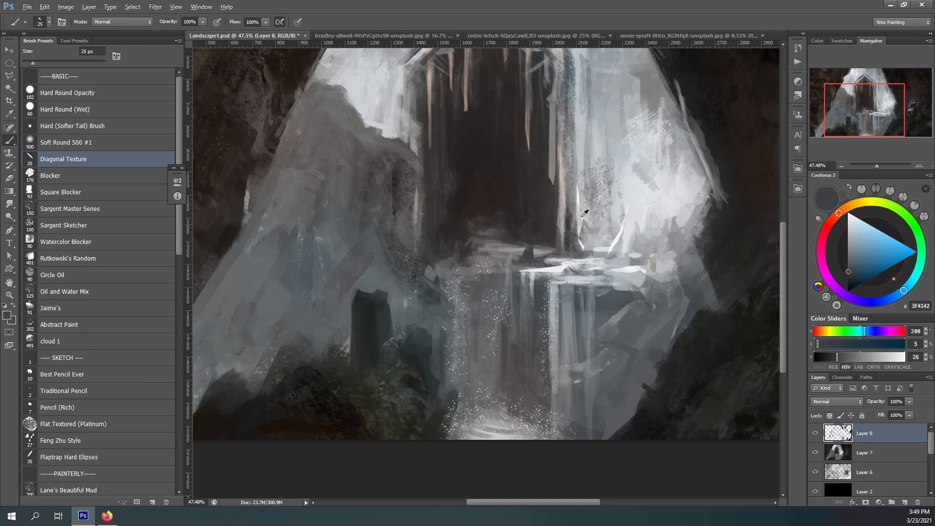
click(873, 249)
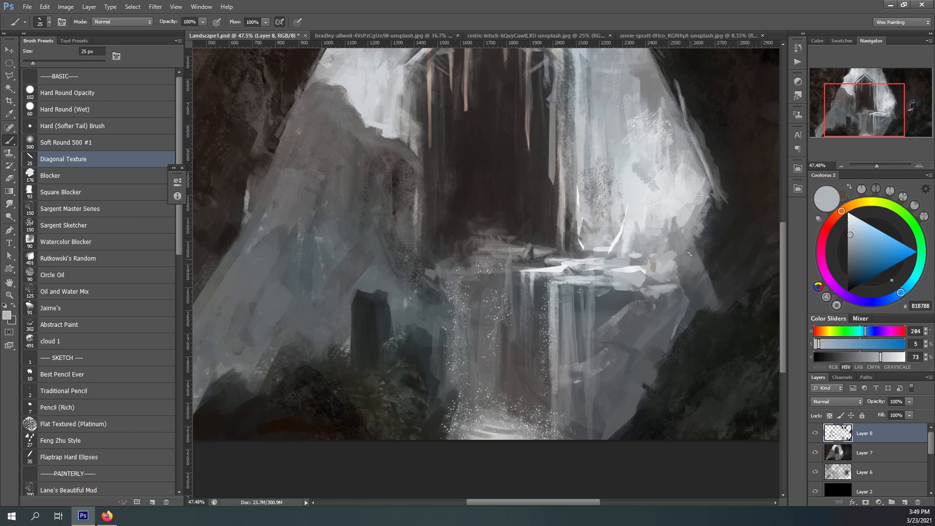
click(850, 270)
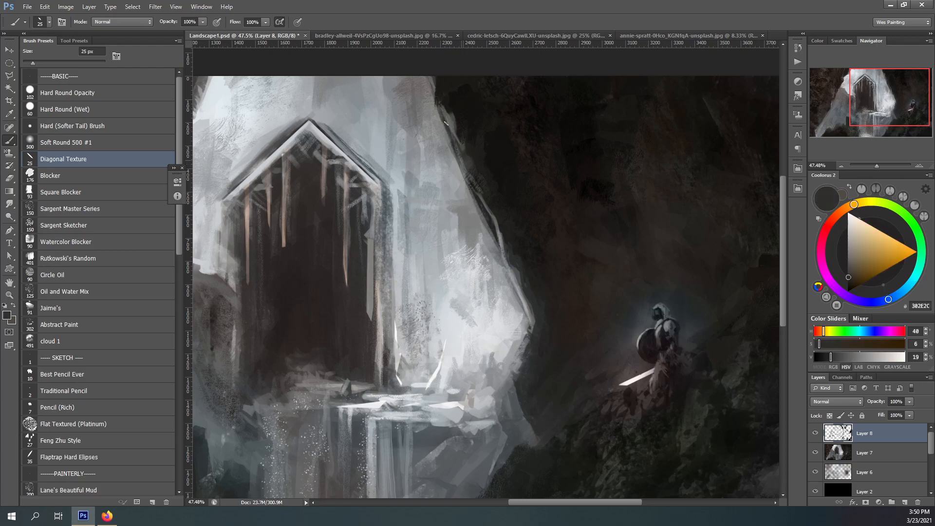
- Paint near-white highlights by the knight and sketch a warm brown rocky spire beside him
click(853, 215)
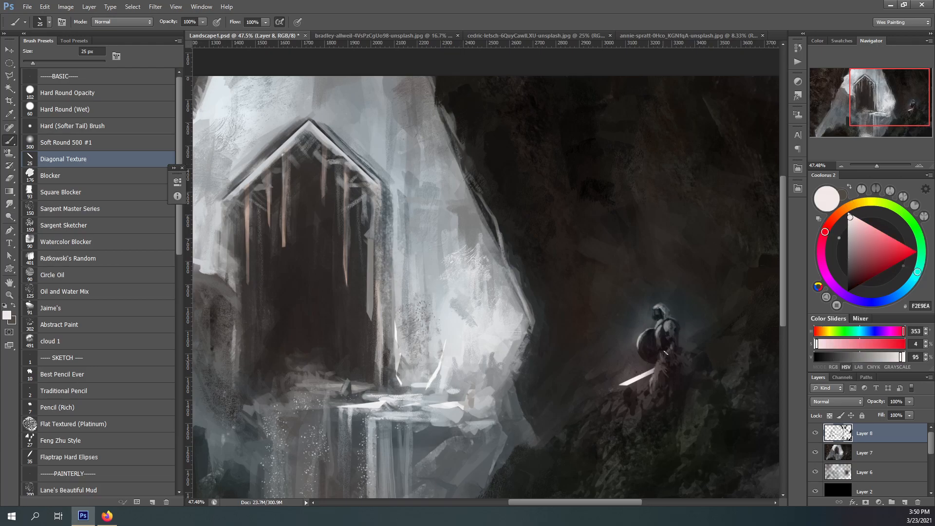
click(828, 226)
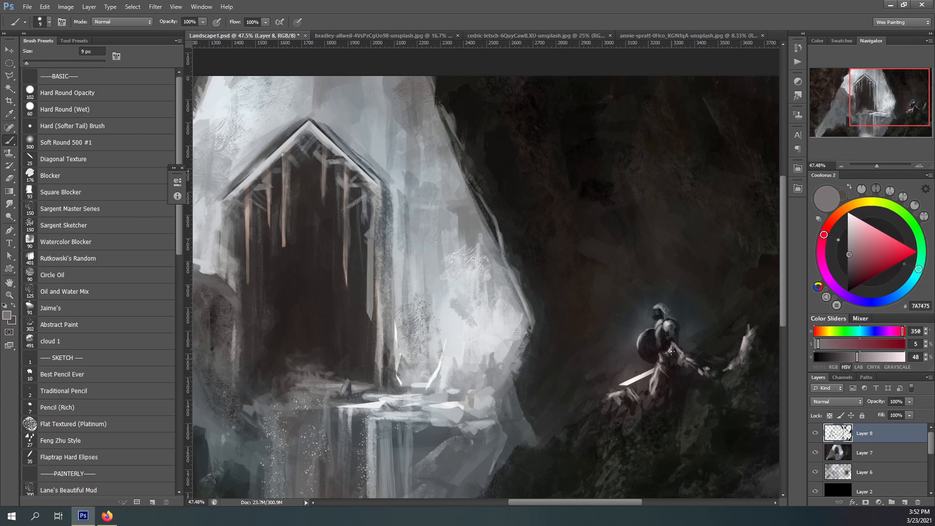
click(859, 238)
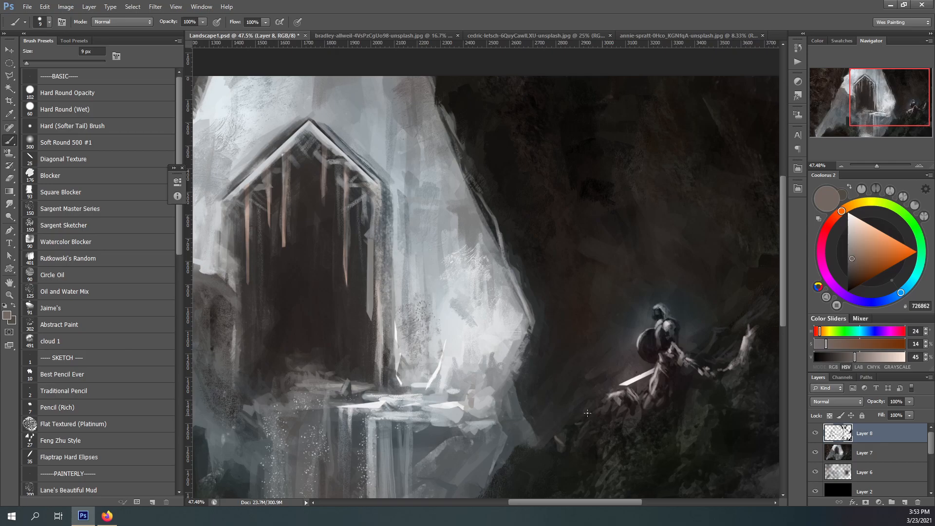
click(834, 218)
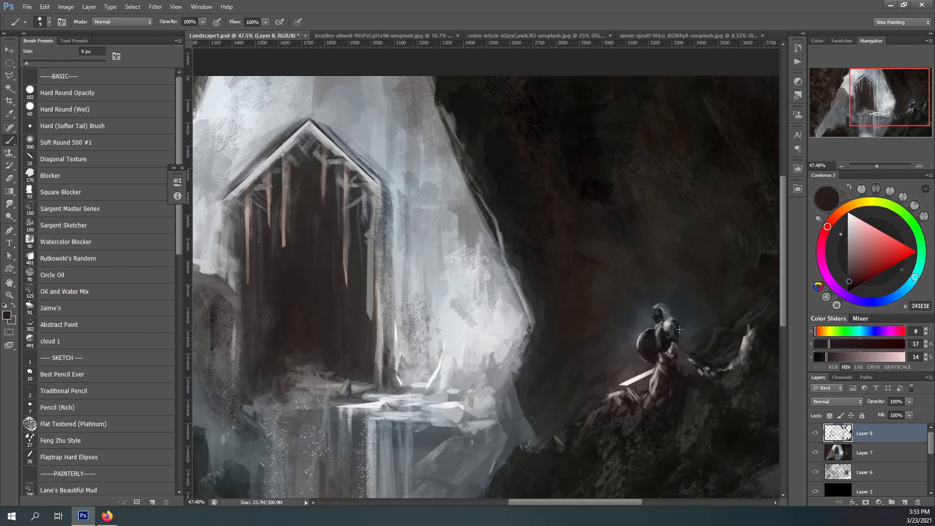
- Darken the knight's armour and cape and refine his figure's details
click(827, 199)
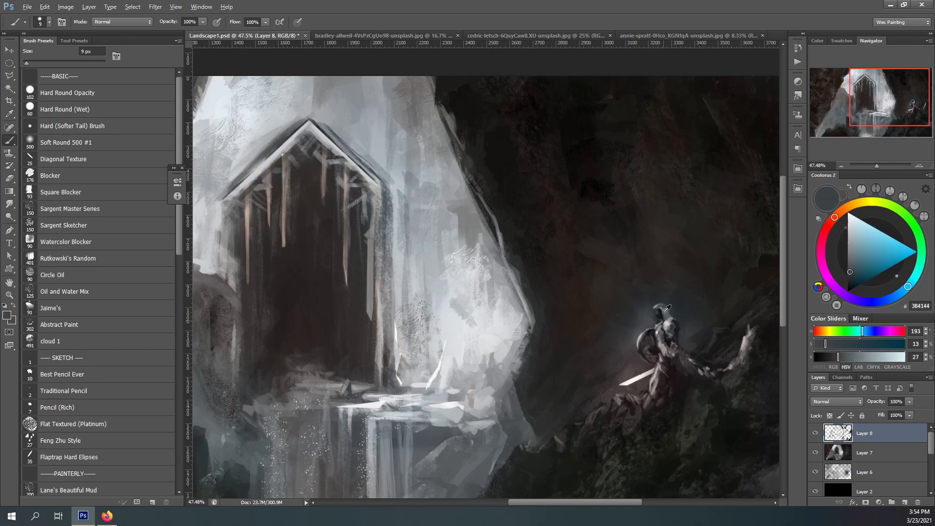
click(850, 216)
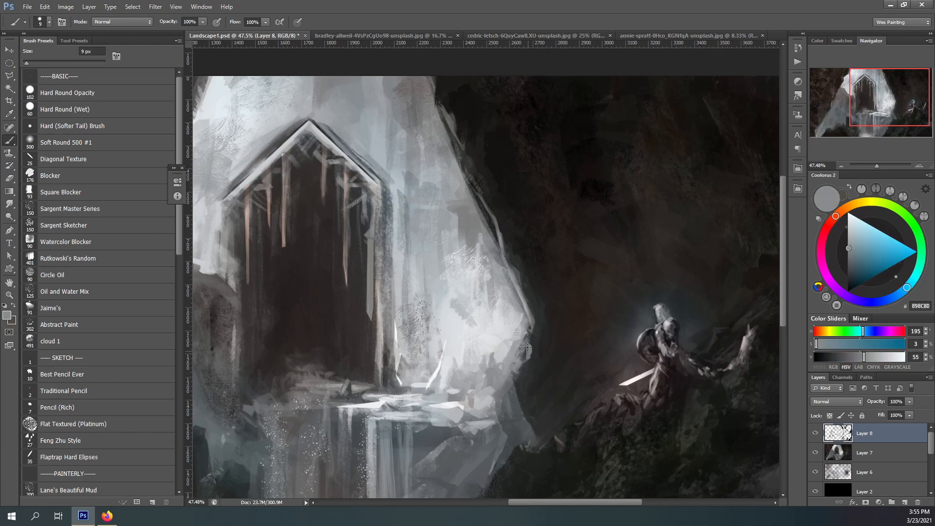
click(27, 6)
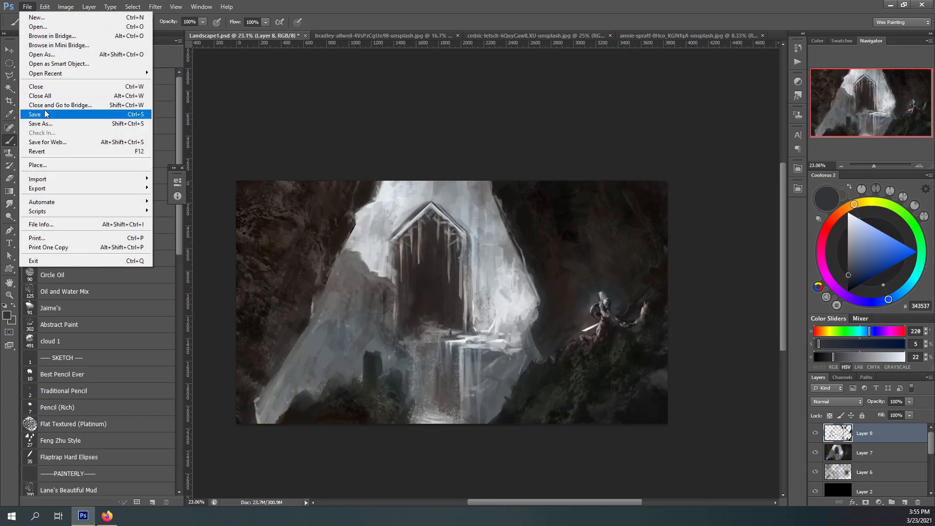
- Save the painting and paint a soft pale-blue Color Dodge glow along the crystal's edge
click(133, 6)
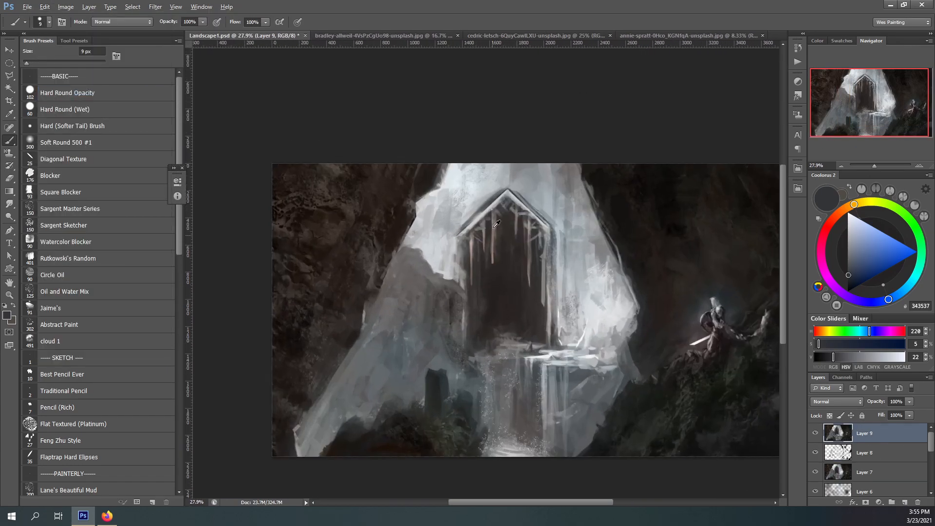
click(871, 236)
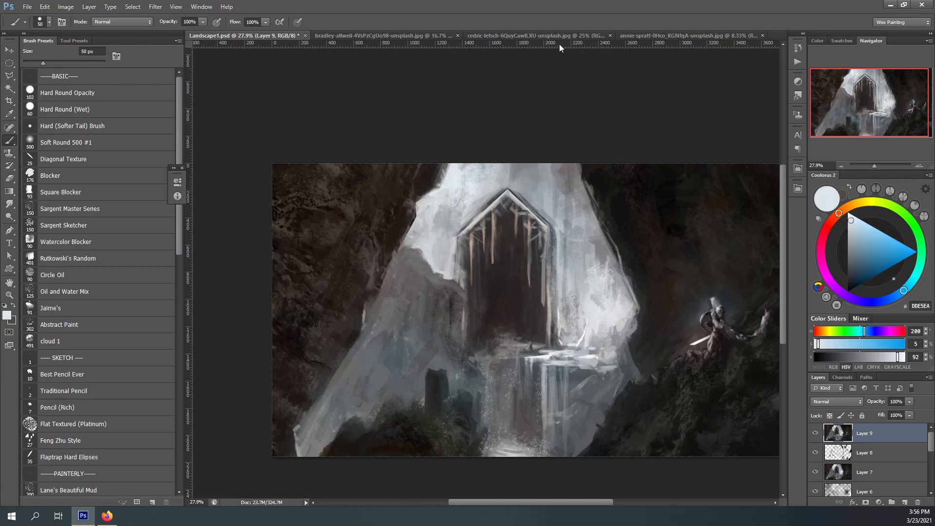
click(916, 226)
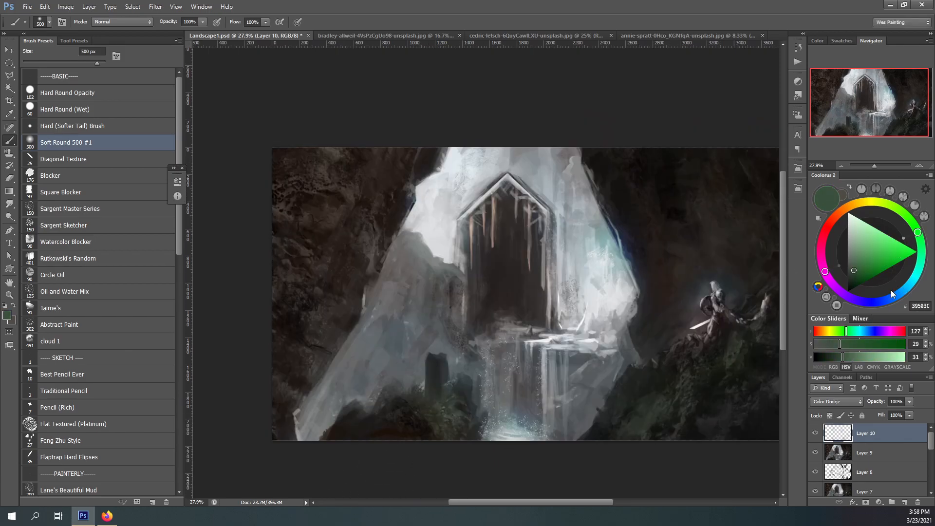
click(27, 7)
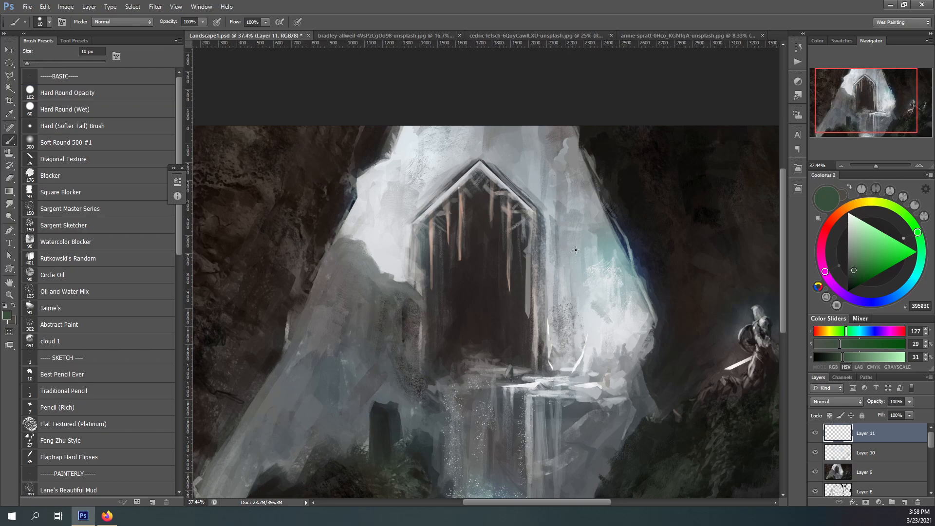
click(107, 516)
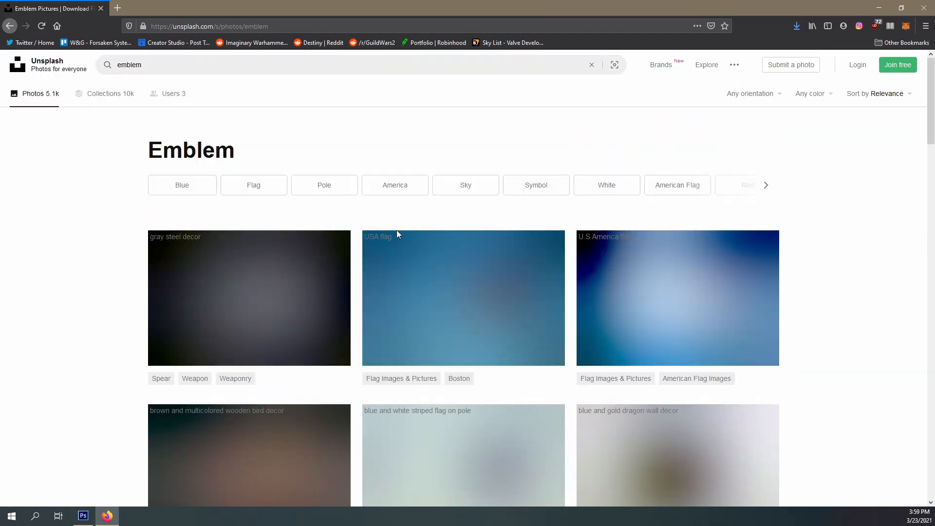
- Browse the Unsplash photo results and bring the tall waterfall reference photo back on screen
scroll(down, 3)
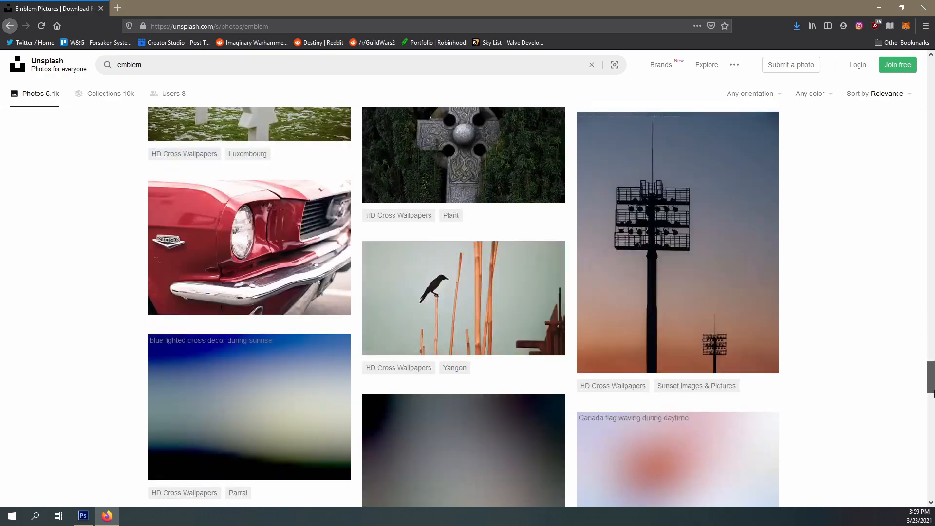
scroll(down, 3)
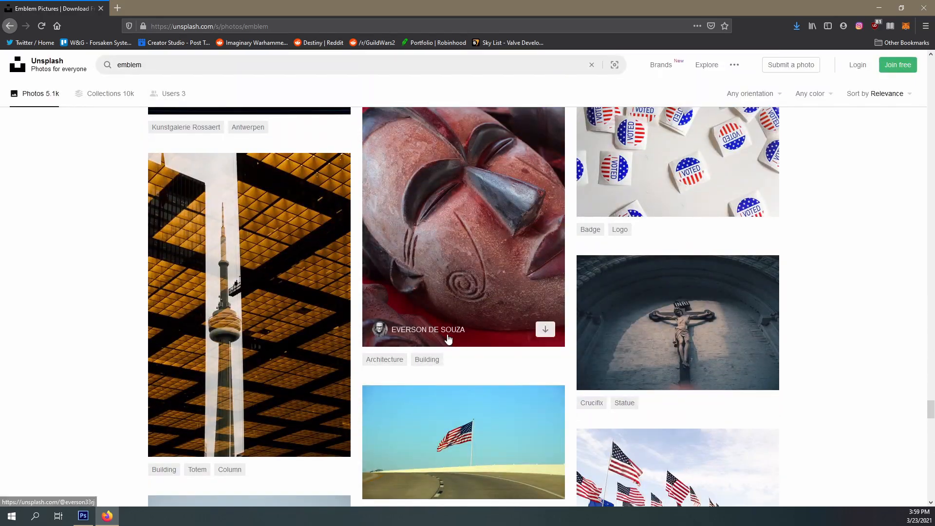
scroll(down, 3)
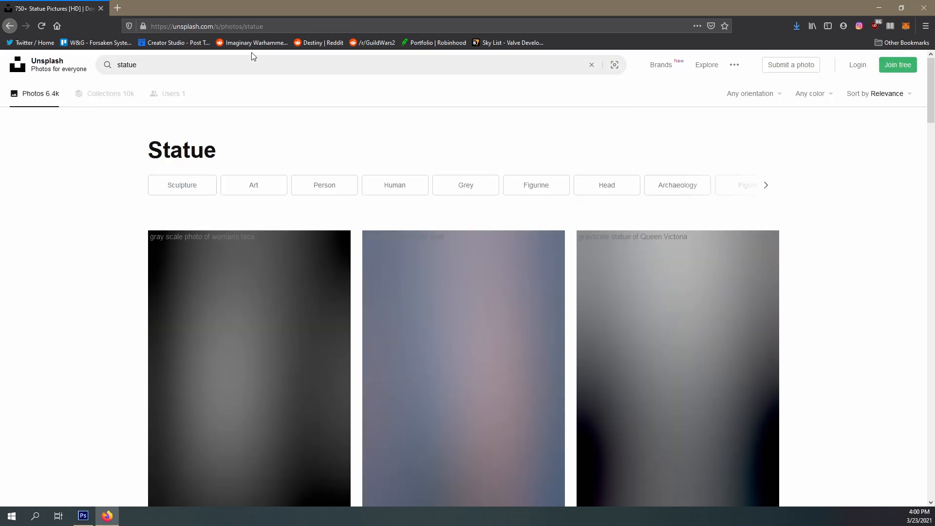
click(83, 516)
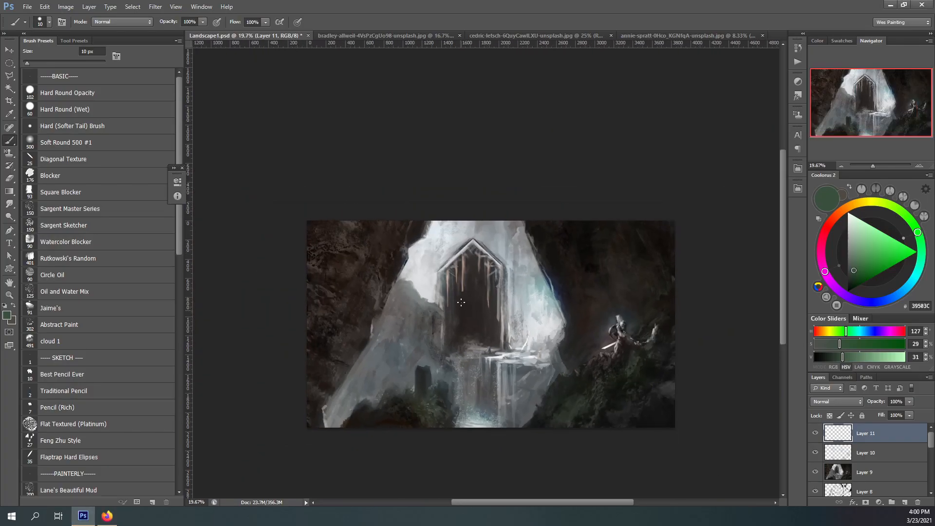
click(106, 516)
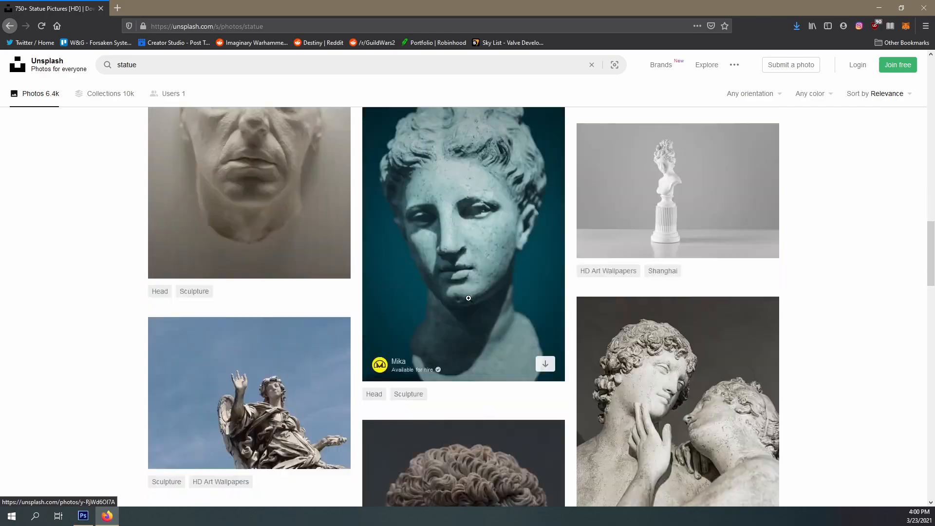
scroll(down, 3)
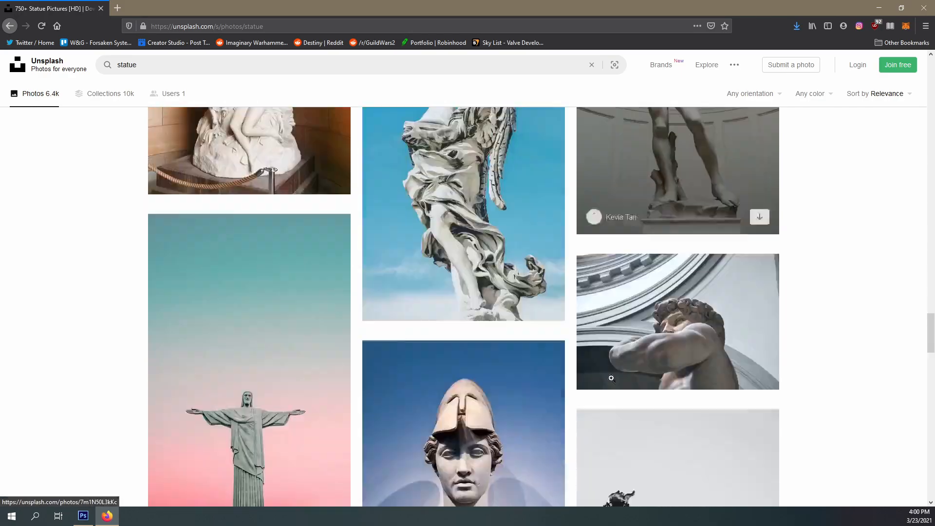
scroll(down, 3)
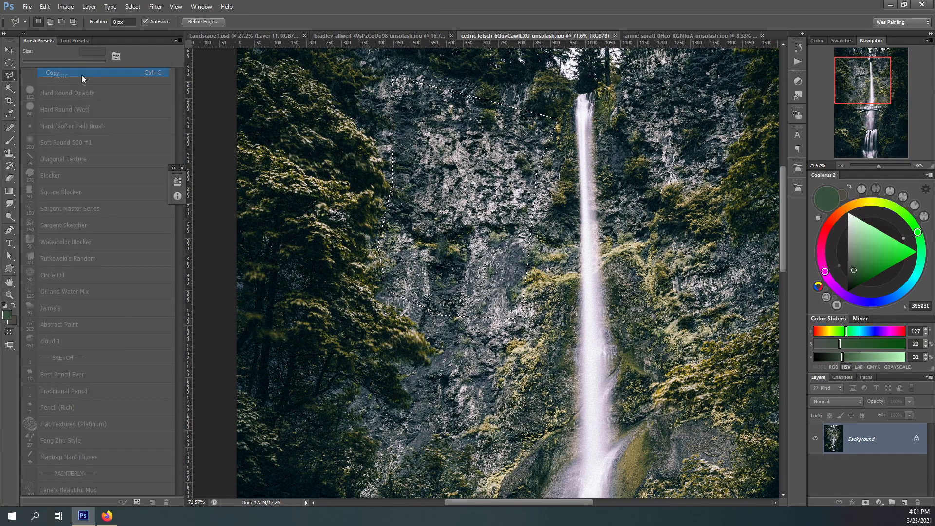
- Paste and scale the rock texture, set Lighten at 21% opacity, and soft-brush its mask
click(52, 72)
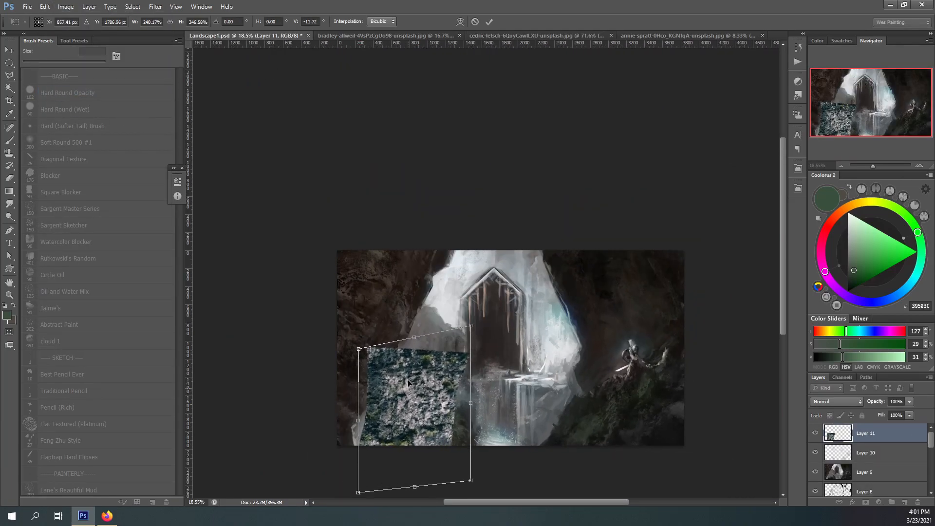
click(834, 401)
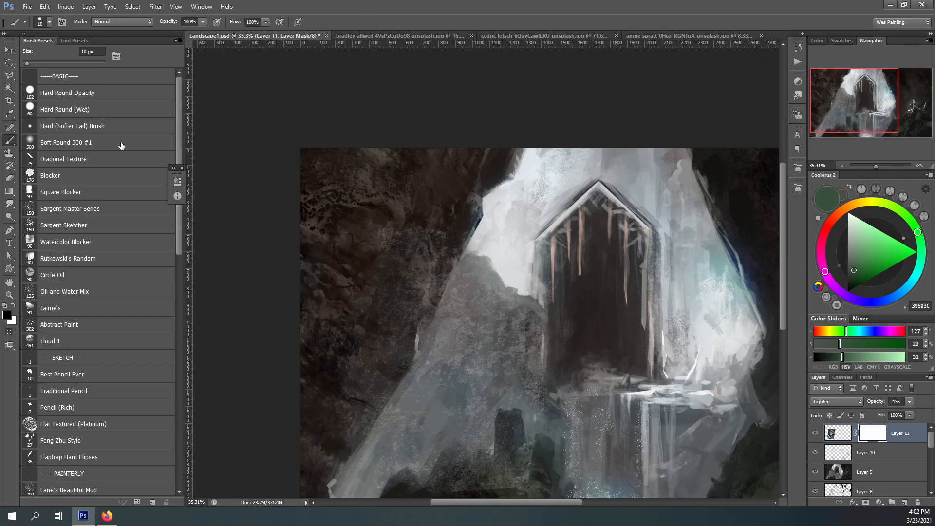
click(60, 191)
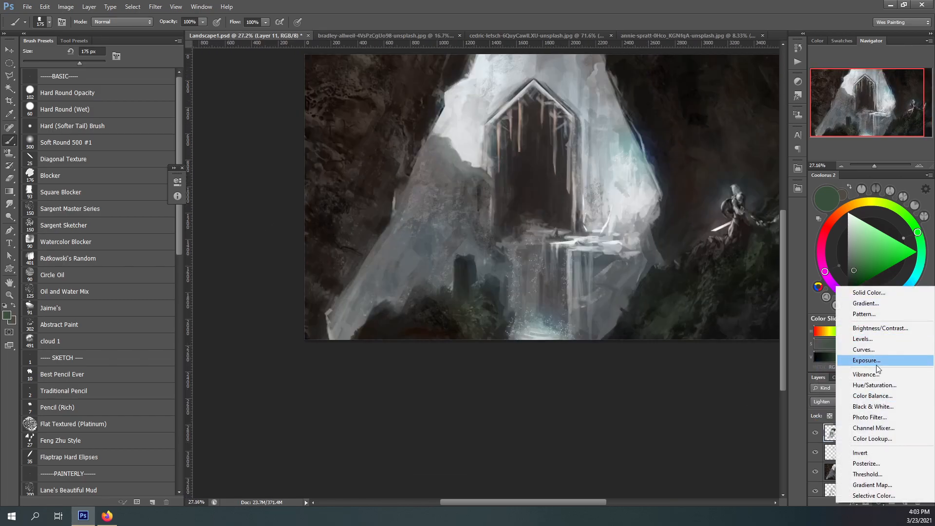
- Clip a Hue/Saturation adjustment (Hue +180, Saturation +100) to the texture and merge into Layer 12
click(875, 384)
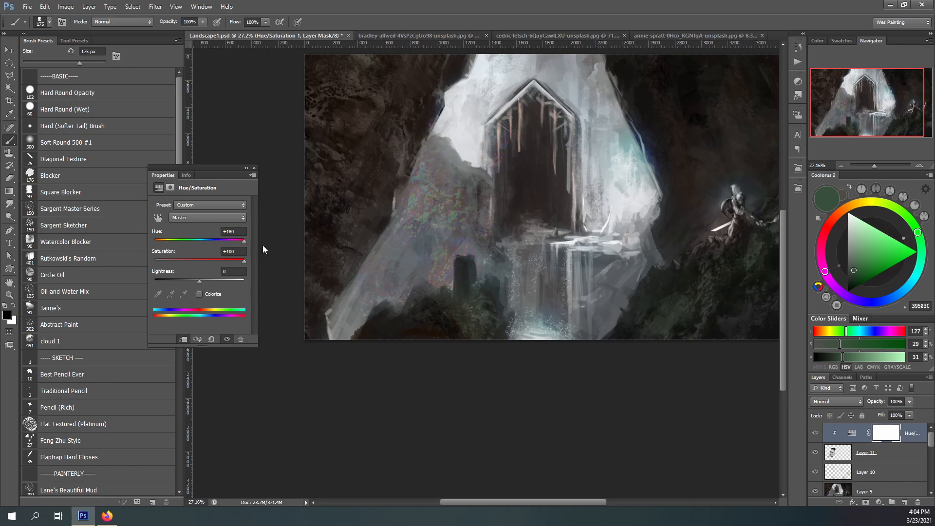
drag(244, 239, 196, 239)
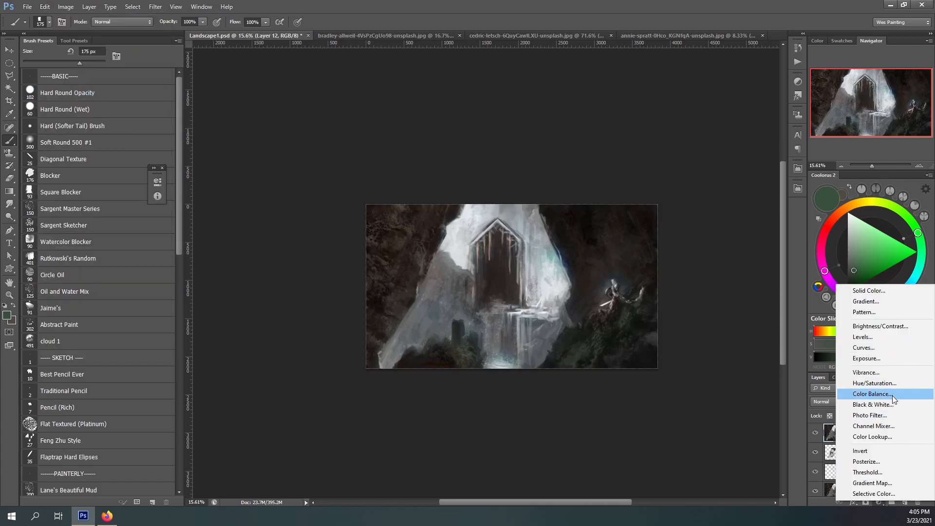
- Tint the shadows with Color Balance (+33, +7, -5) and preview several Color Lookup tables
click(873, 394)
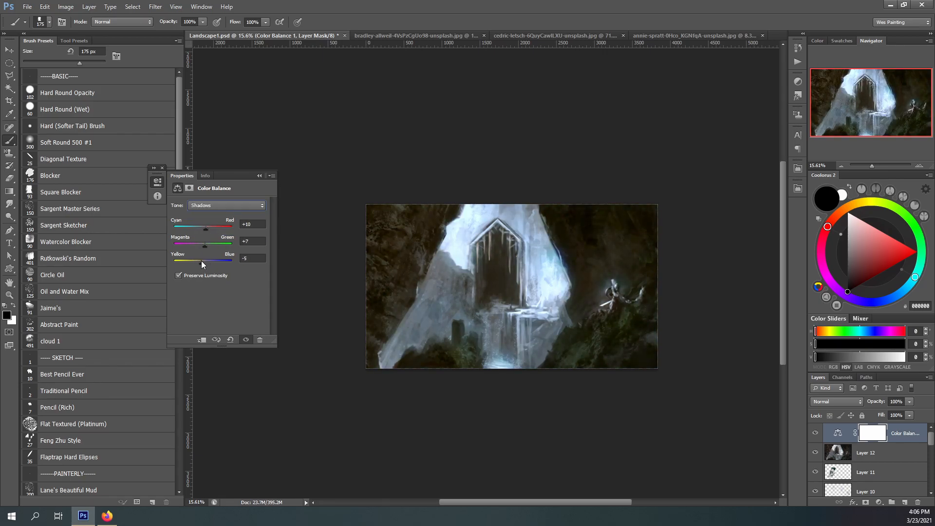
click(226, 204)
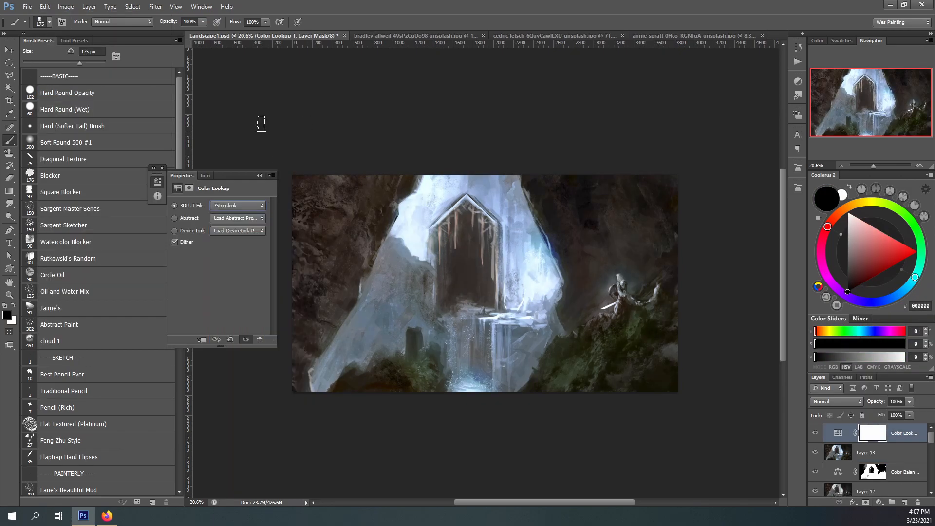
click(237, 205)
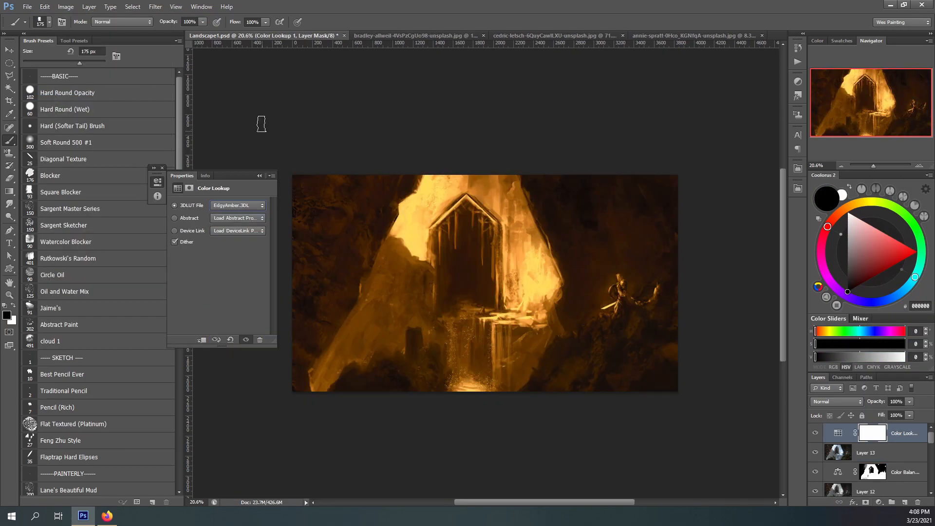
click(237, 205)
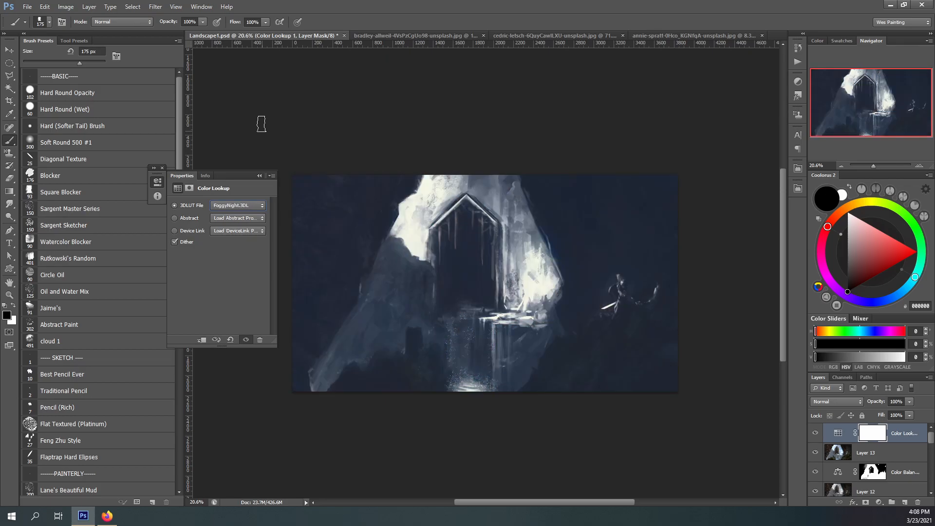
click(236, 204)
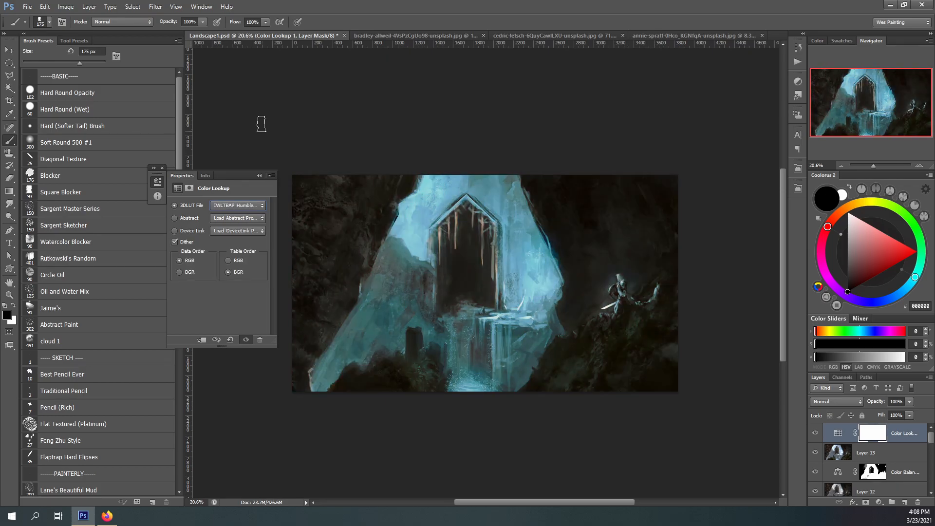
click(237, 205)
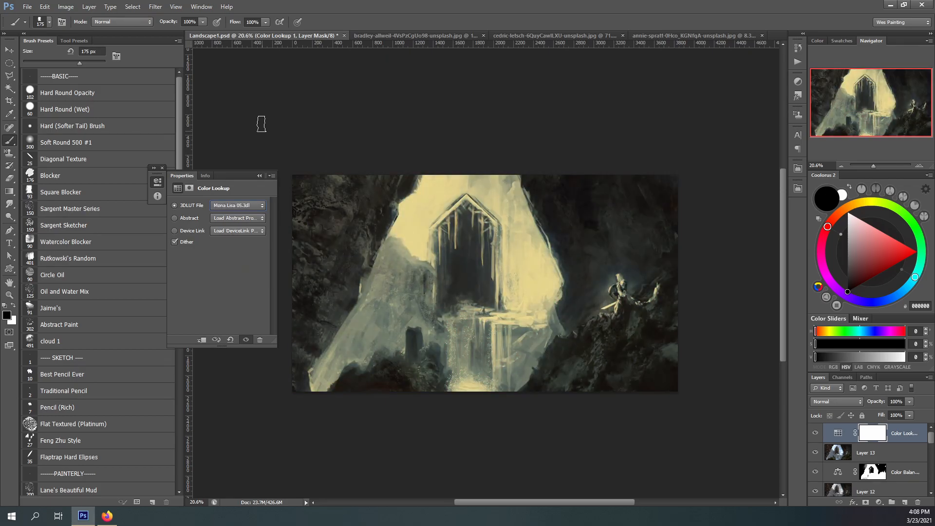
click(237, 204)
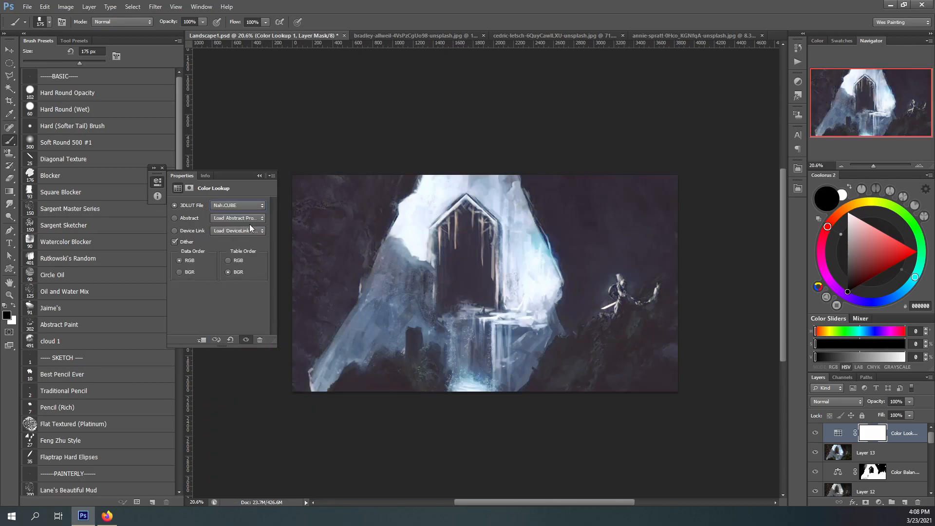
click(237, 205)
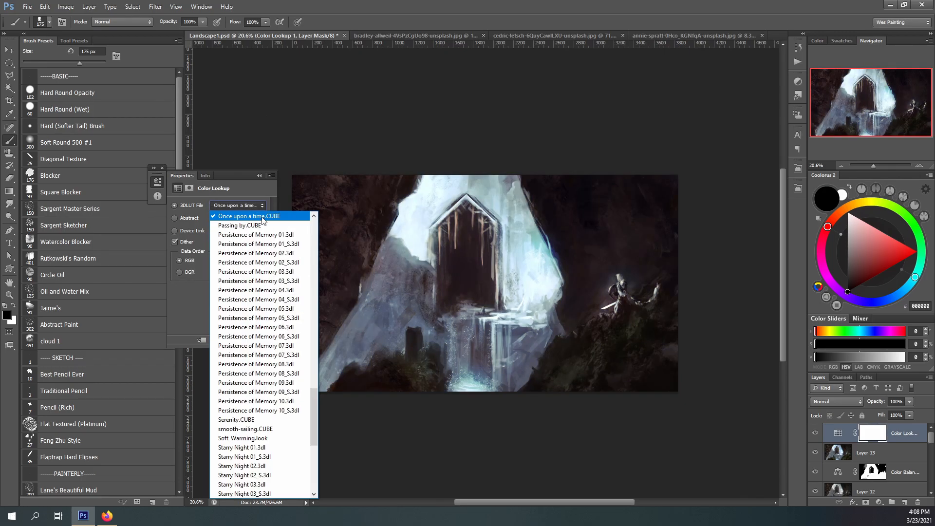
- Compare more lookup tables and apply IWLTBAP Humble - V-Log as the teal crystal grade
click(245, 429)
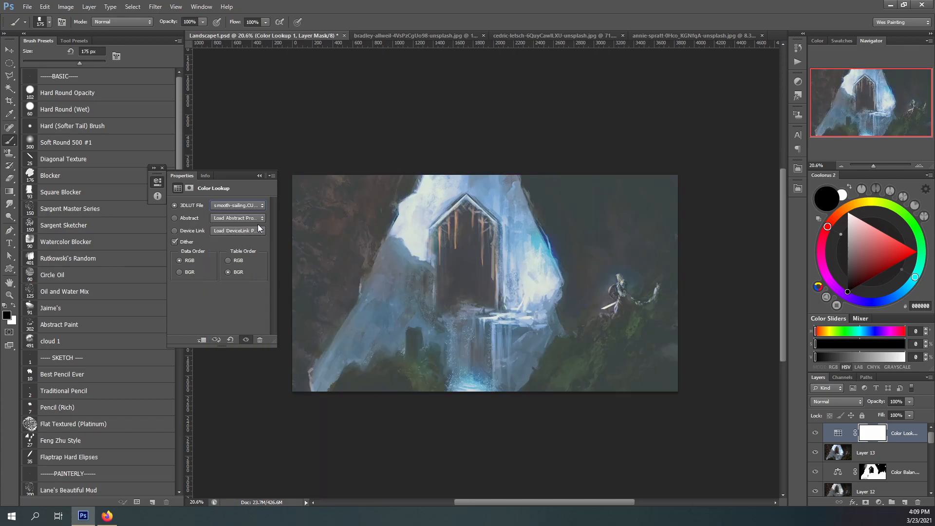
click(261, 205)
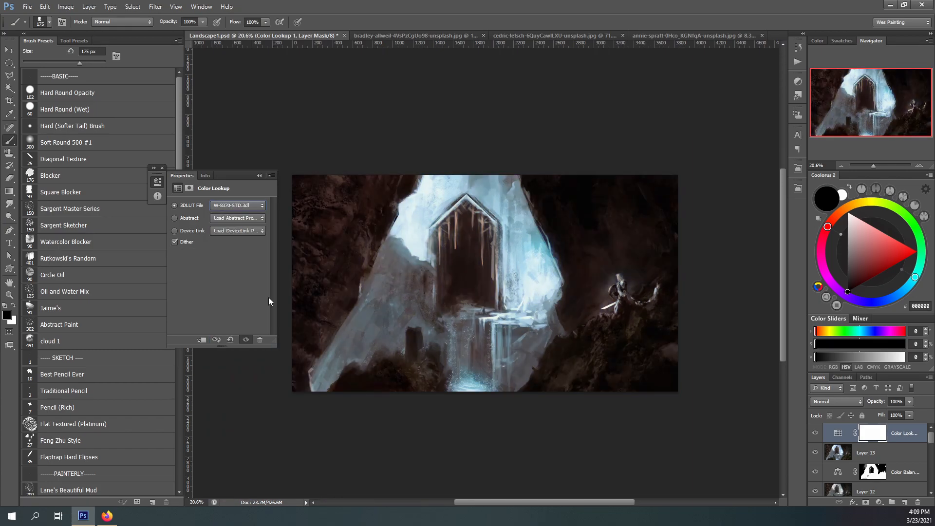
click(237, 204)
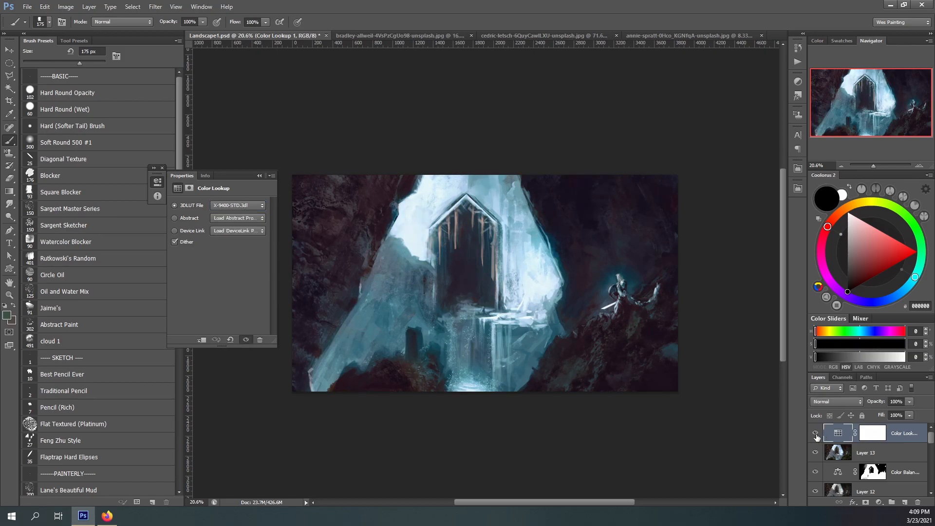
click(816, 434)
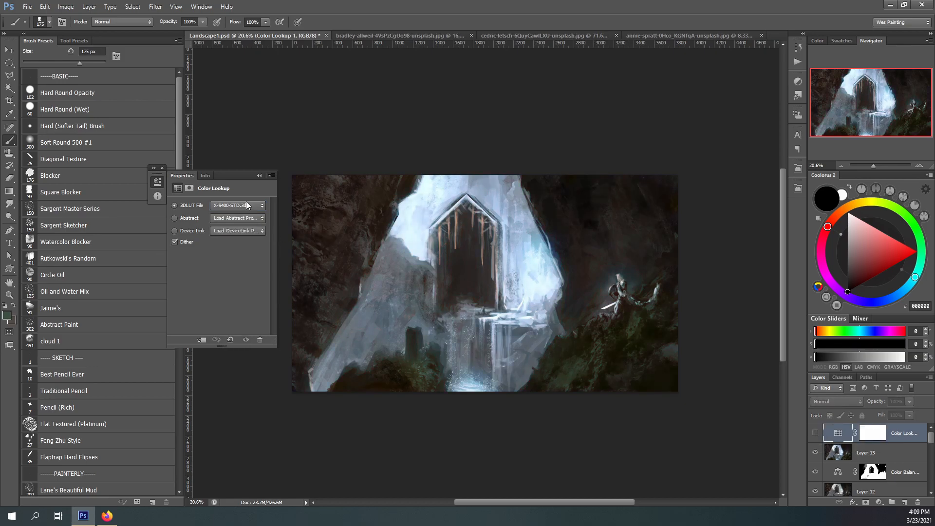
click(261, 205)
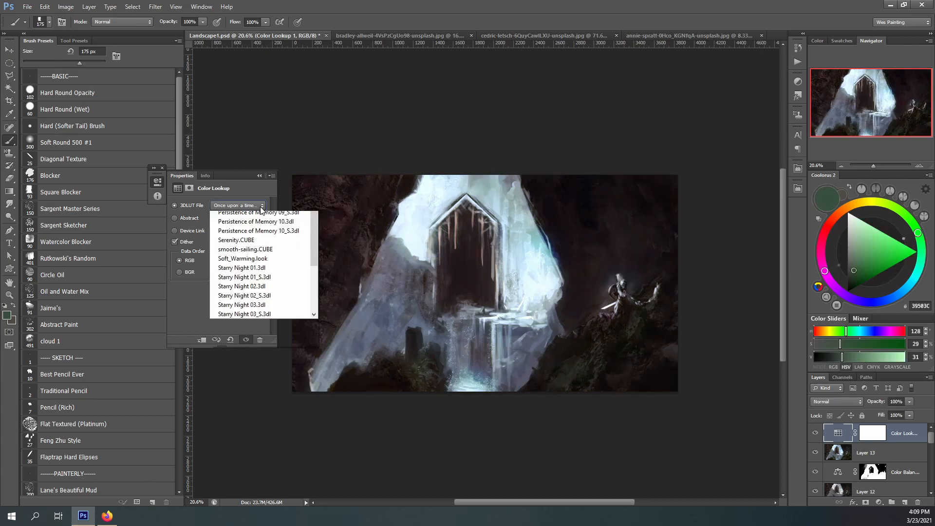
click(261, 225)
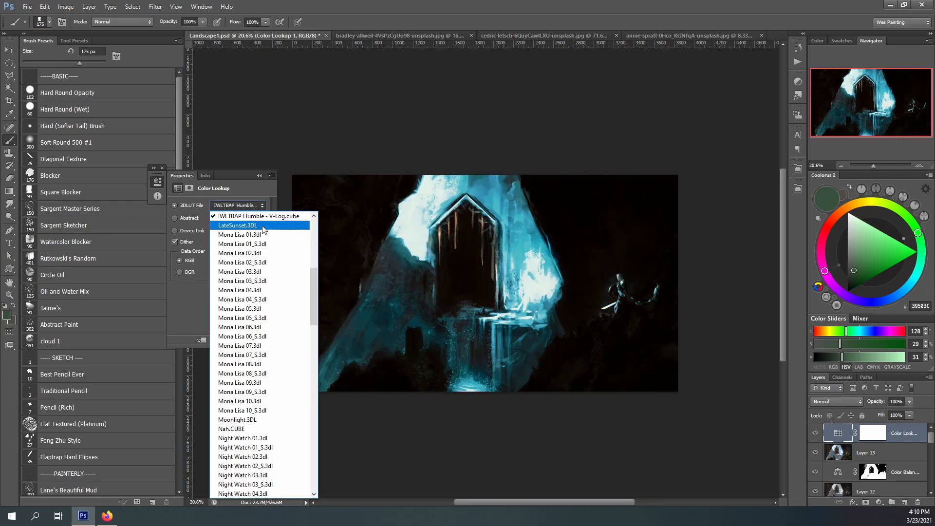
click(237, 226)
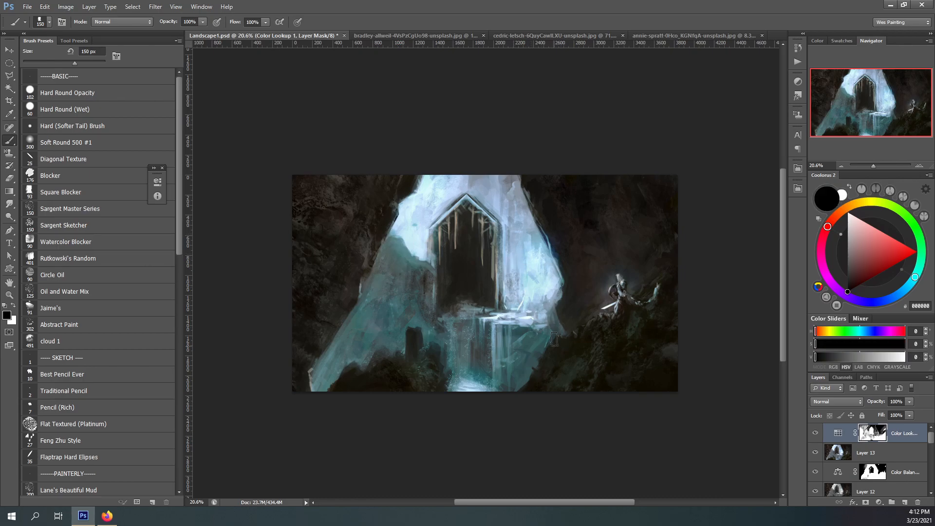
- Set the paint colour to white and try Screen and Darker Color blending on the lookup layer
click(826, 198)
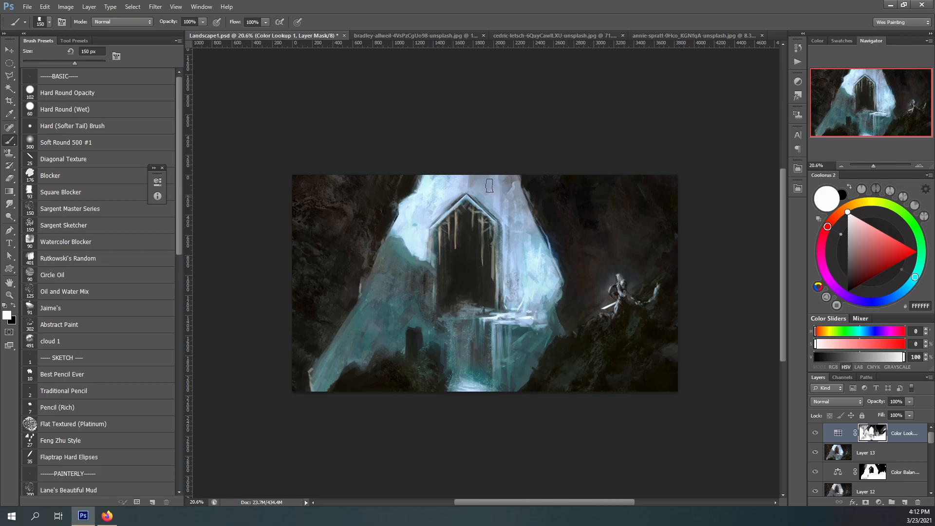
click(835, 401)
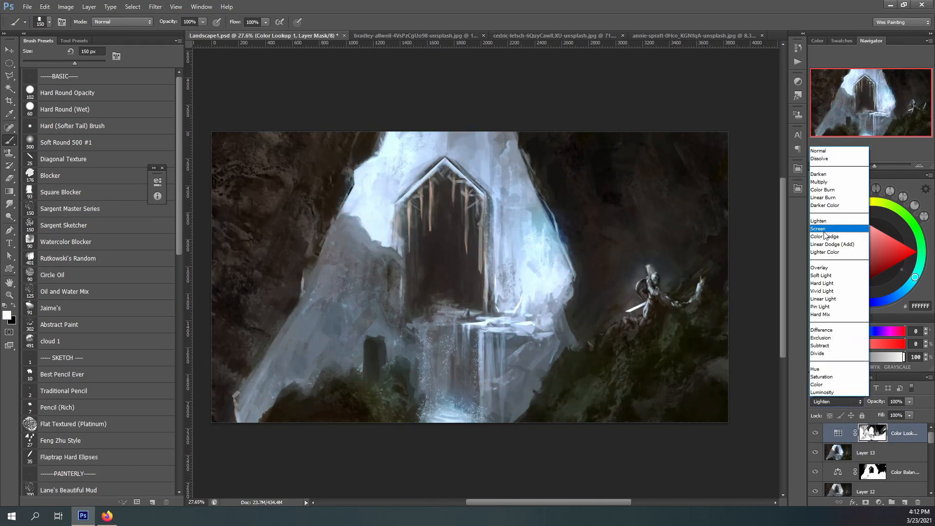
click(818, 228)
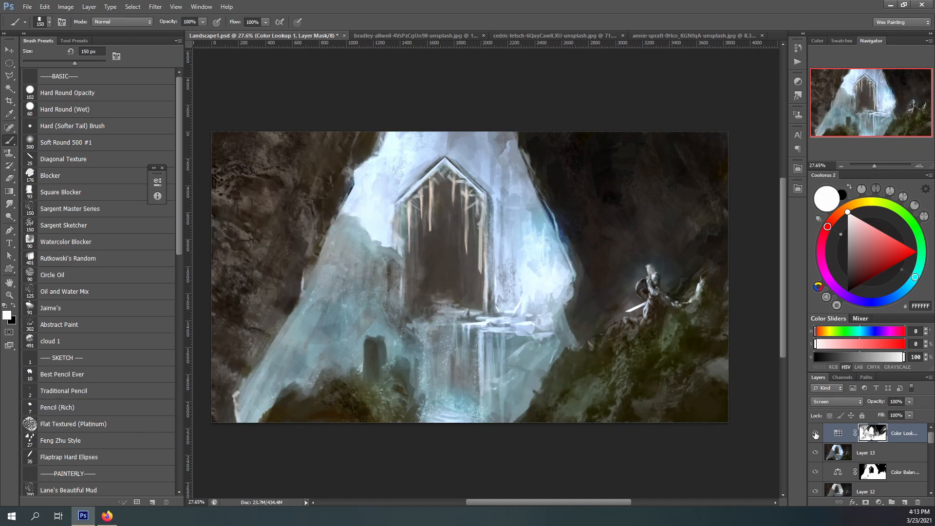
click(835, 401)
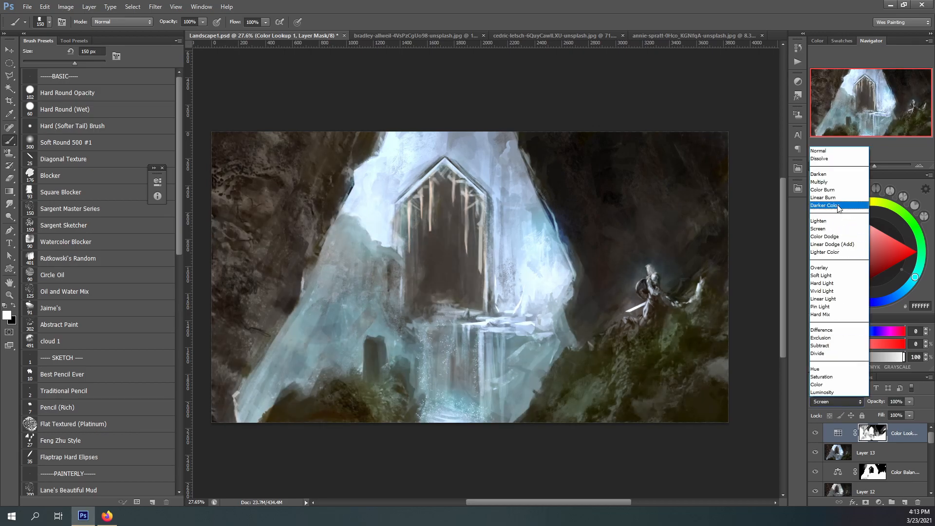
click(818, 228)
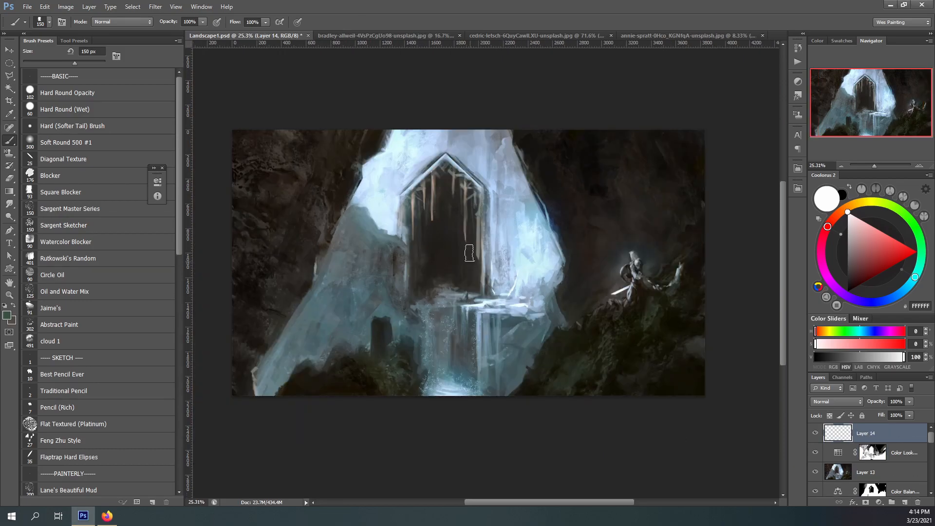
- Paint a diamond emblem above the archway with light frame streaks and flanking marks
scroll(up, 3)
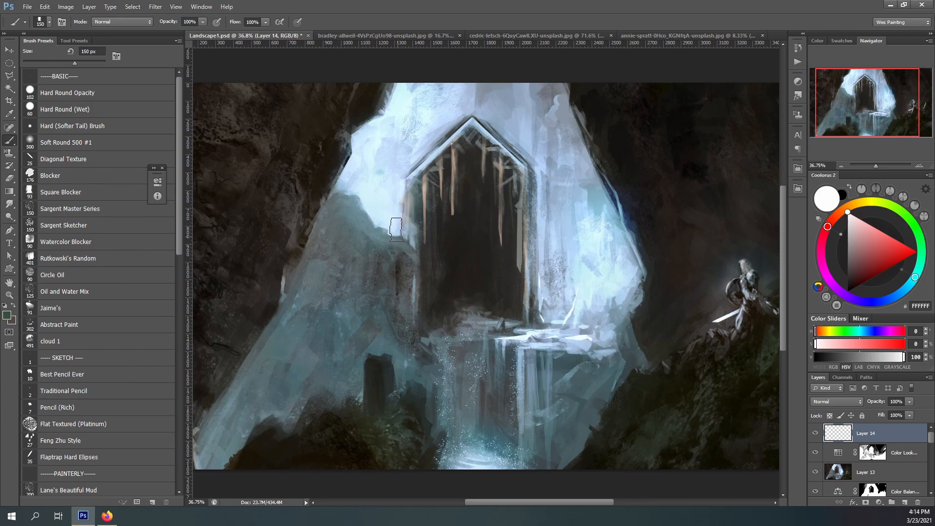
click(891, 206)
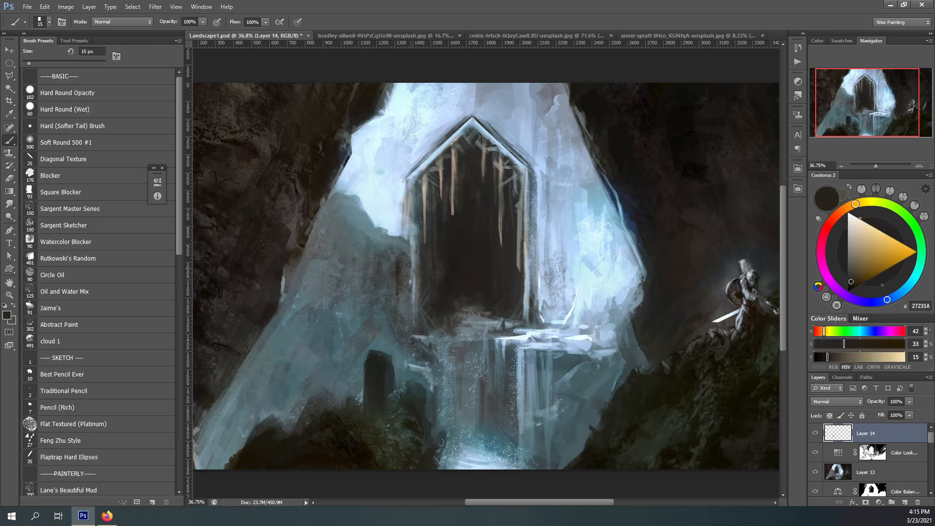
click(888, 205)
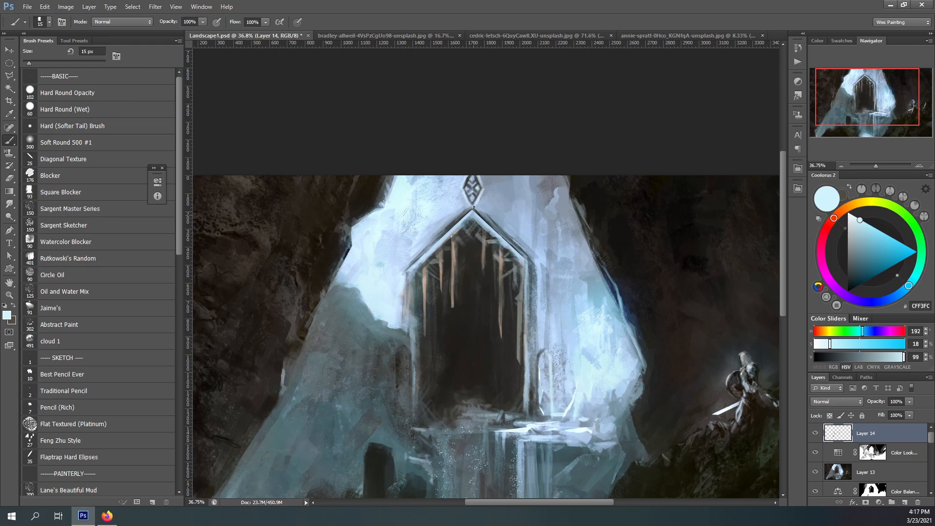
mouse_move(476, 152)
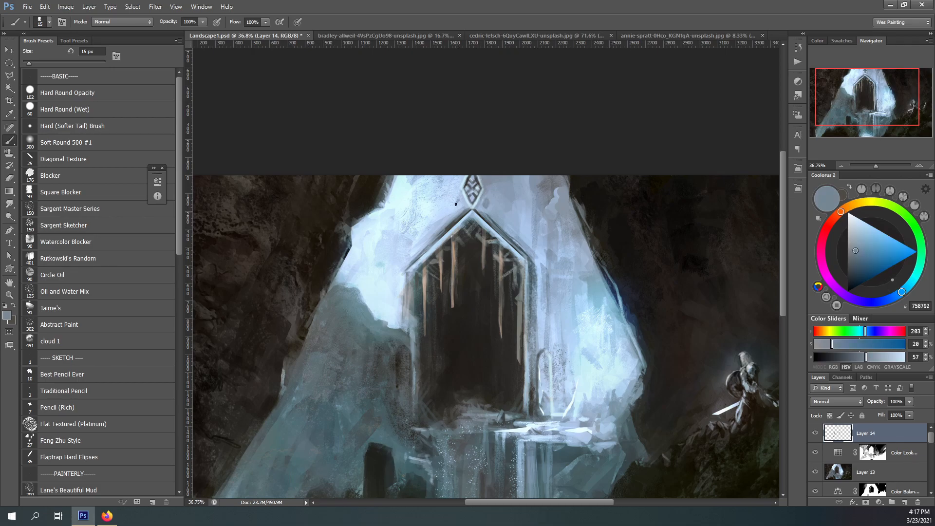
click(856, 222)
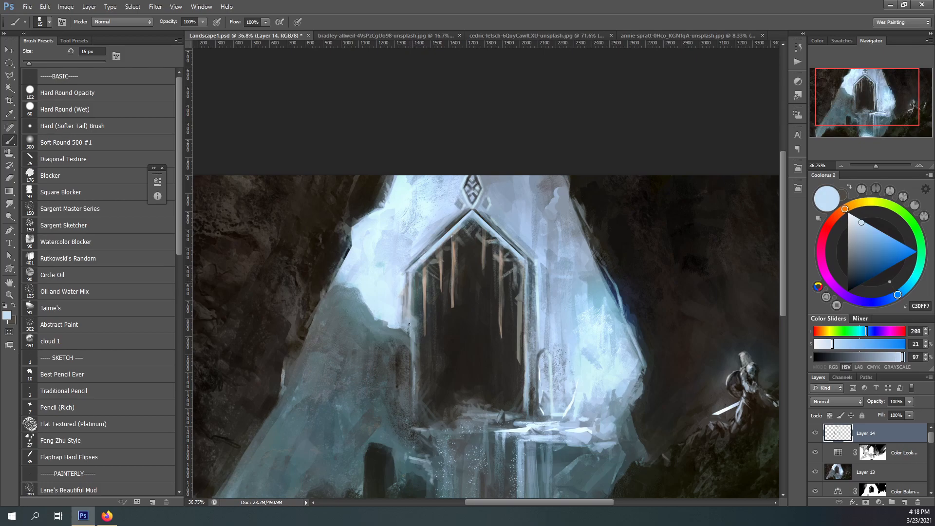
click(852, 256)
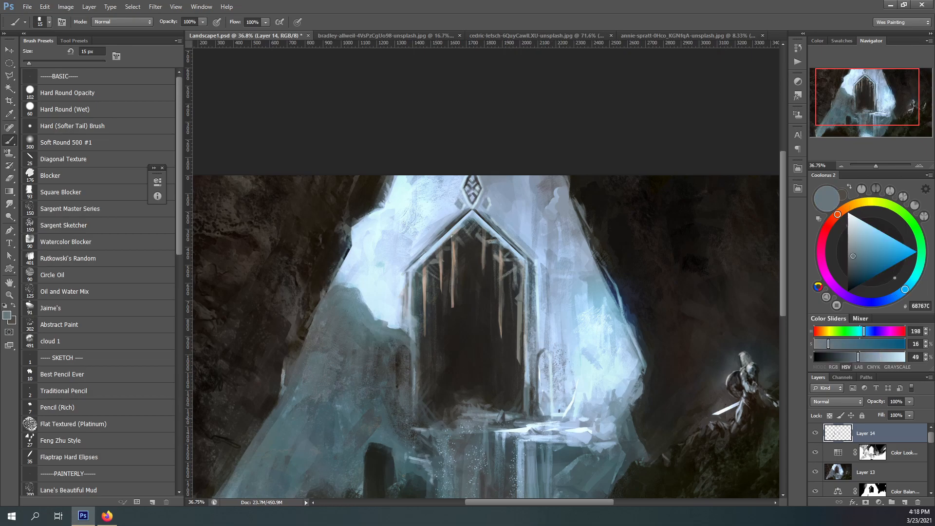
click(861, 202)
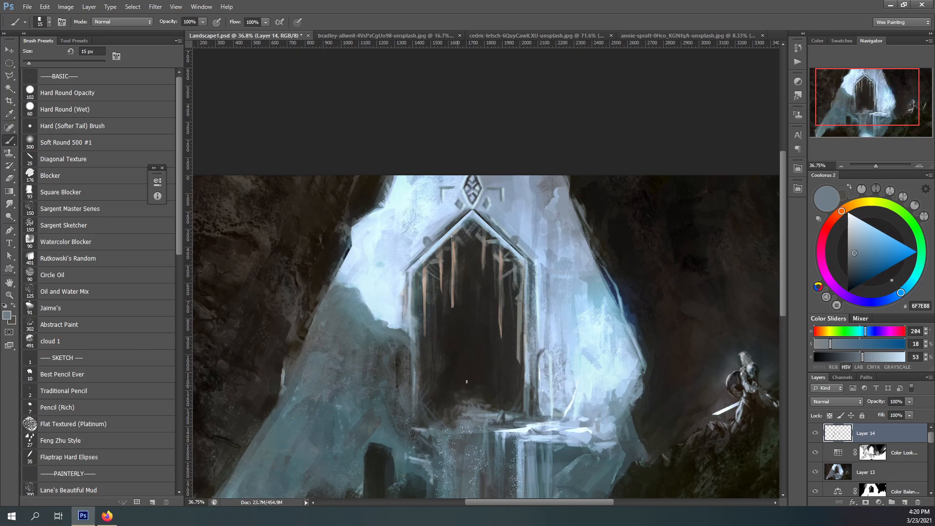
- Paint a pale diamond crystal above the left stone and shade its edges dark teal
click(873, 232)
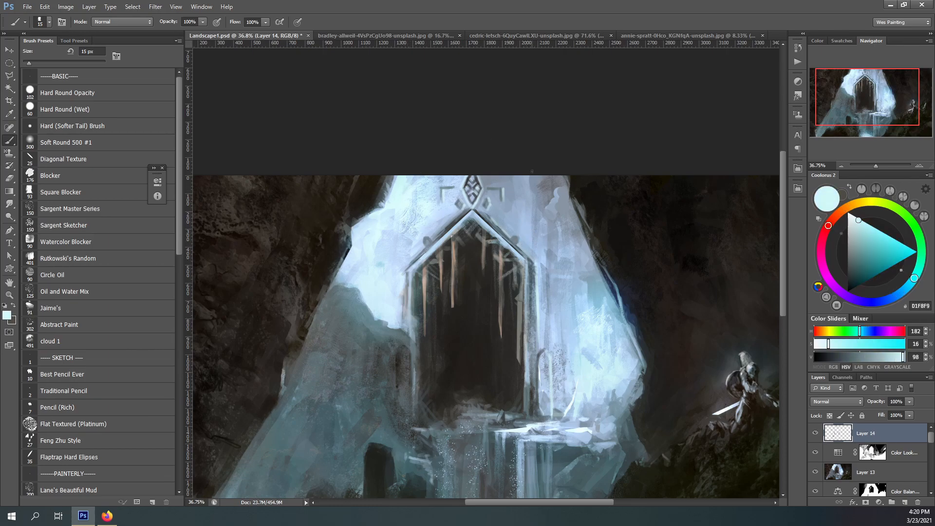
click(892, 297)
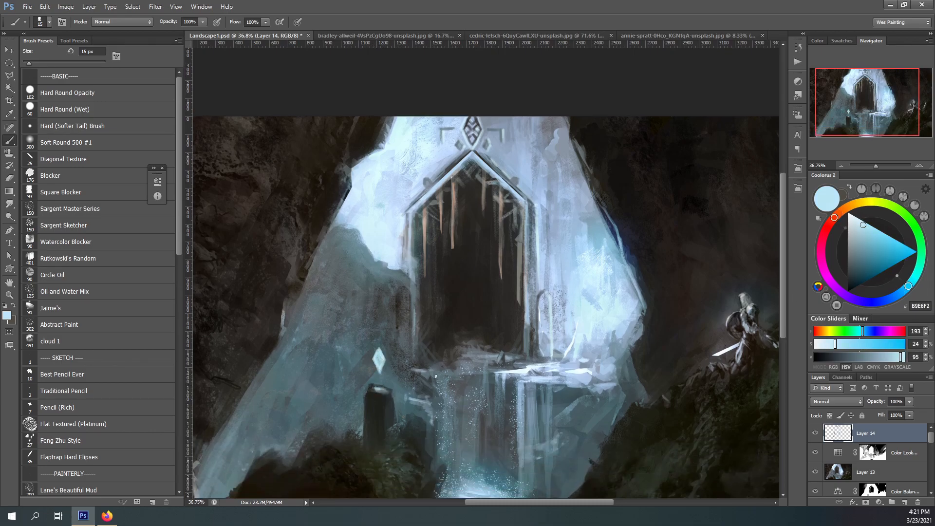
click(852, 262)
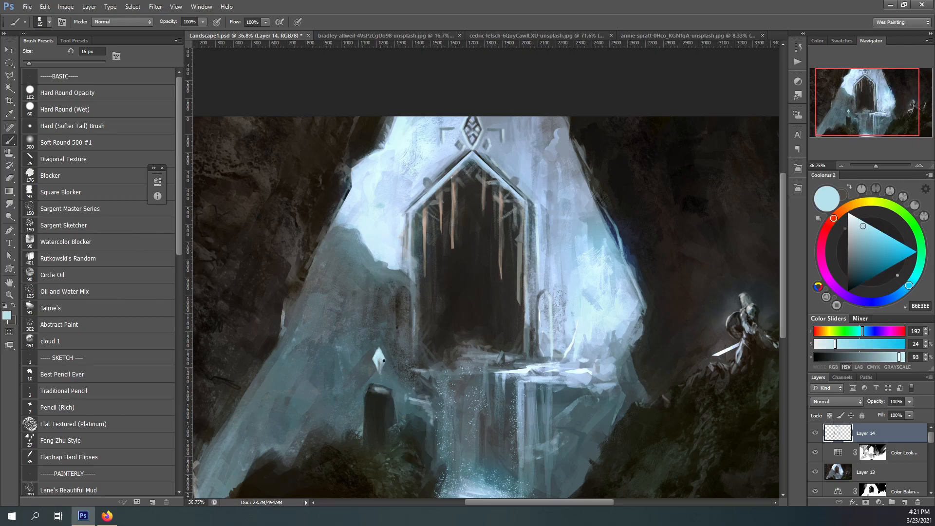
click(858, 263)
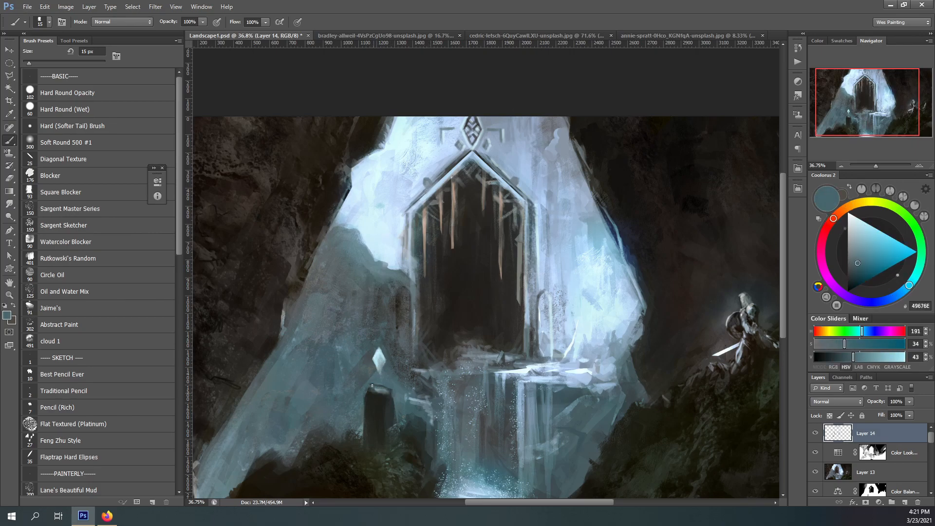
click(857, 221)
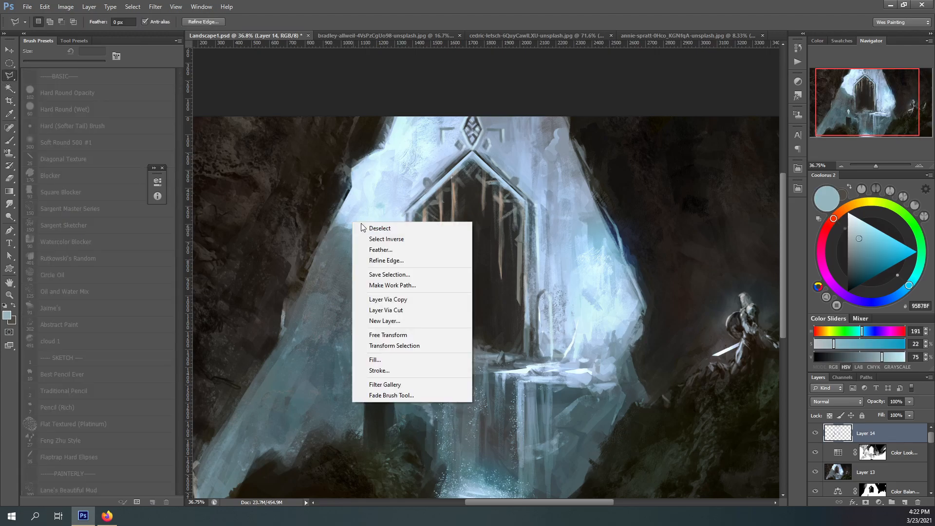
- Create Color Dodge Layer 15 for the crystal glow and start a merged copy layer
click(385, 321)
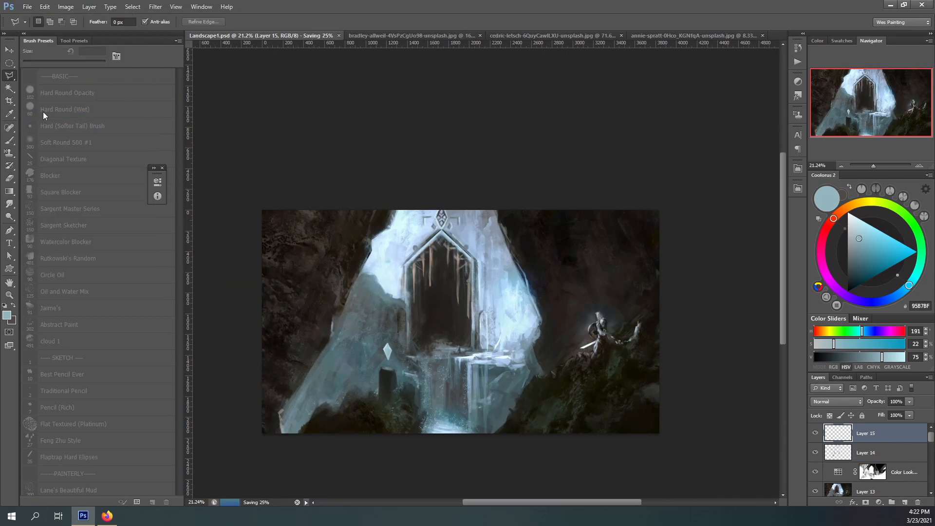
click(835, 401)
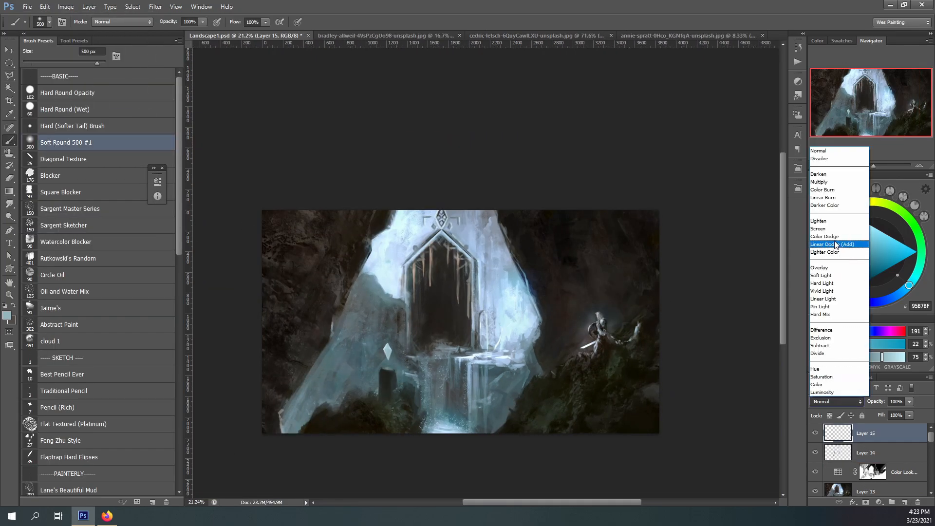
click(825, 236)
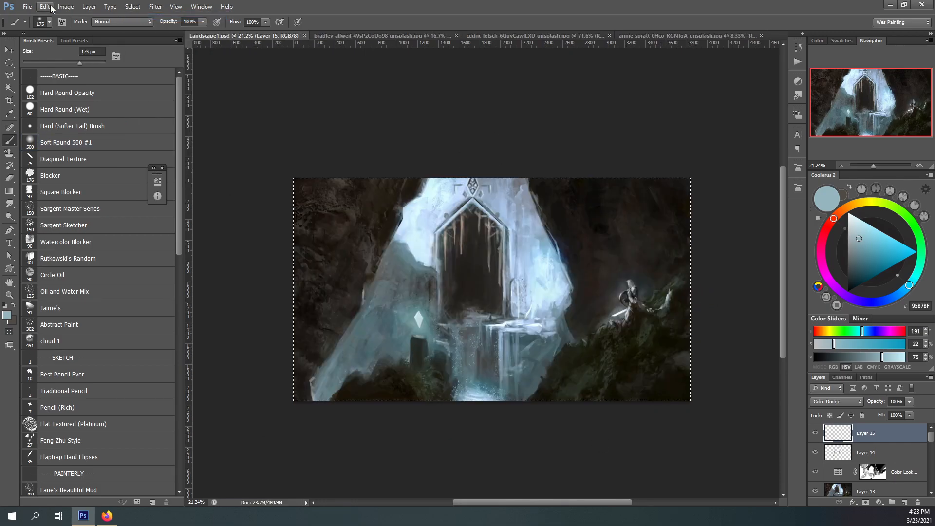
click(835, 401)
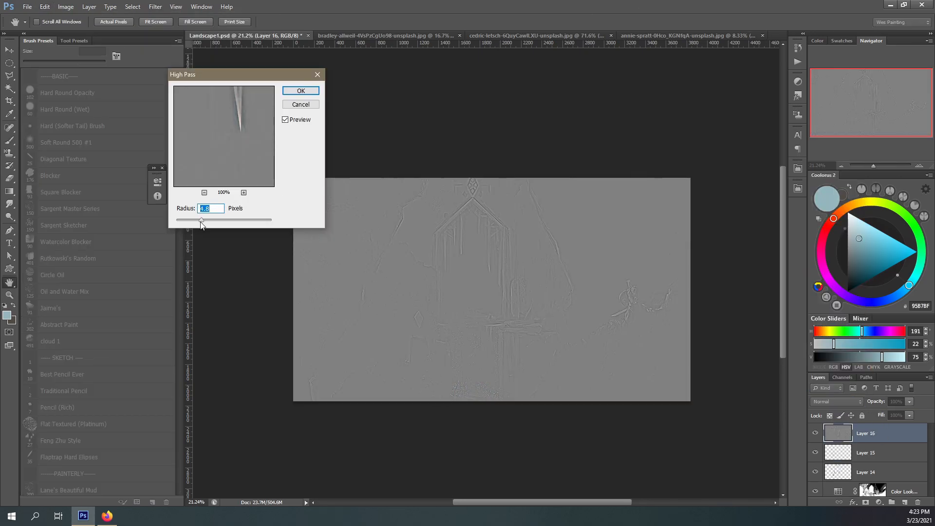
- Apply the High Pass filter to the stamped layer and set its opacity to 73%
click(301, 90)
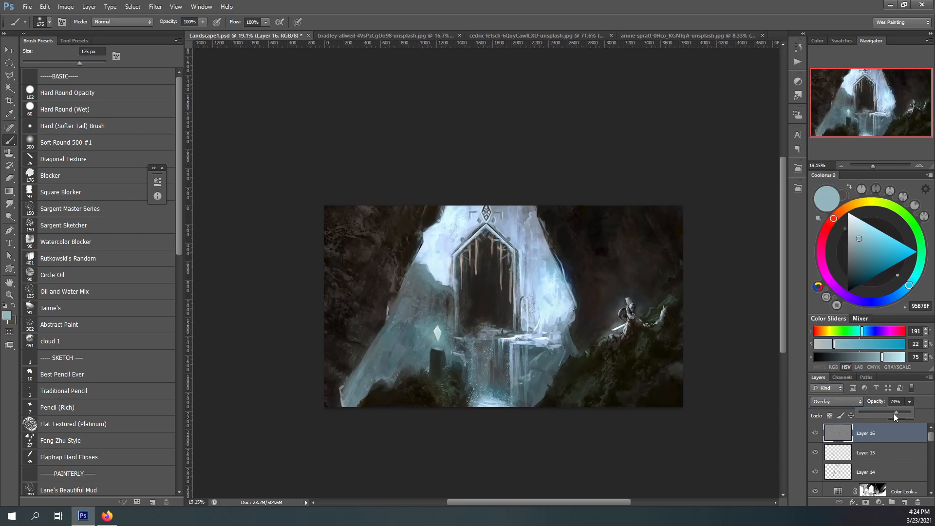
click(27, 6)
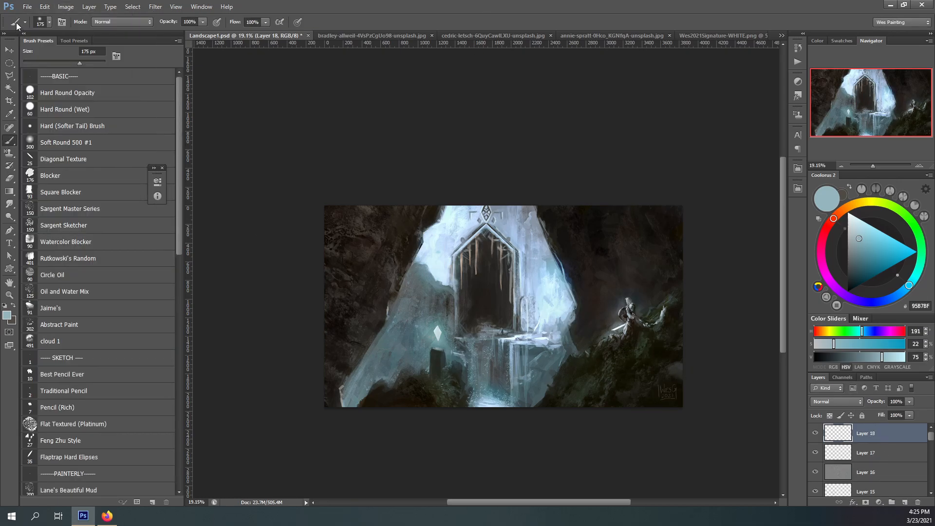
- Set the black Layer 18 to Screen blending and hide the panels with Tab
click(835, 401)
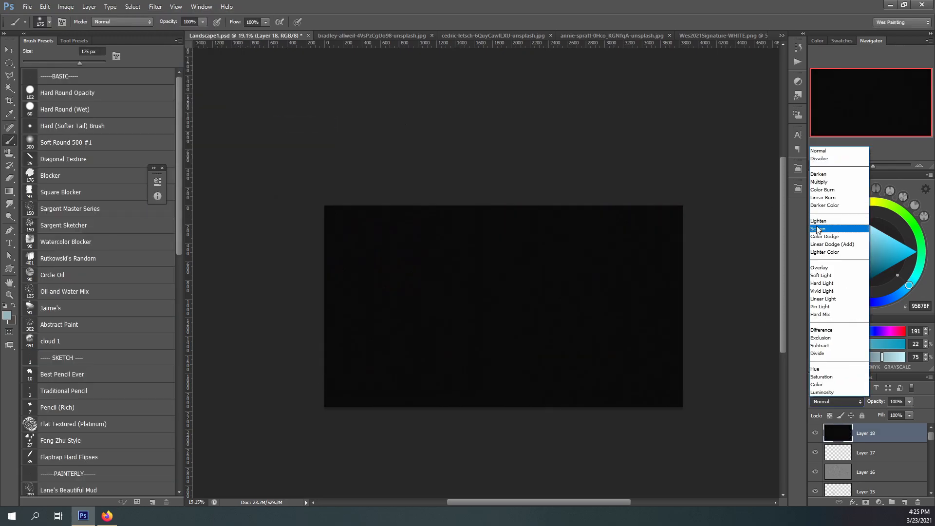
click(820, 229)
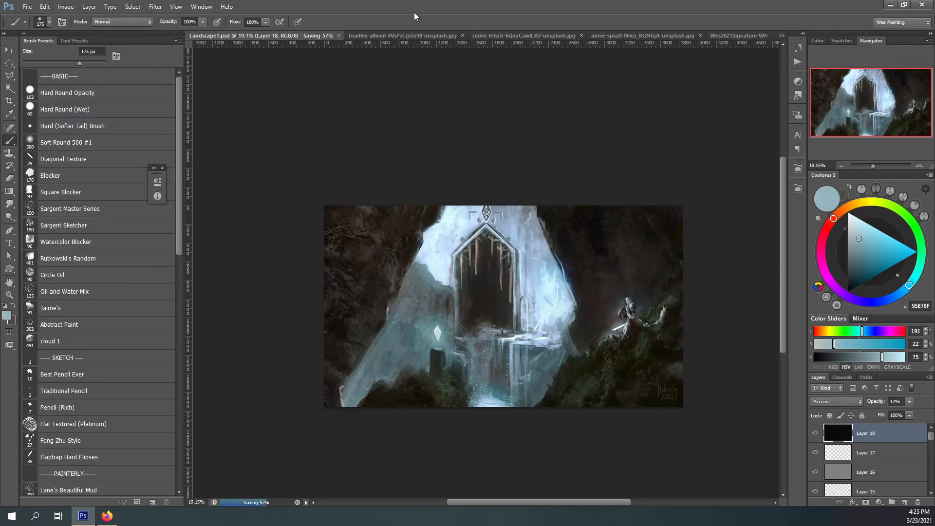
key(Tab)
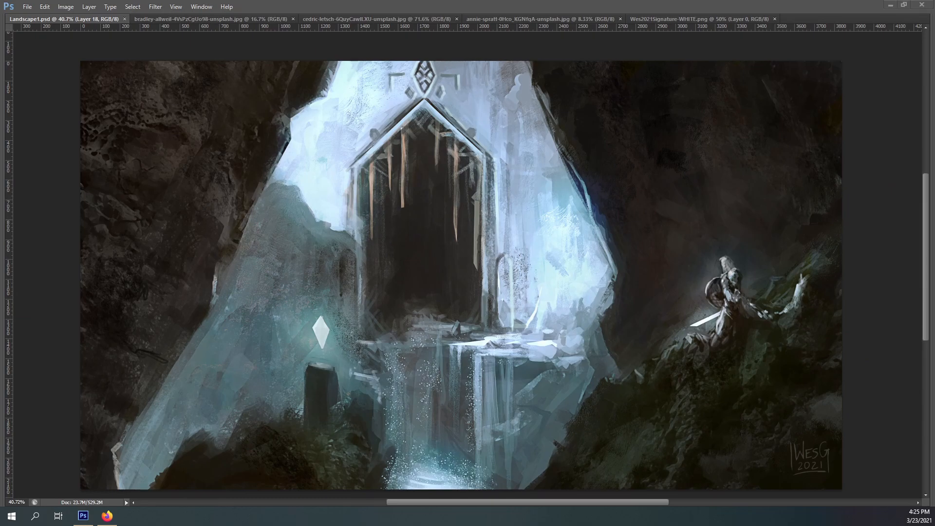